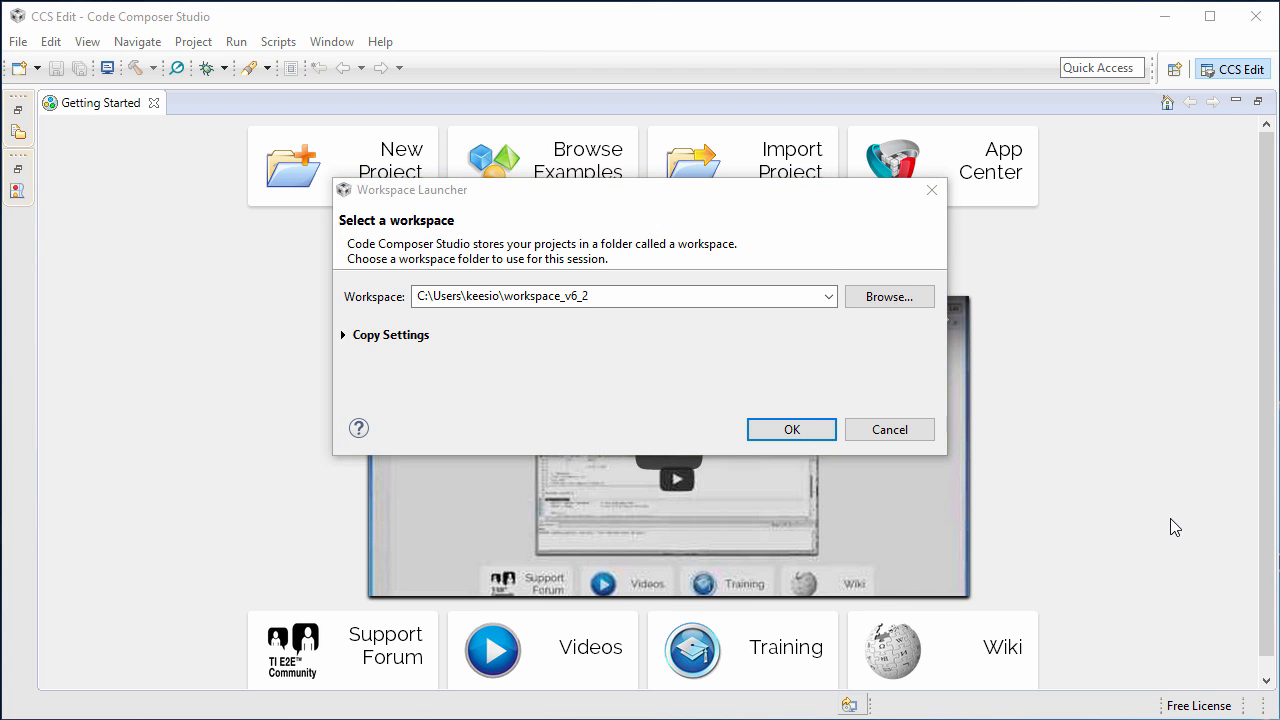
# - Accept the default workspace folder in the Workspace Launcher
pyautogui.click(792, 428)
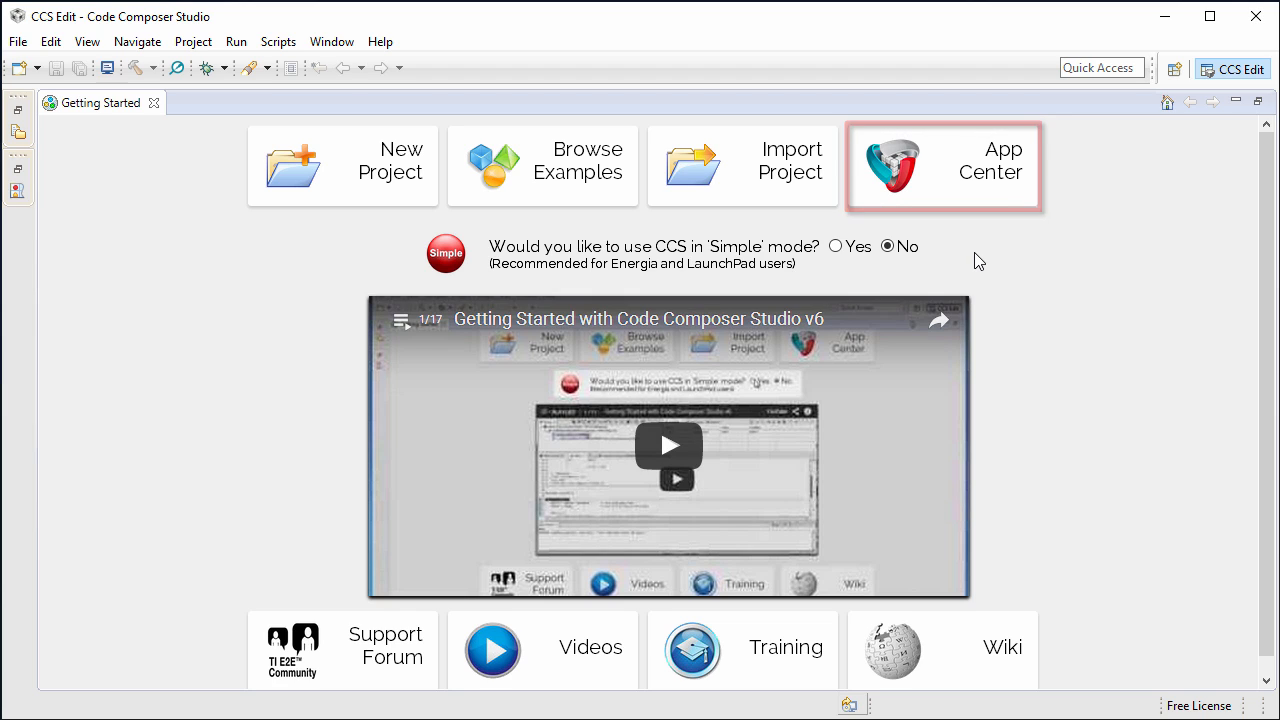
pyautogui.moveTo(980, 260)
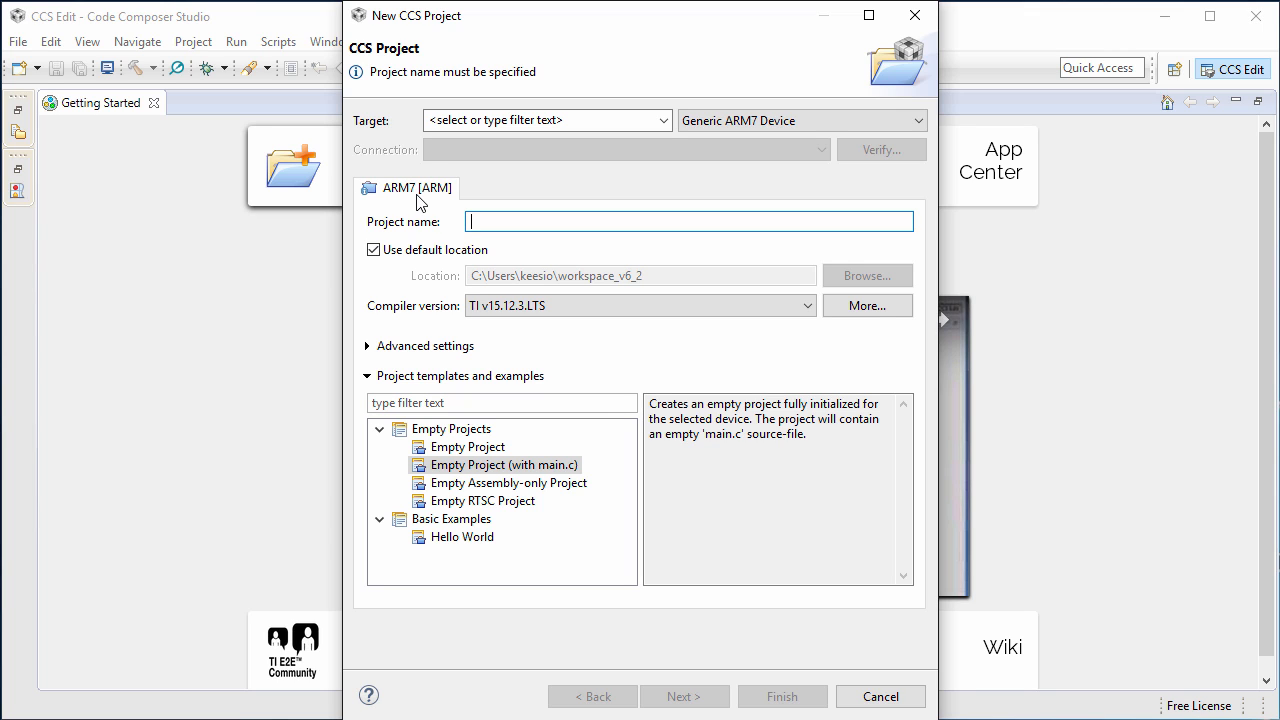
# - Filter the target list with 43 and list the matching MSP432 devices
pyautogui.click(540, 120)
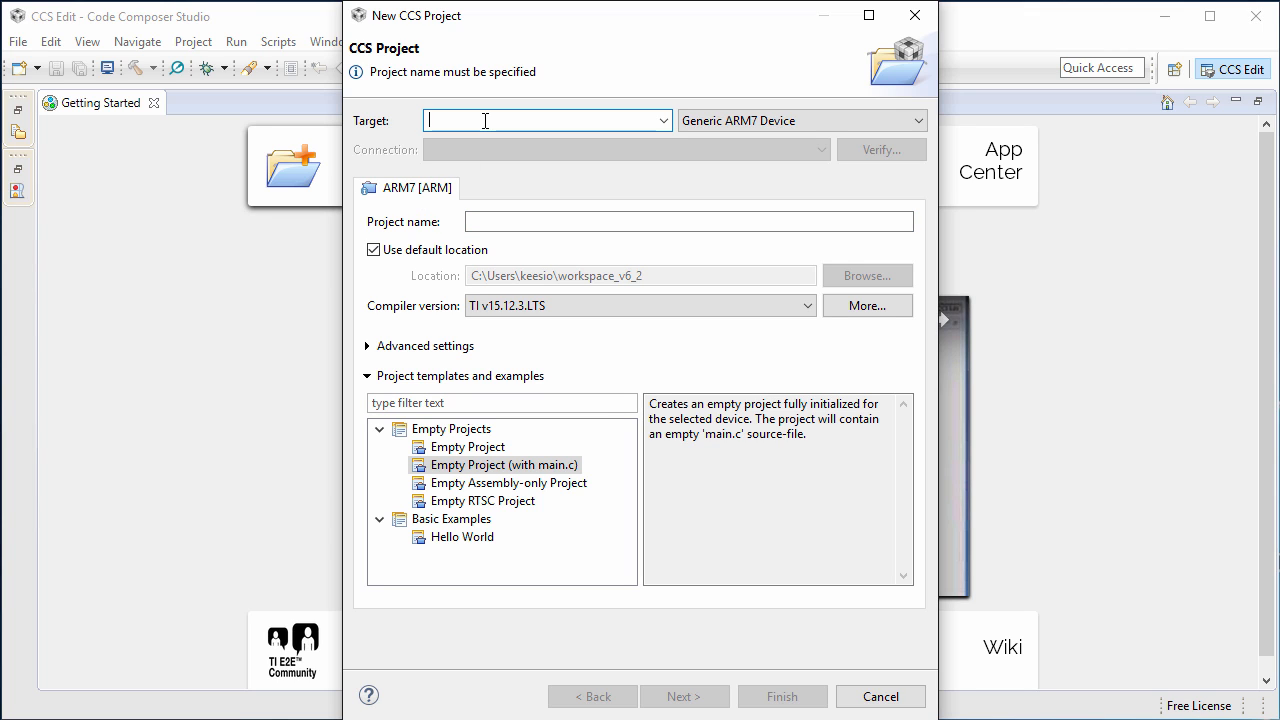
pyautogui.write('432')
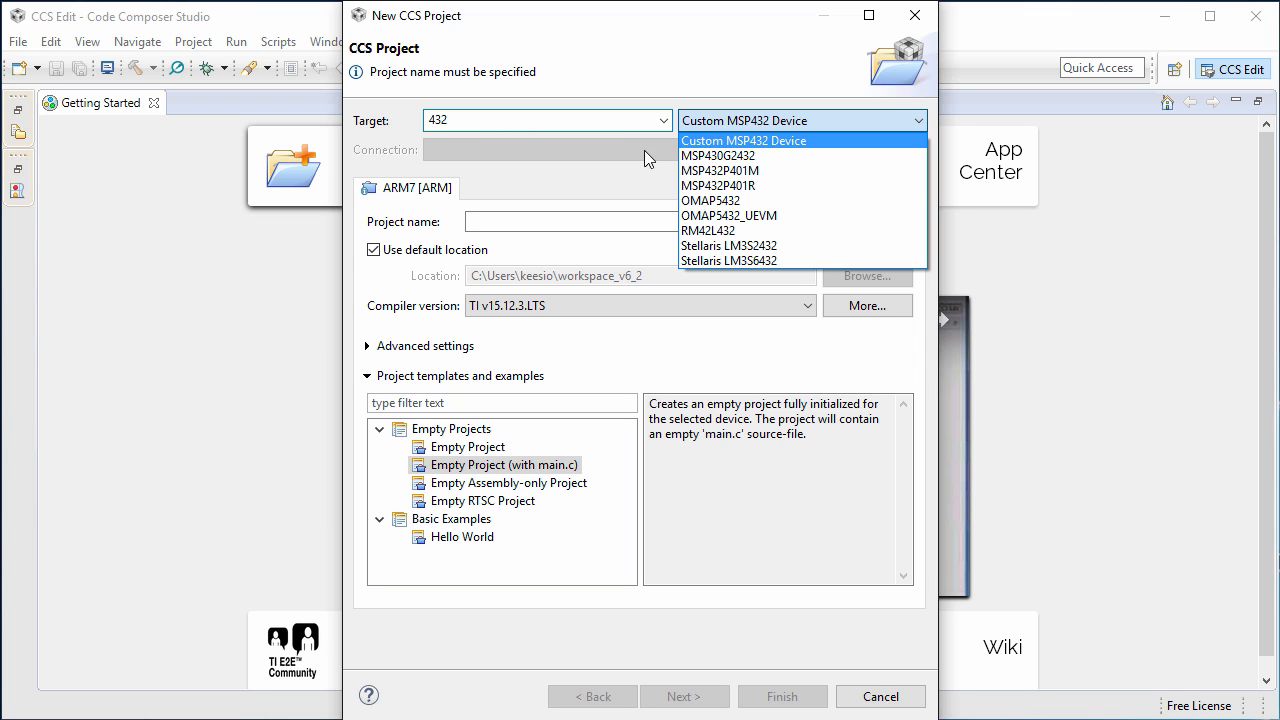
pyautogui.click(720, 184)
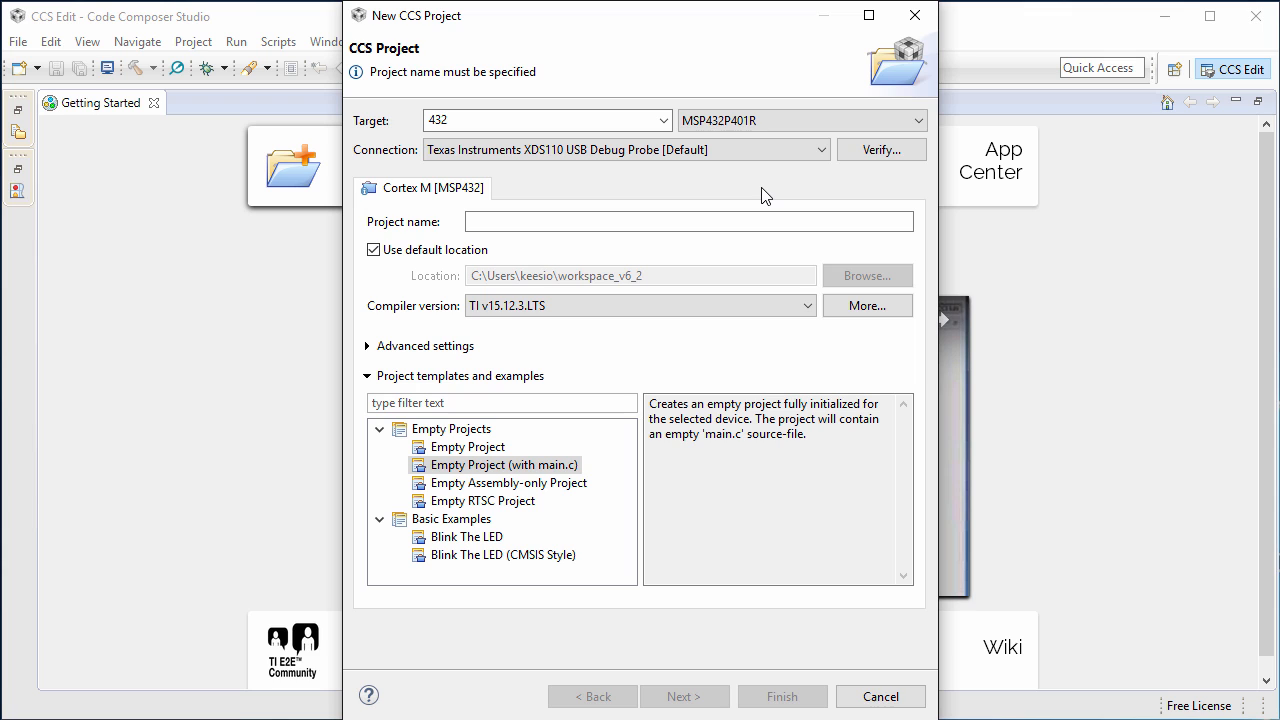
# - Name the project blinky, keep the TI v15.12.3.LTS compiler and choose the Blink The LED template
pyautogui.click(688, 220)
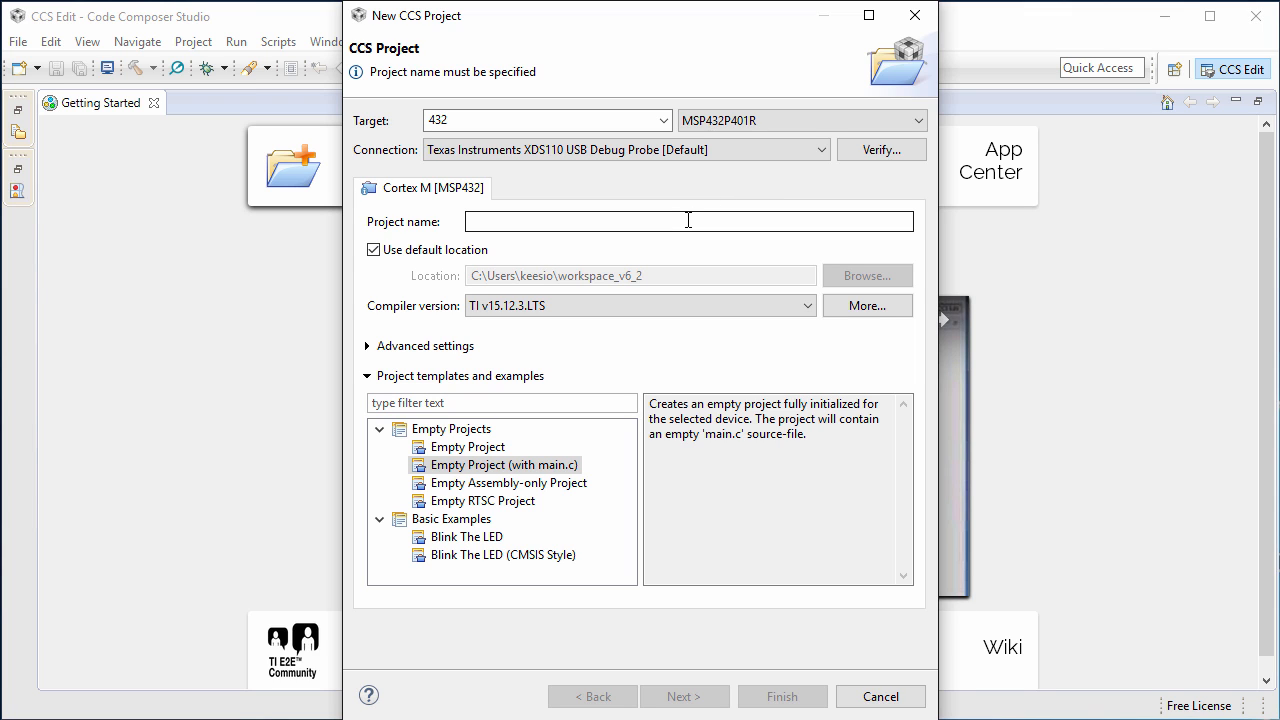
pyautogui.write('blinky')
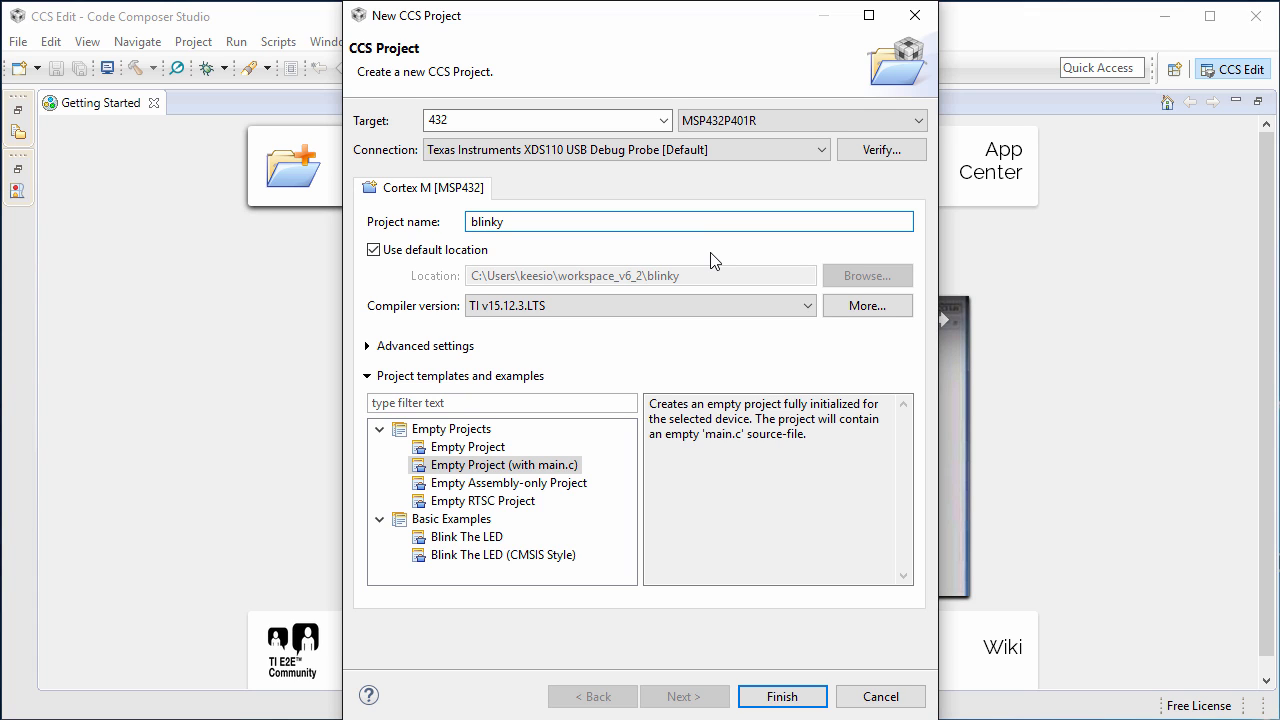
pyautogui.click(806, 304)
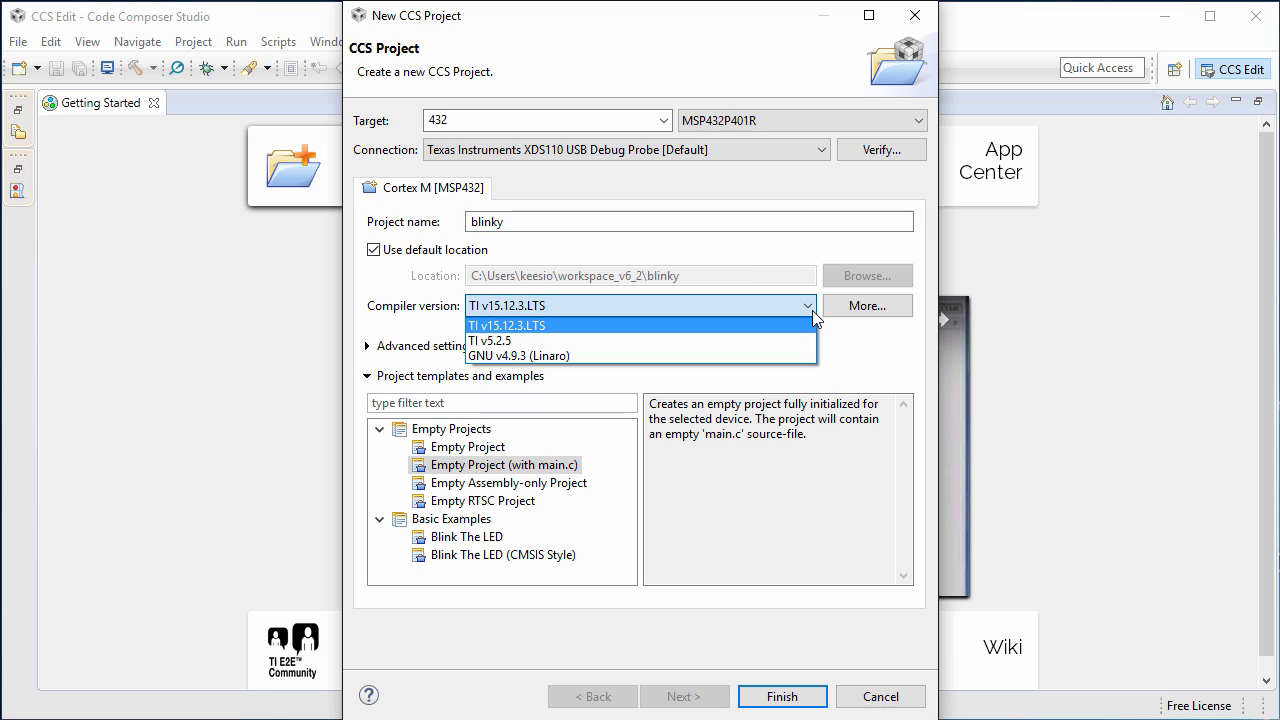
pyautogui.click(496, 324)
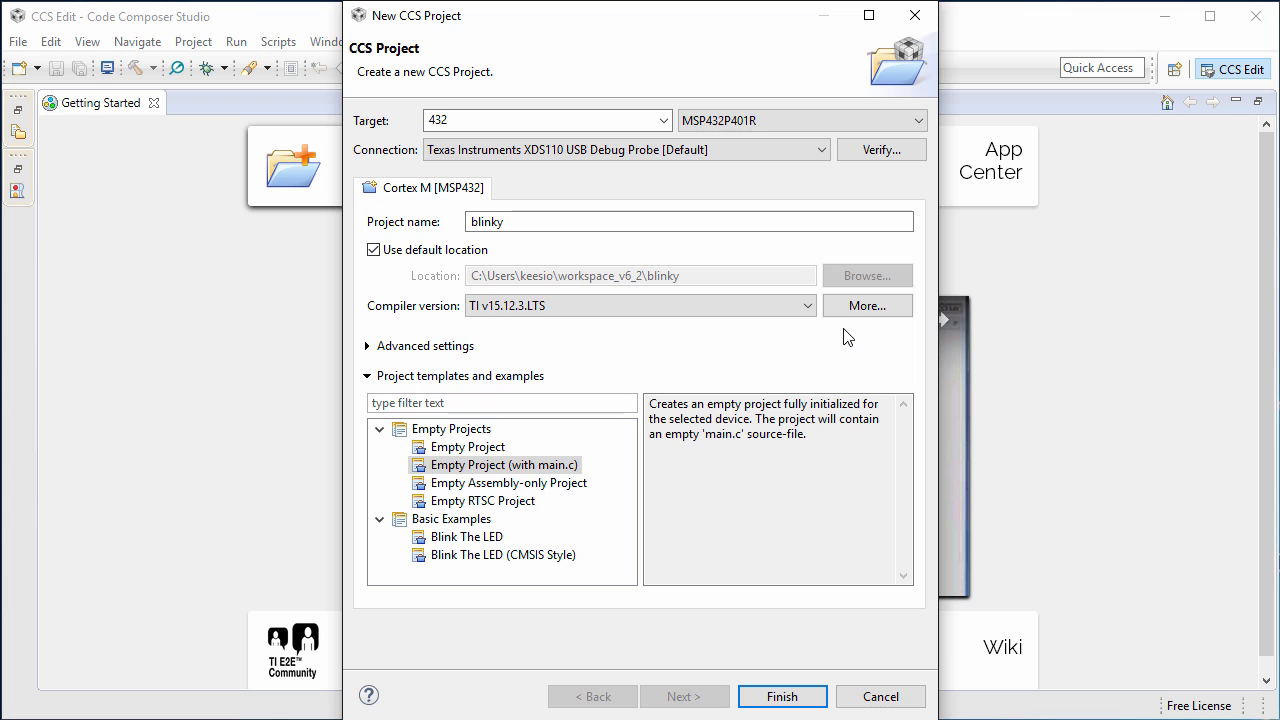
pyautogui.moveTo(534, 524)
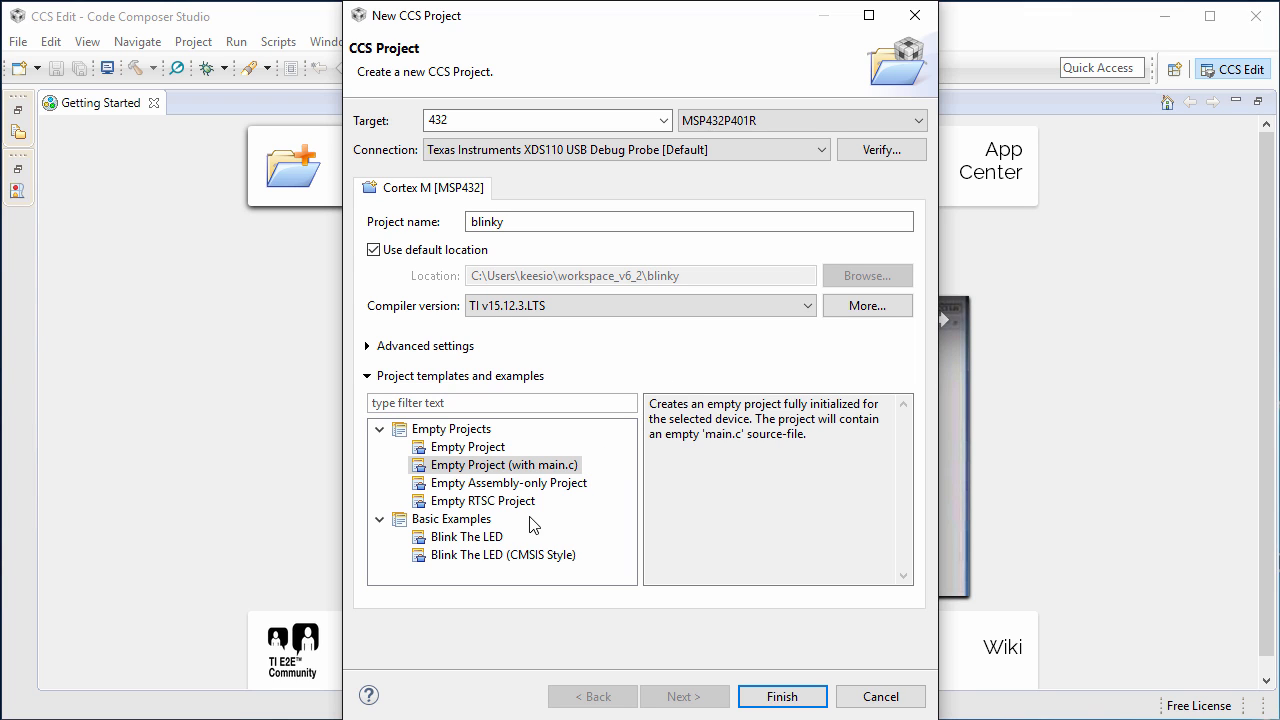
pyautogui.click(464, 536)
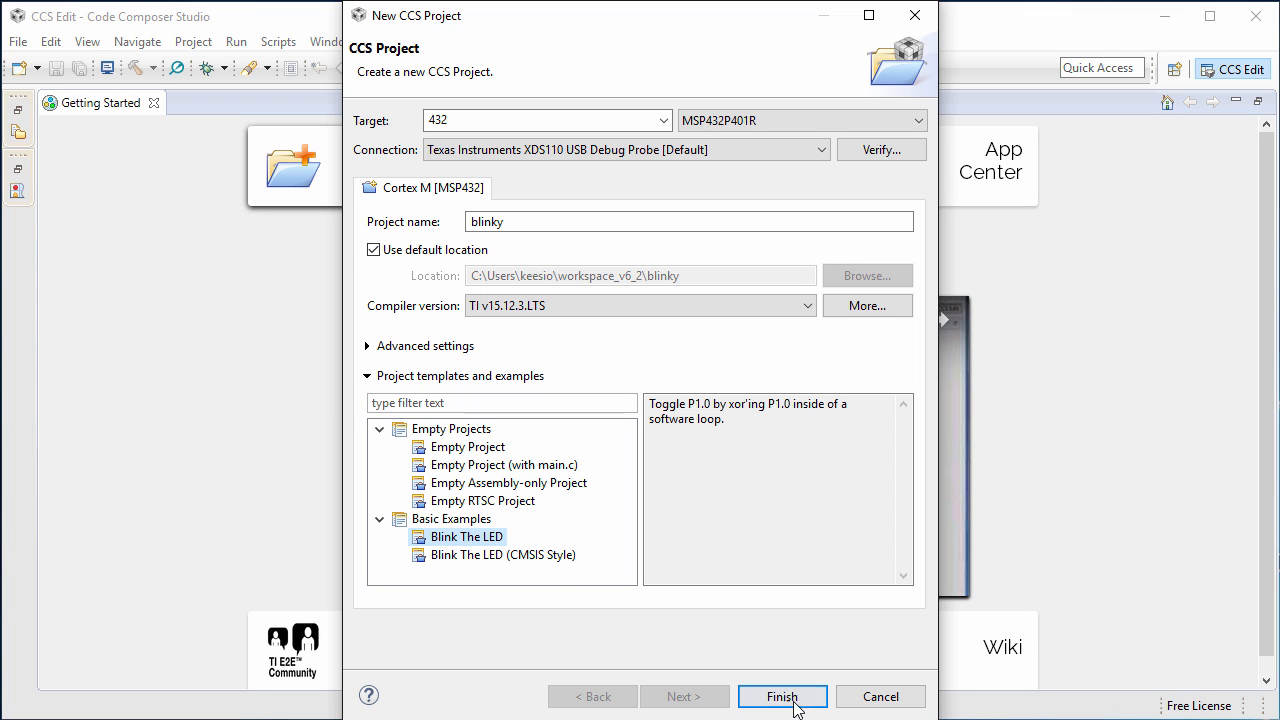
# - Finish the wizard to create blinky and expand it in Project Explorer
pyautogui.click(784, 696)
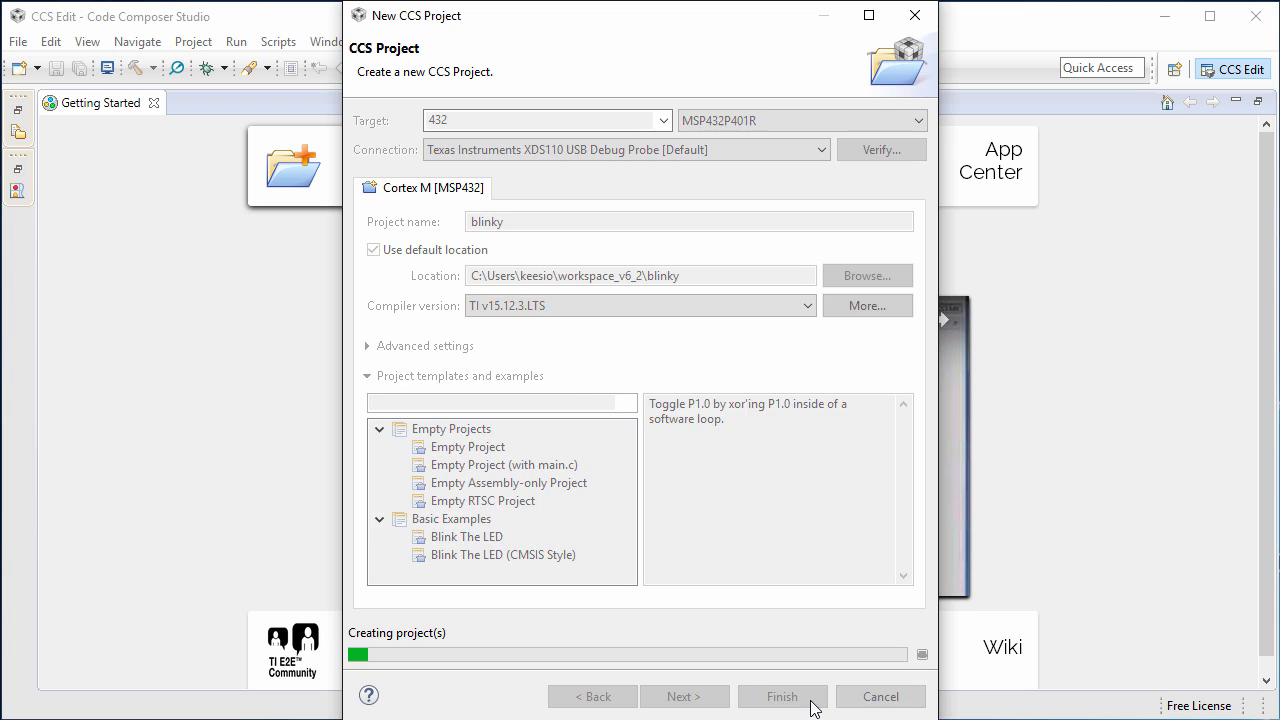
pyautogui.click(782, 696)
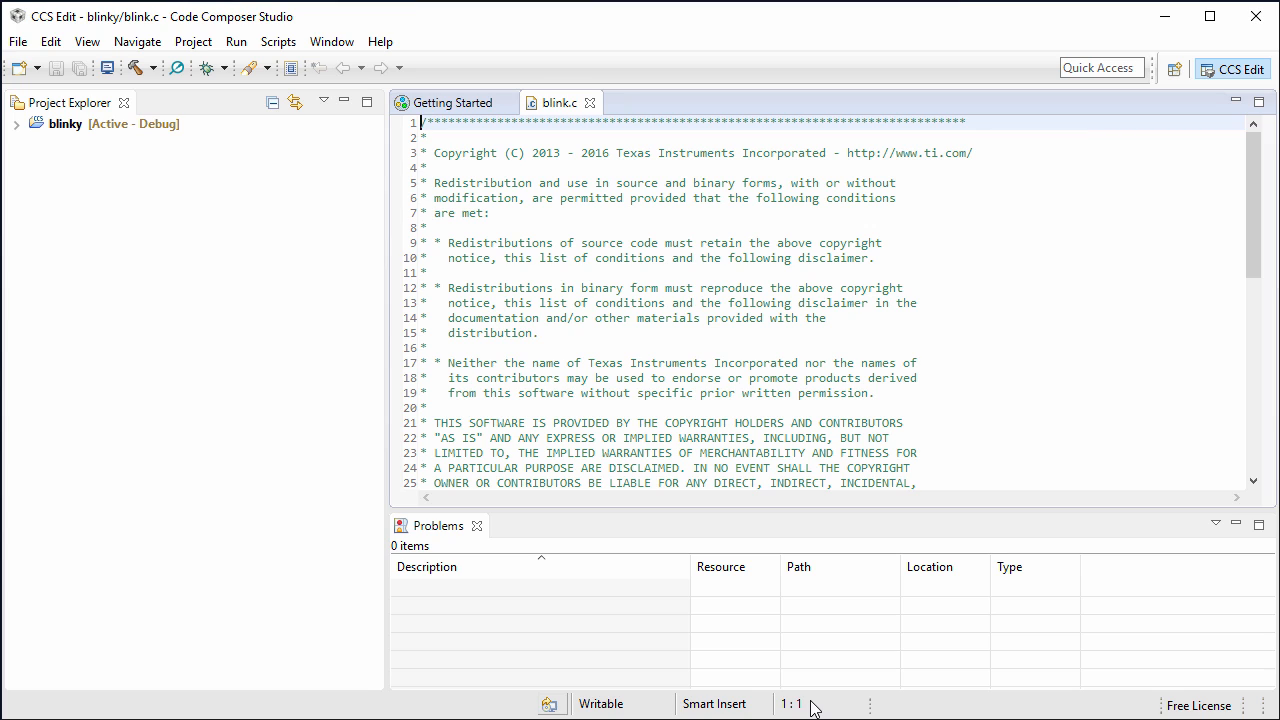
pyautogui.moveTo(822, 704)
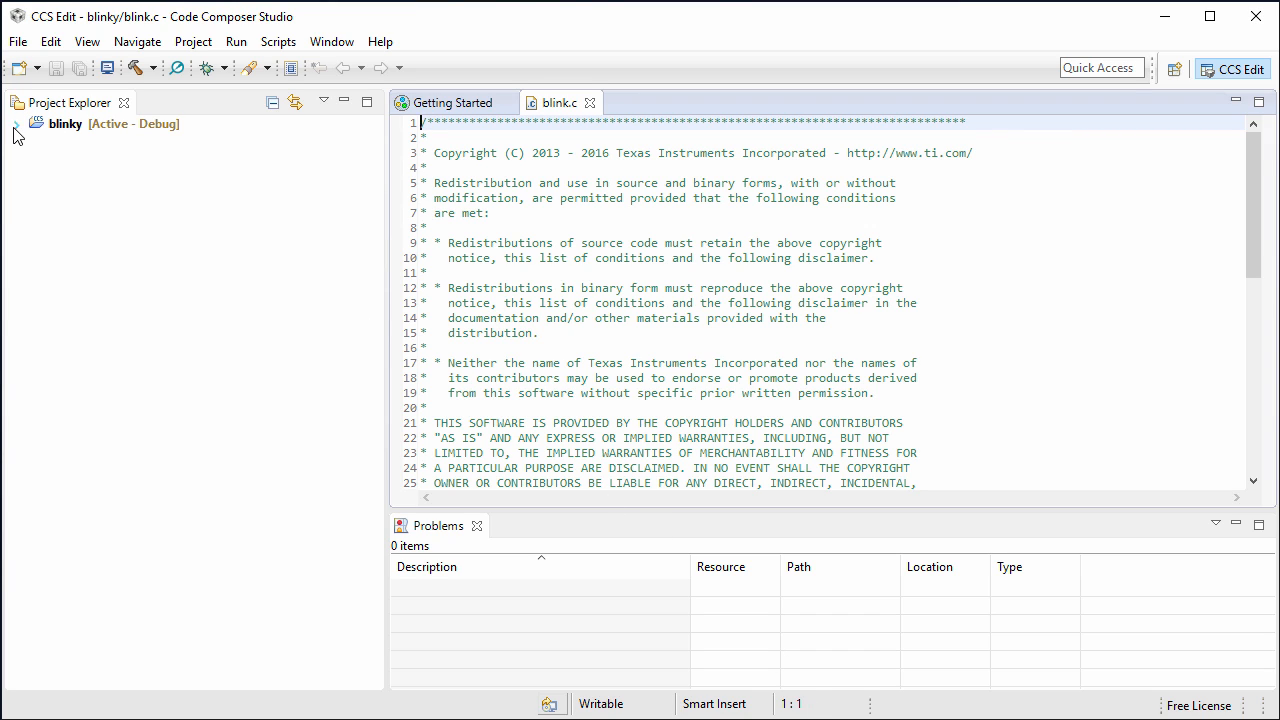
pyautogui.click(22, 124)
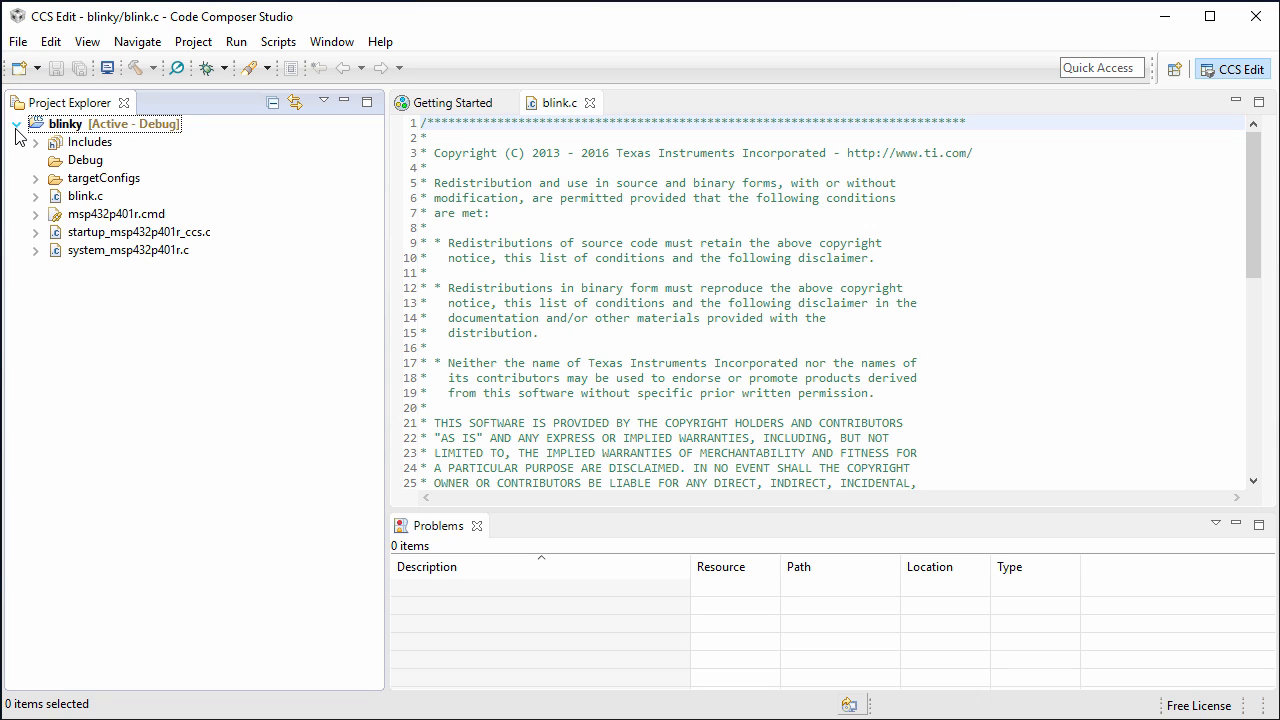
pyautogui.moveTo(36, 166)
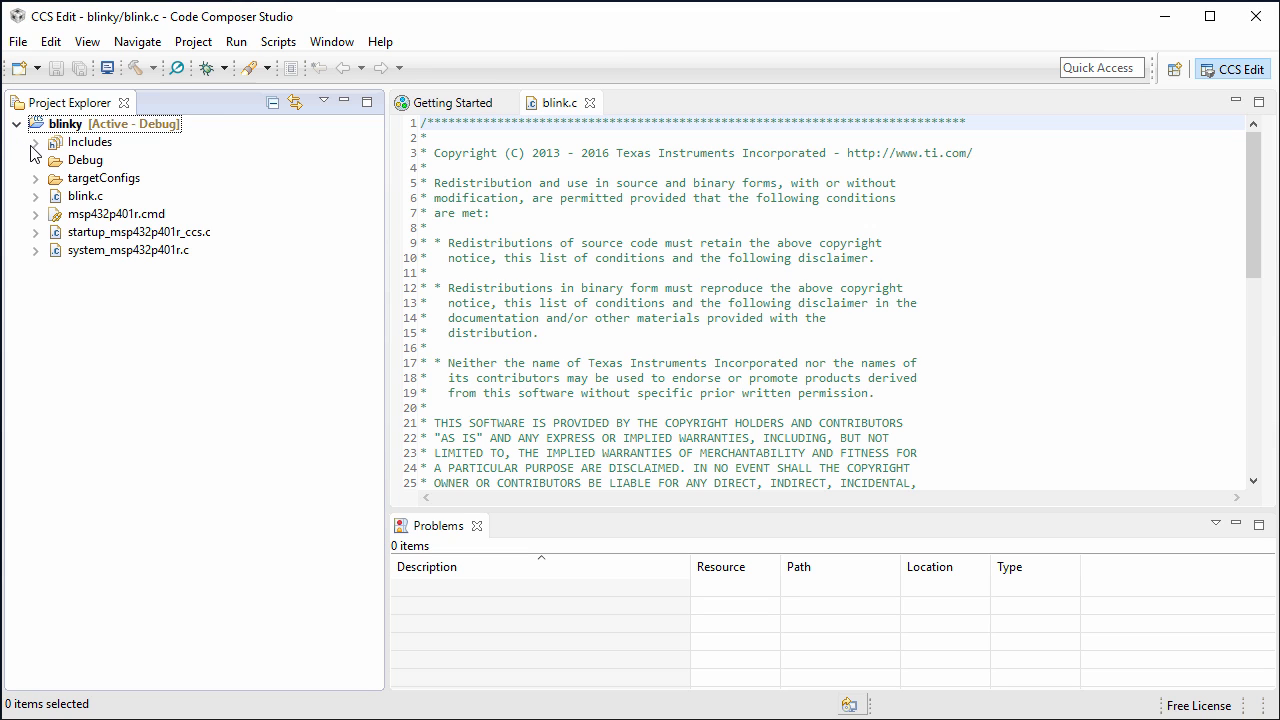
# - Expand Includes and targetConfigs to show the include paths and target configuration
pyautogui.click(36, 142)
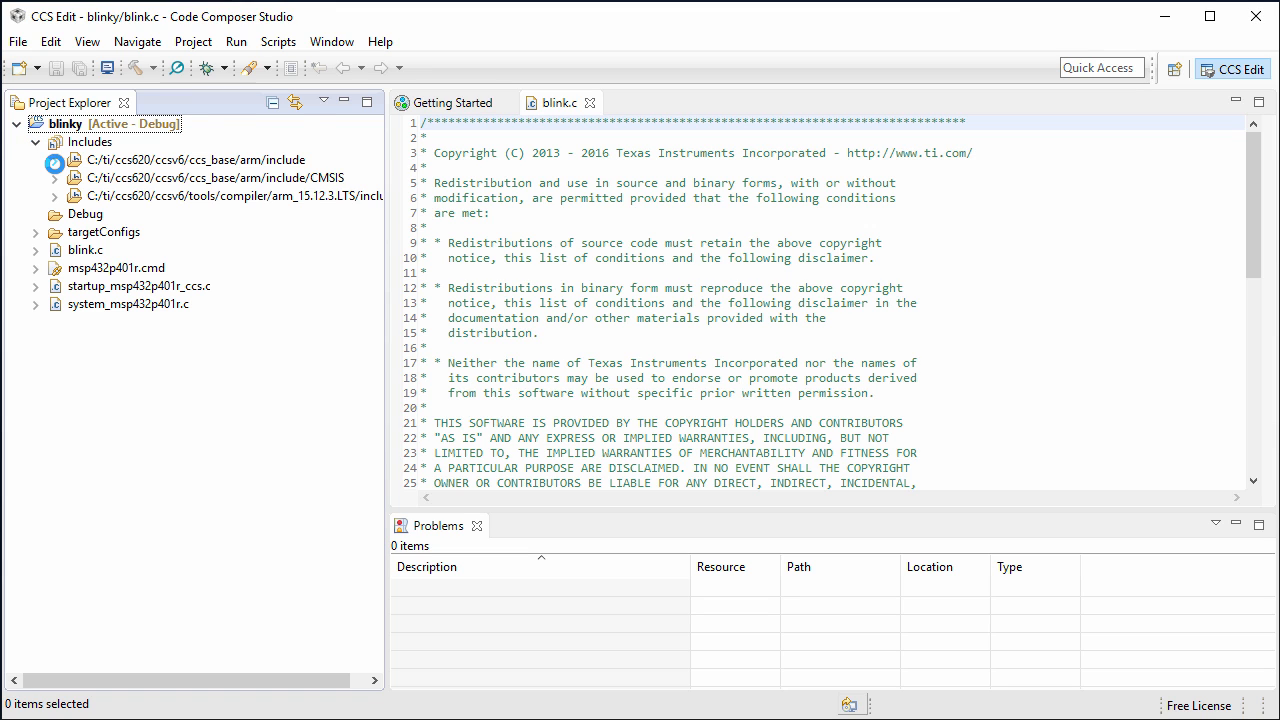
pyautogui.click(56, 160)
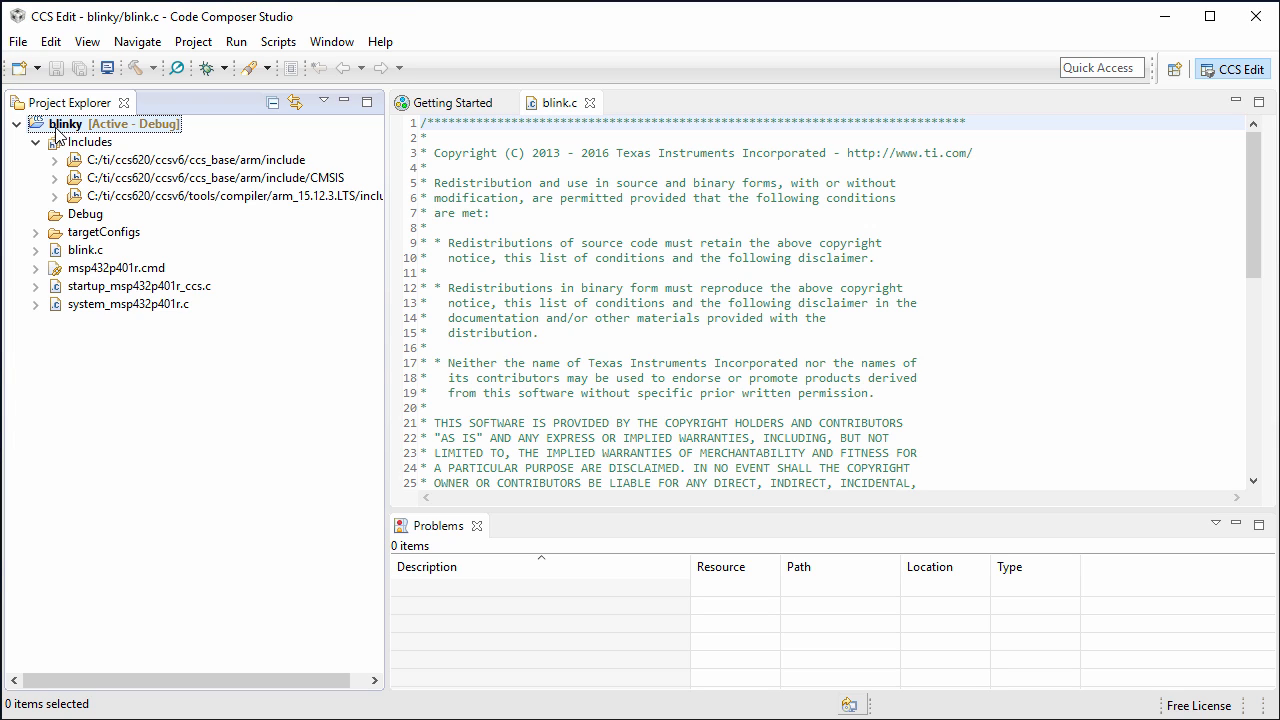
pyautogui.click(36, 232)
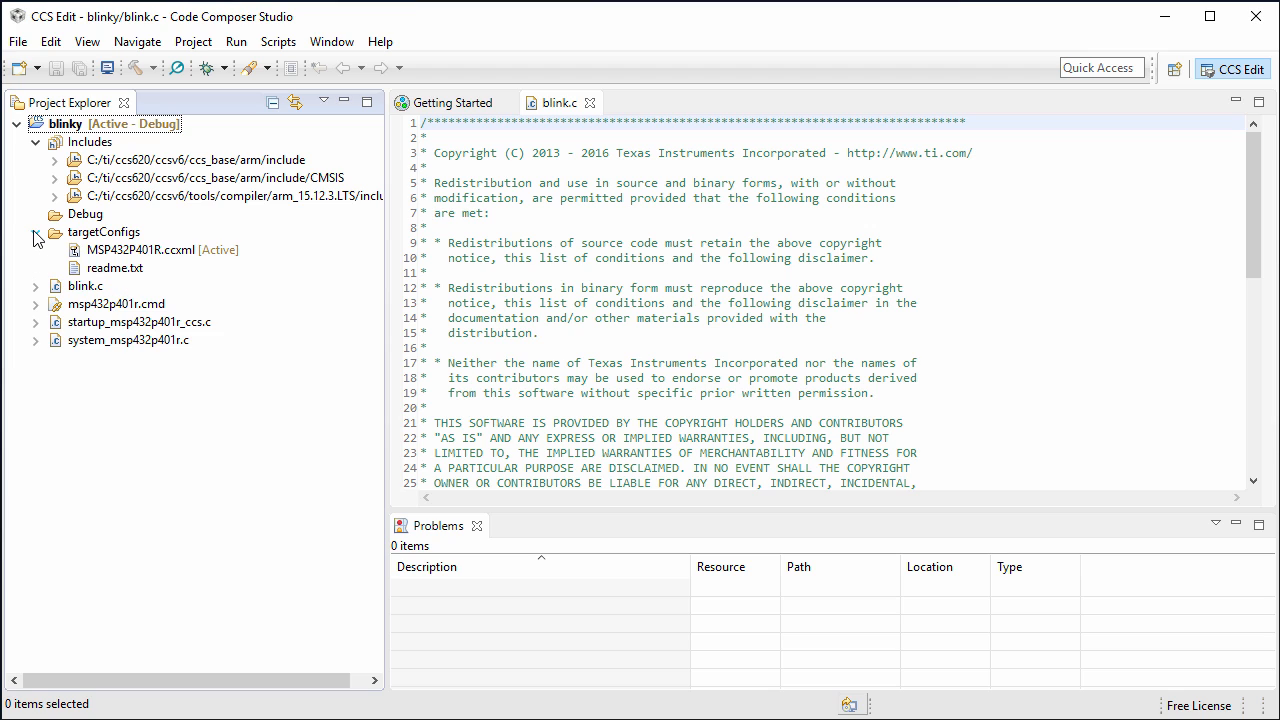
pyautogui.click(36, 232)
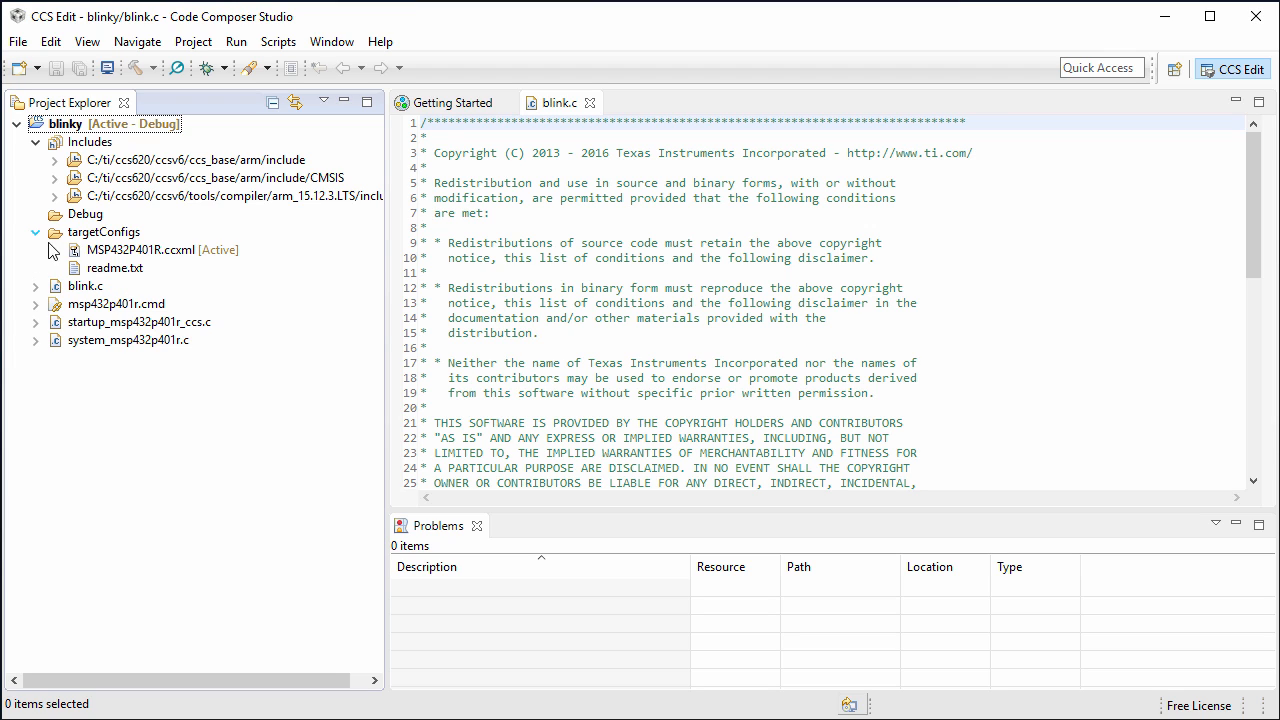
pyautogui.click(150, 248)
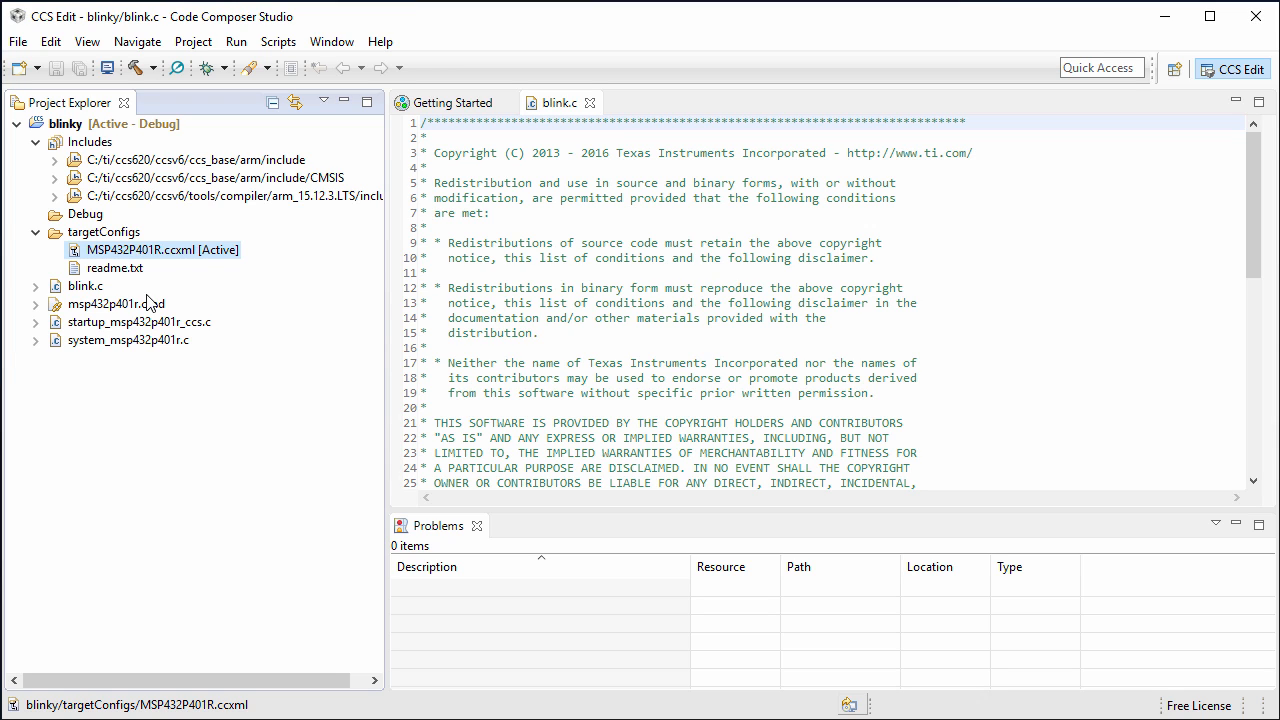
# - Select MSP432P401R.ccxml and the msp432p401r.cmd linker command file in the tree
pyautogui.click(116, 304)
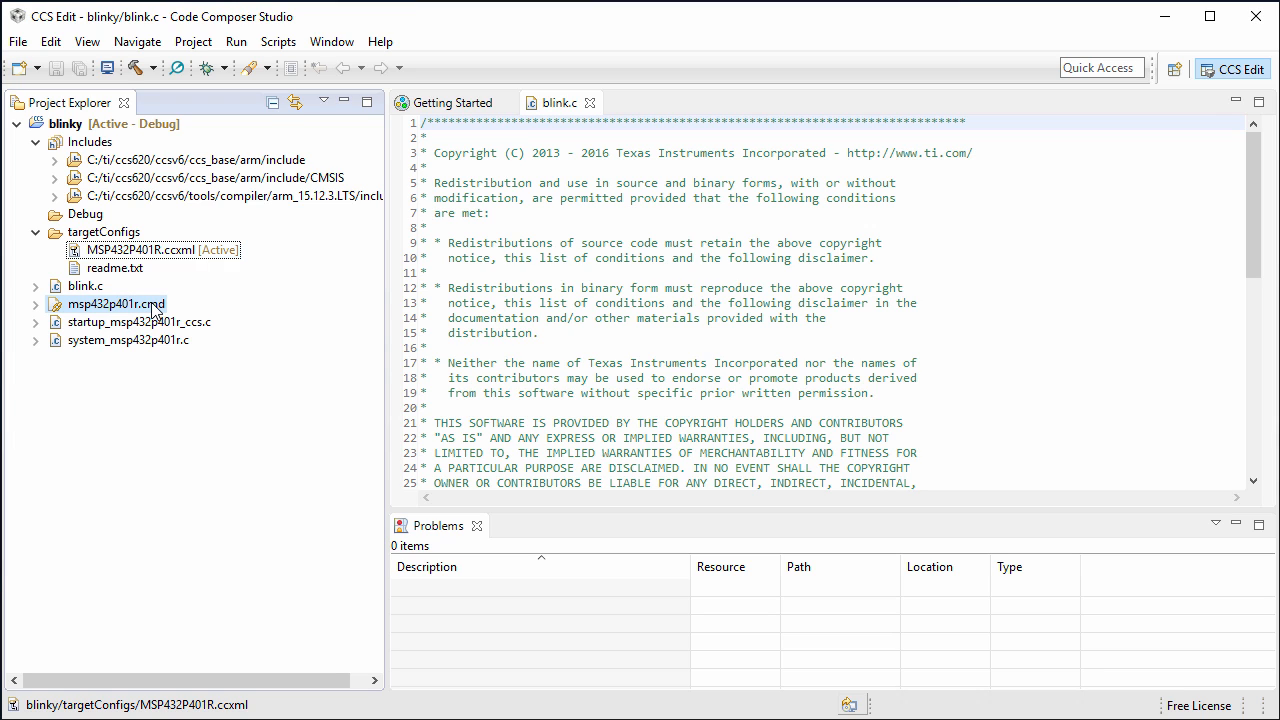
pyautogui.click(116, 304)
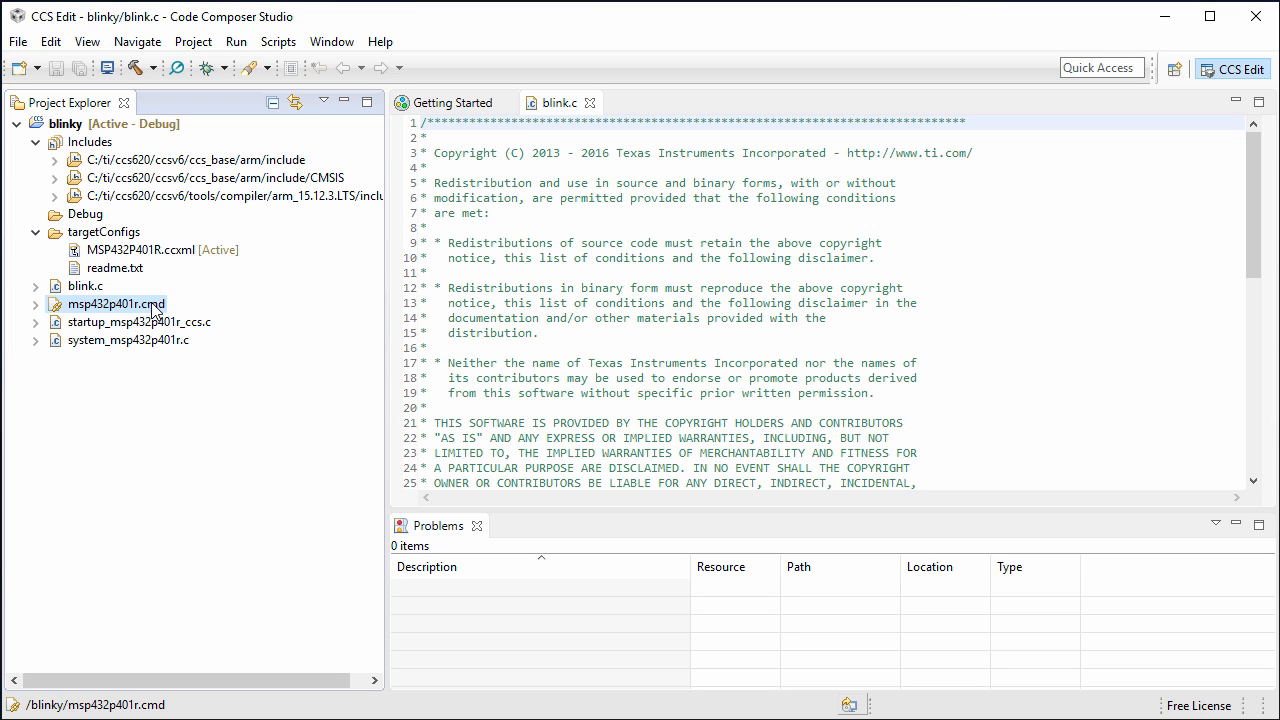
pyautogui.click(116, 304)
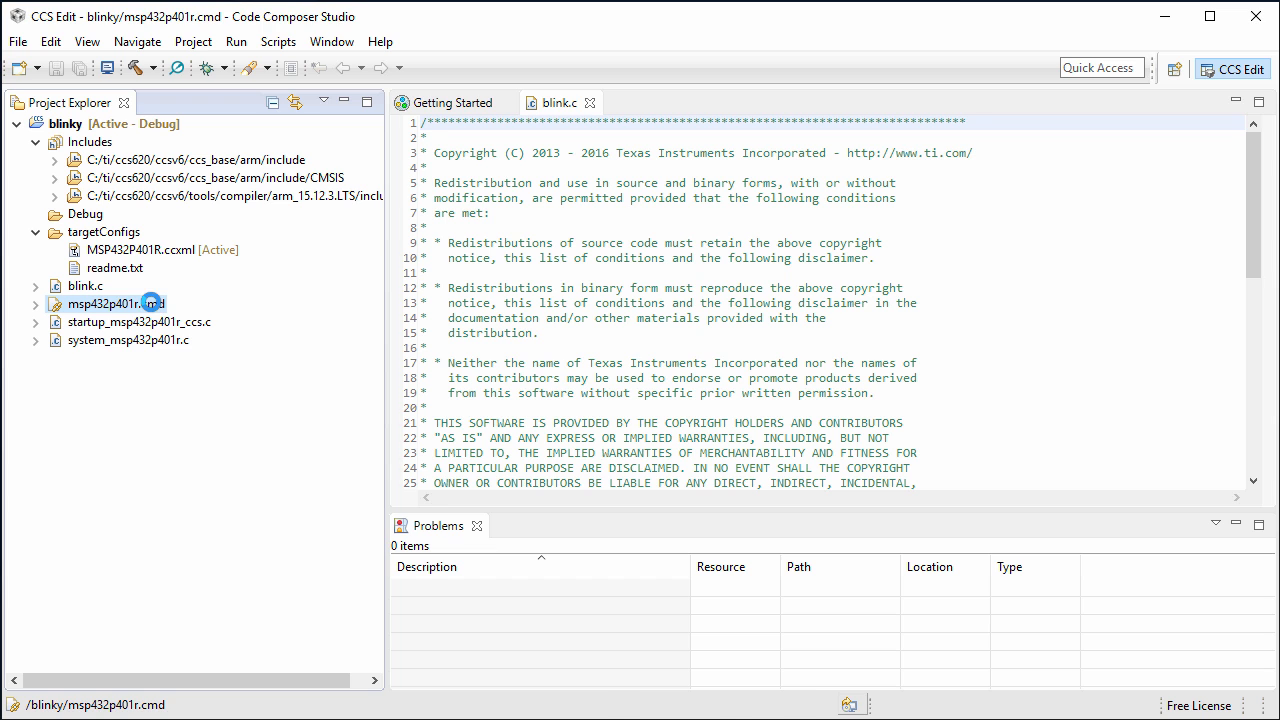
# - Open msp432p401r.cmd and scroll down to its memory section allocations
pyautogui.doubleClick(112, 304)
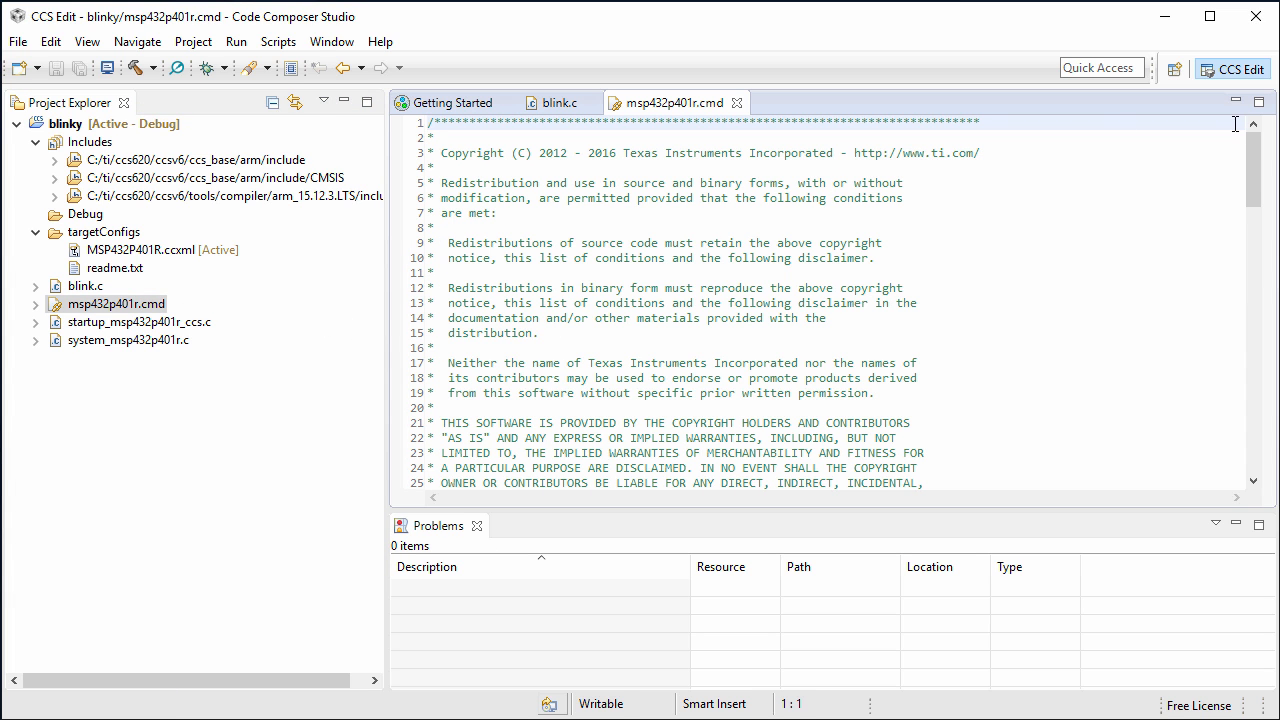
pyautogui.scroll(-3)
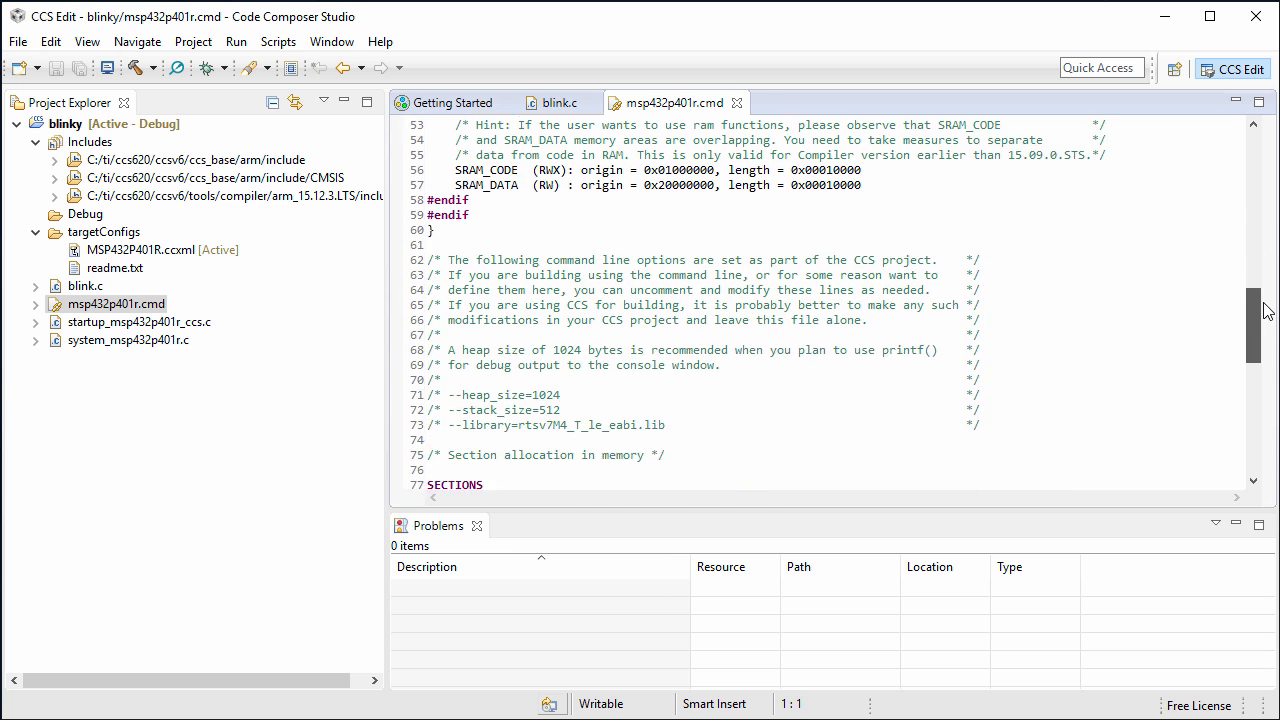
pyautogui.scroll(-3)
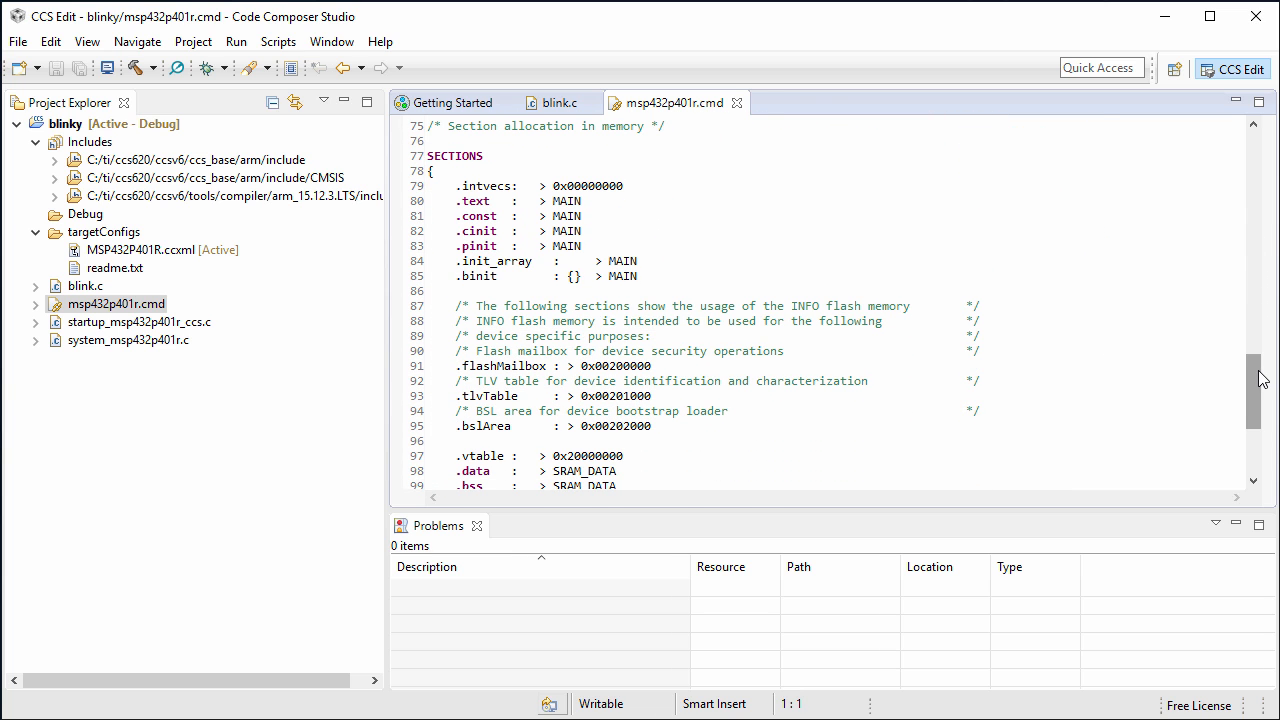
pyautogui.scroll(-3)
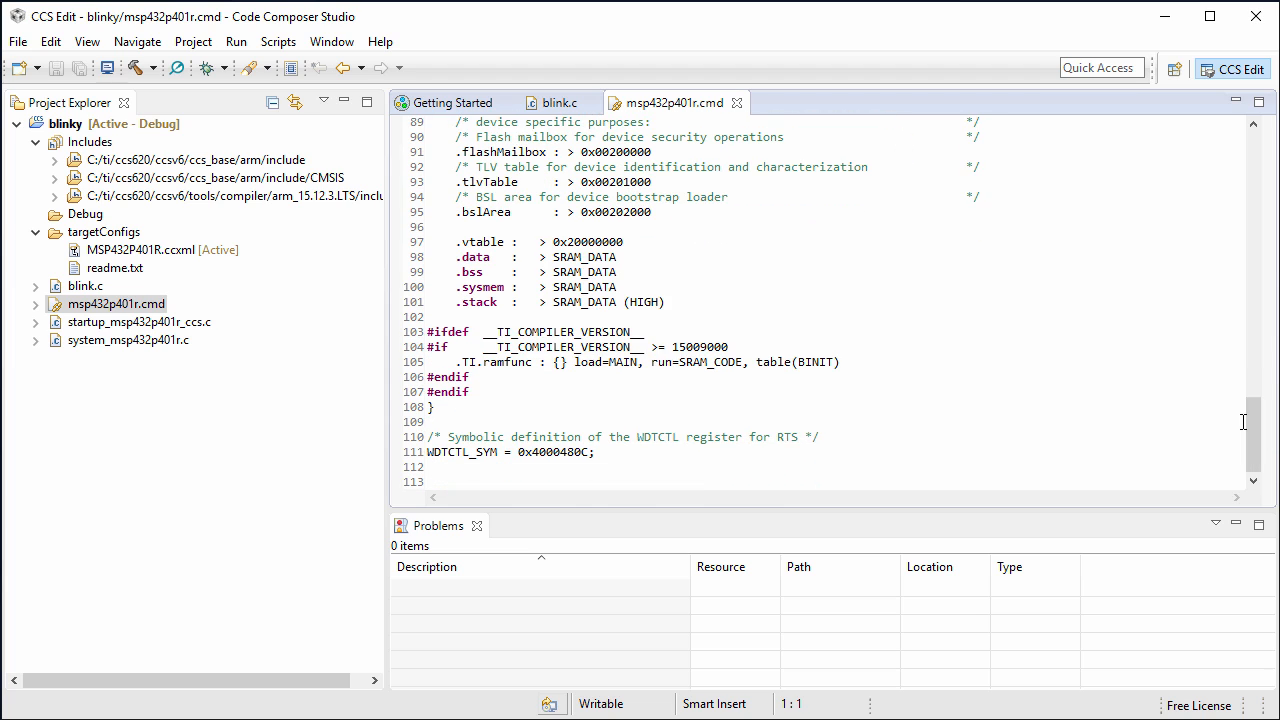
pyautogui.moveTo(204, 68)
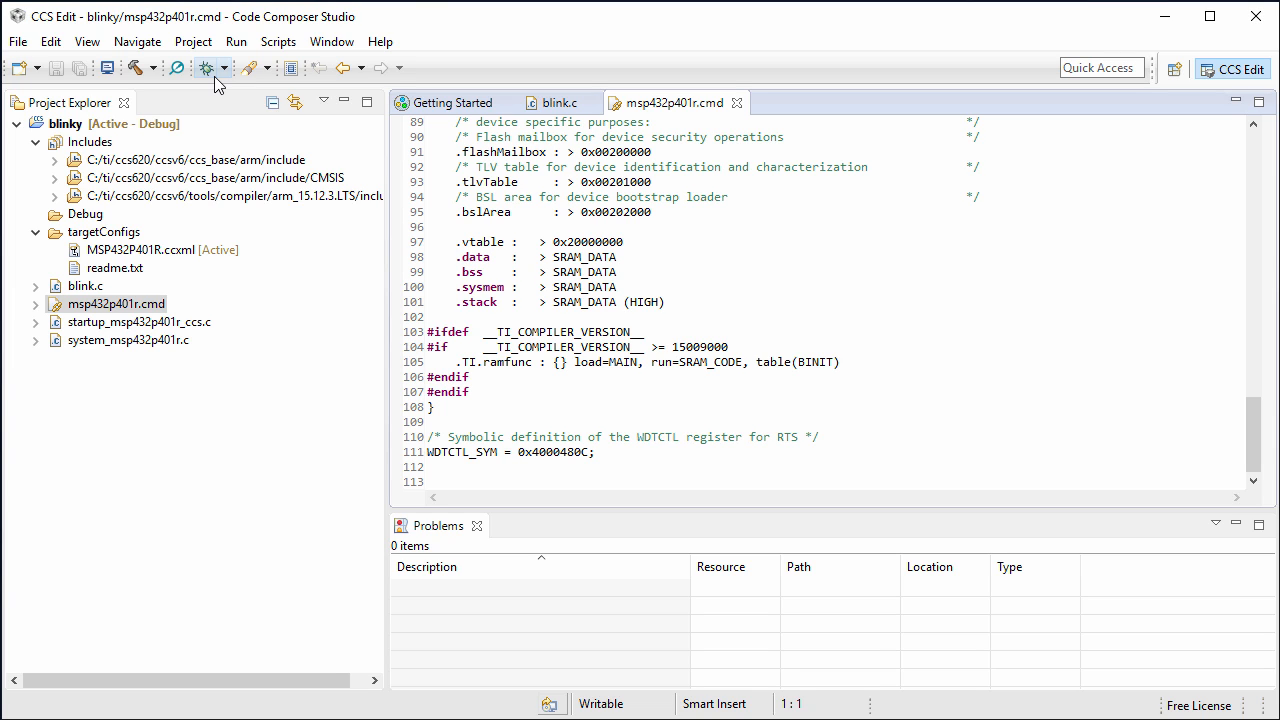
# - Launch a debug session that builds and flashes blinky.out onto the LaunchPad
pyautogui.click(206, 68)
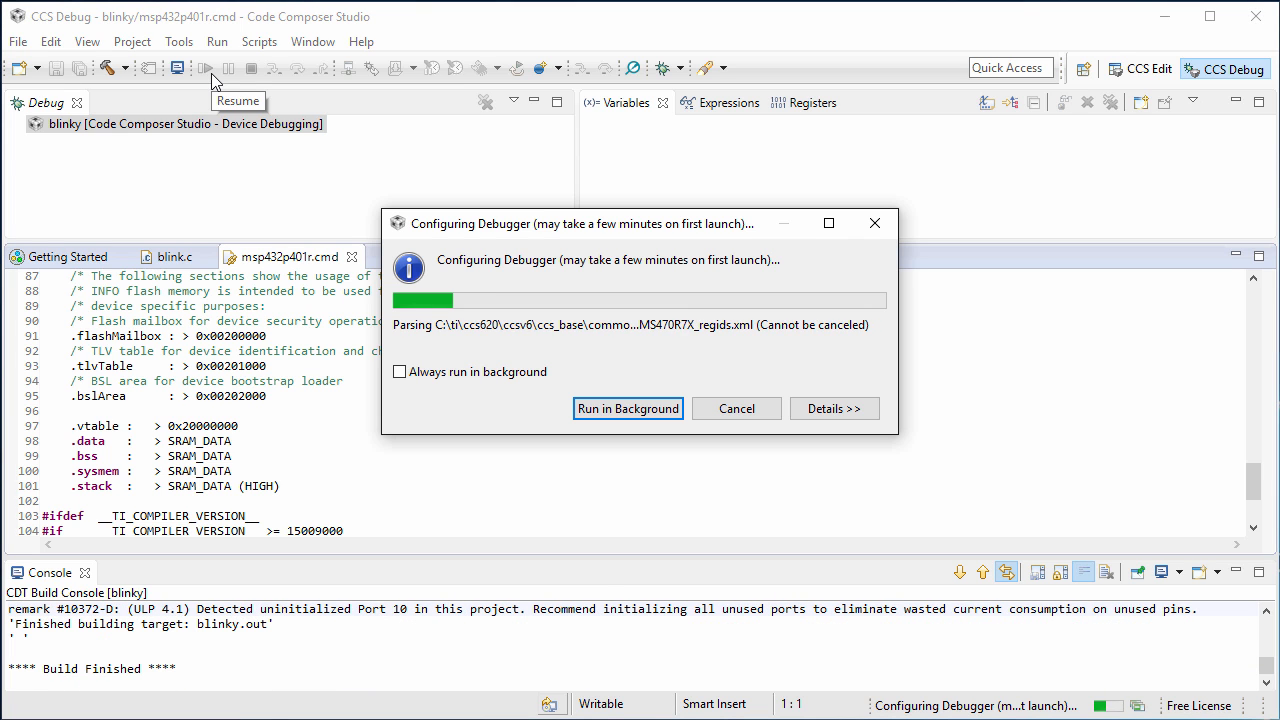
pyautogui.click(628, 408)
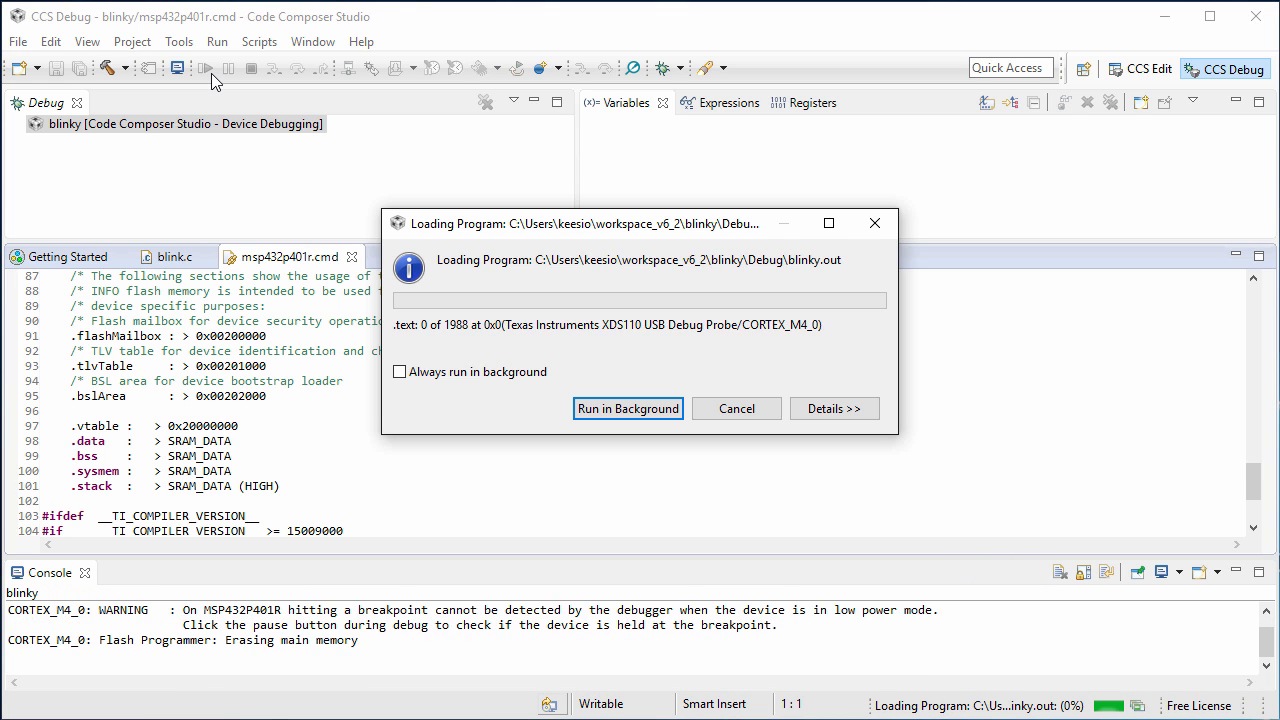
pyautogui.click(628, 408)
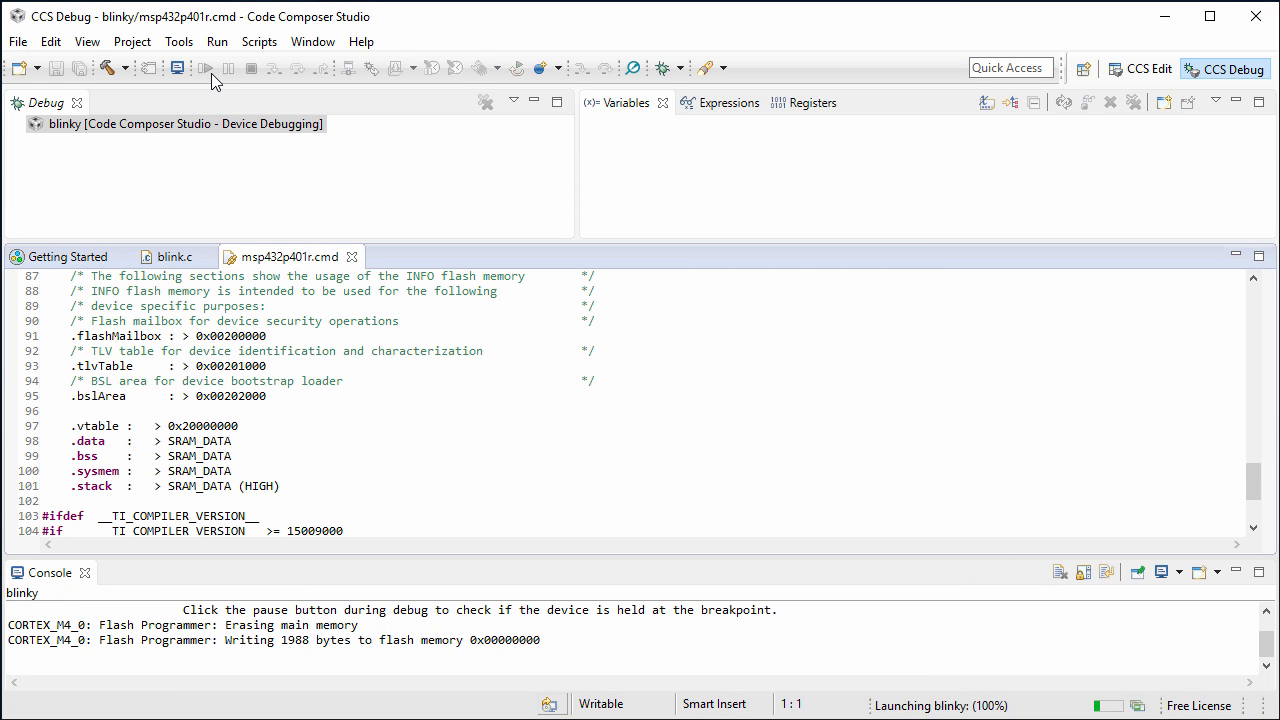
pyautogui.click(204, 66)
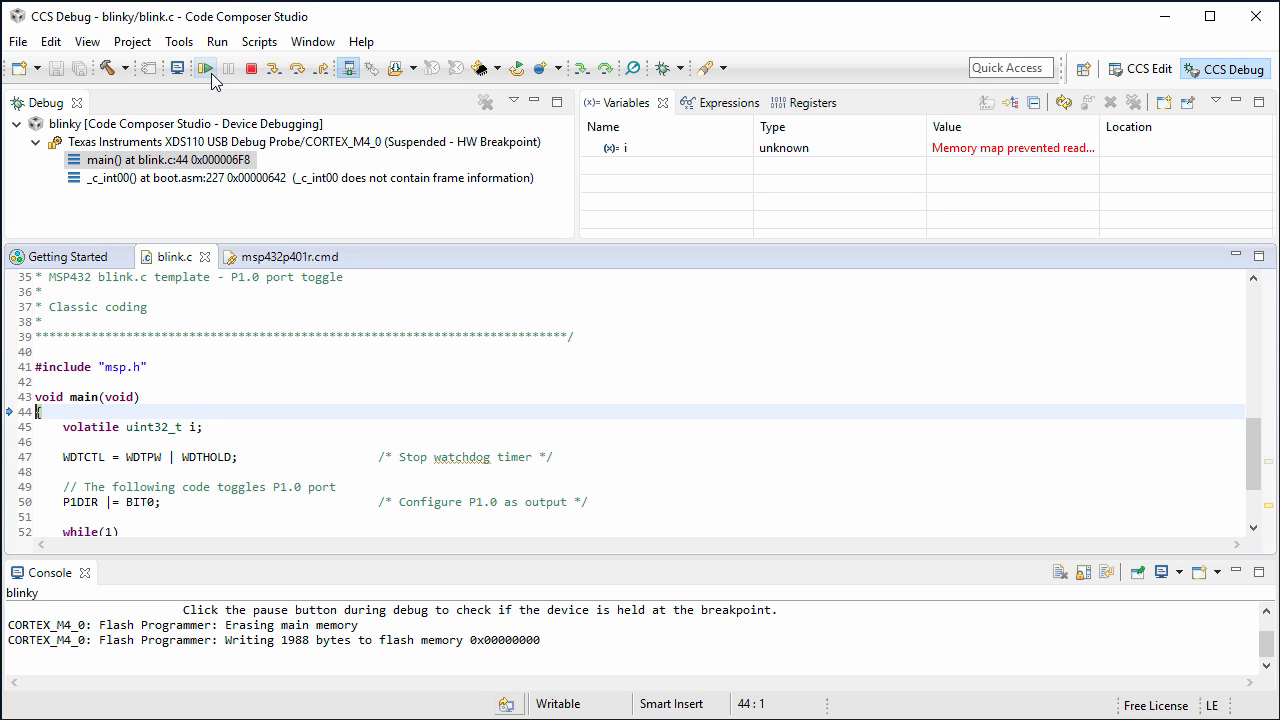
pyautogui.moveTo(1112, 70)
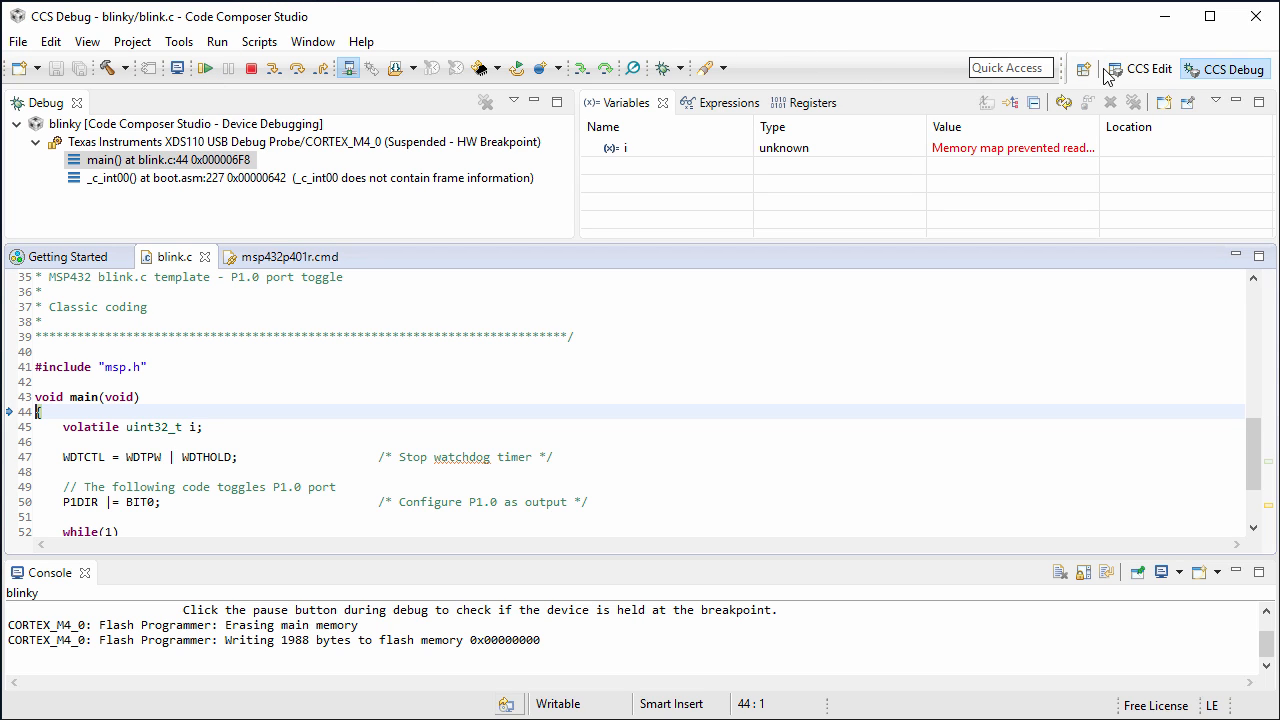
pyautogui.click(1144, 68)
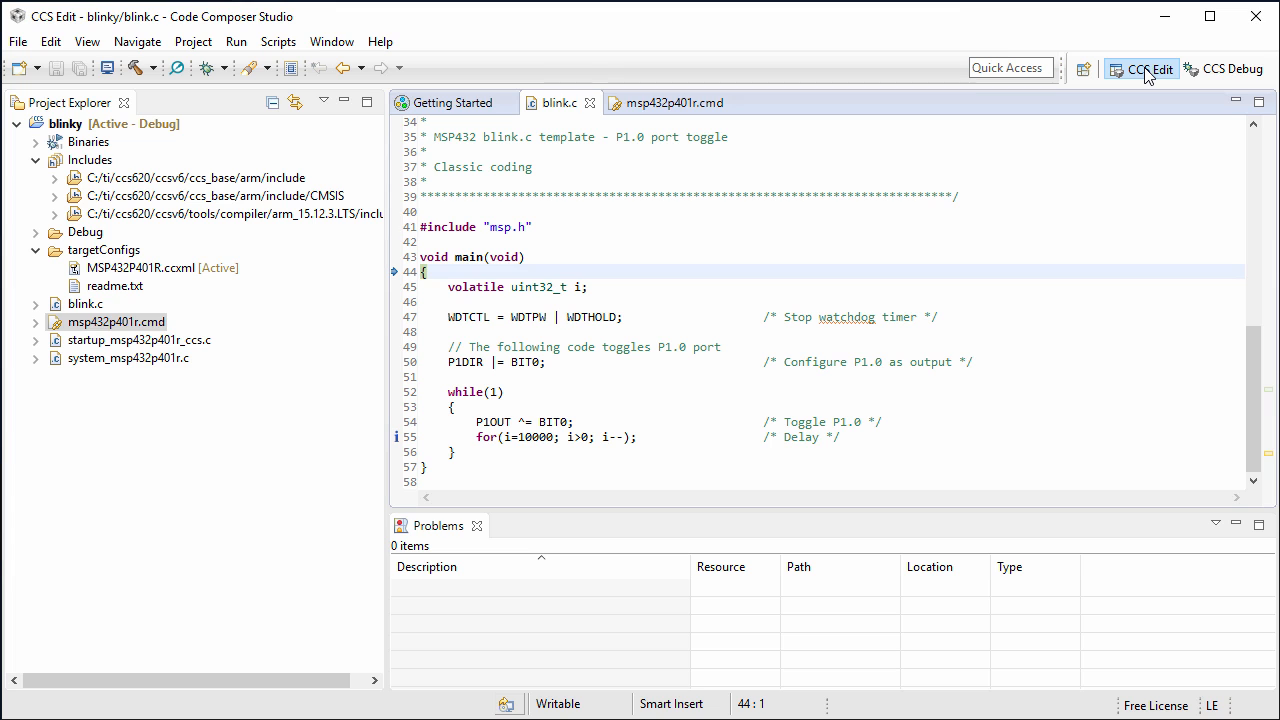
pyautogui.click(1226, 68)
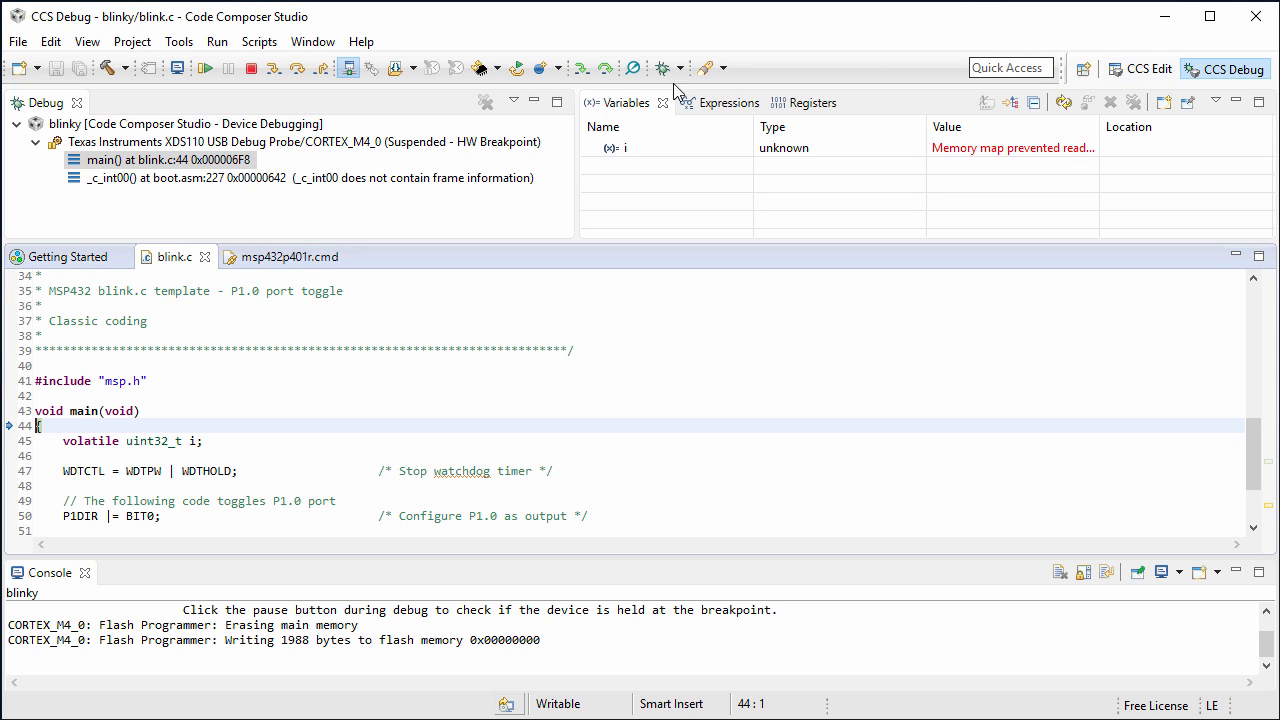
pyautogui.click(180, 176)
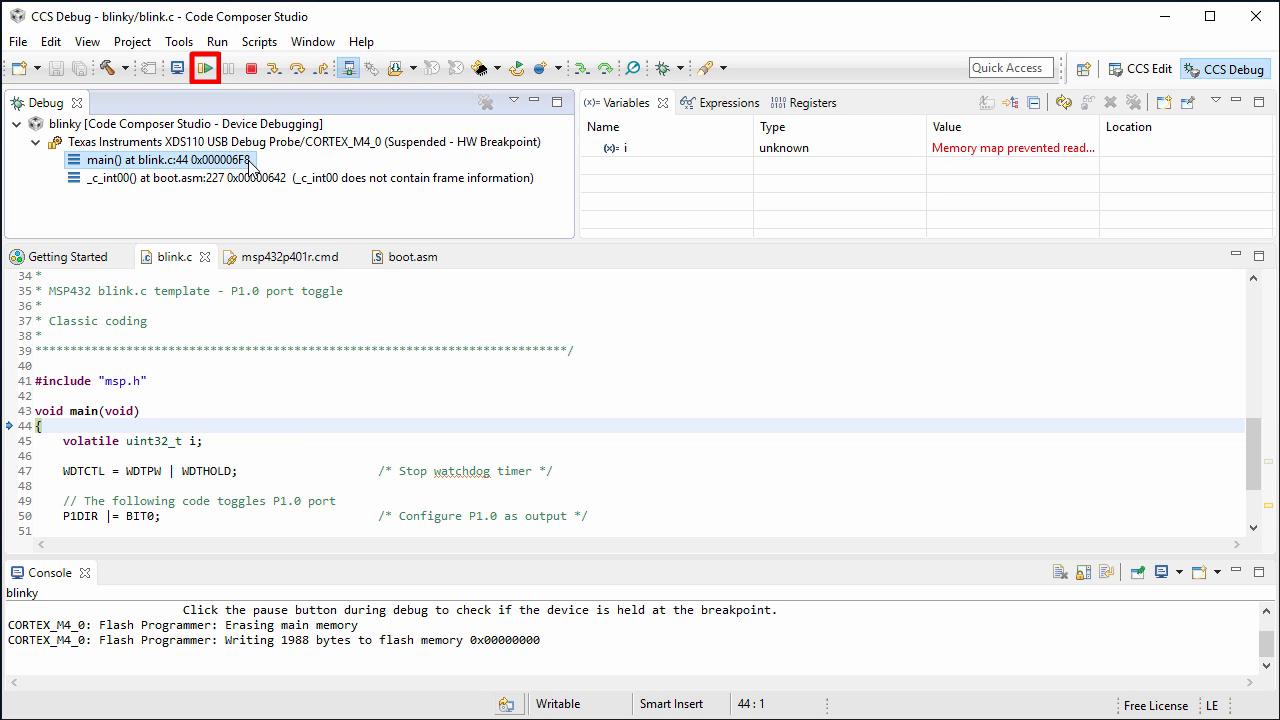
pyautogui.click(204, 70)
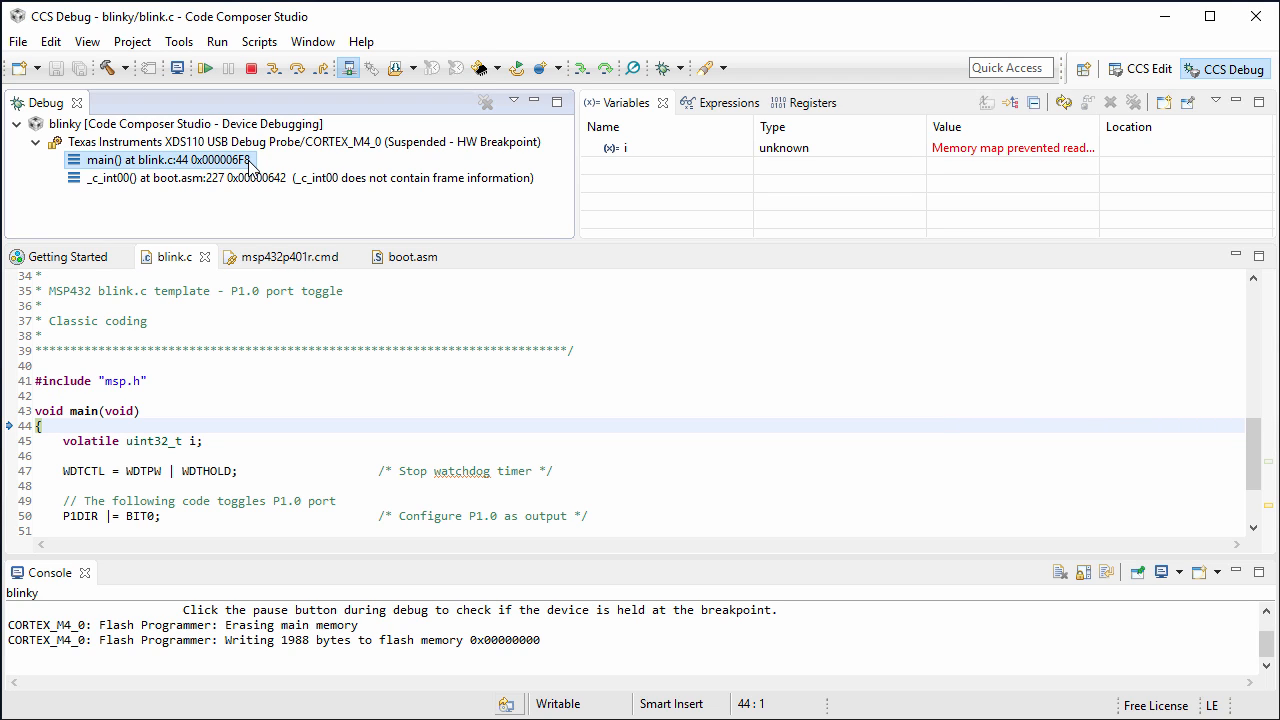
pyautogui.moveTo(204, 160)
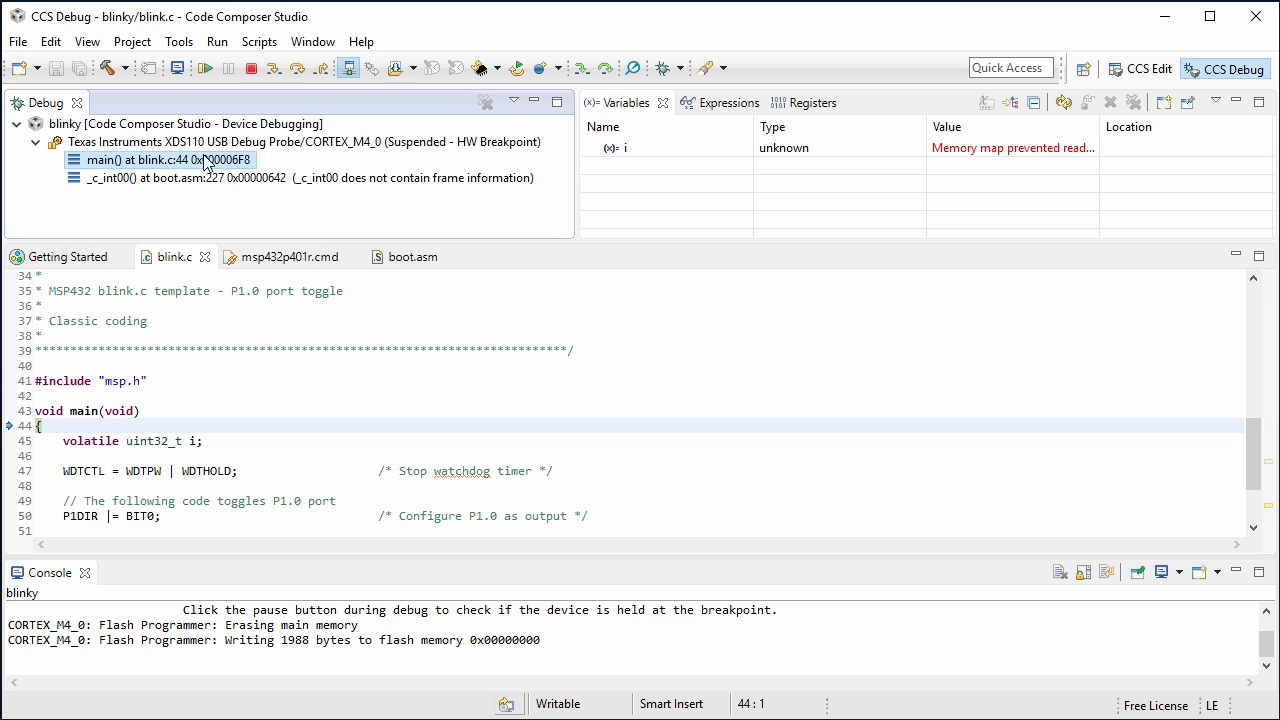
# - Look at the View menu and switch back to the CCS Edit perspective
pyautogui.click(86, 40)
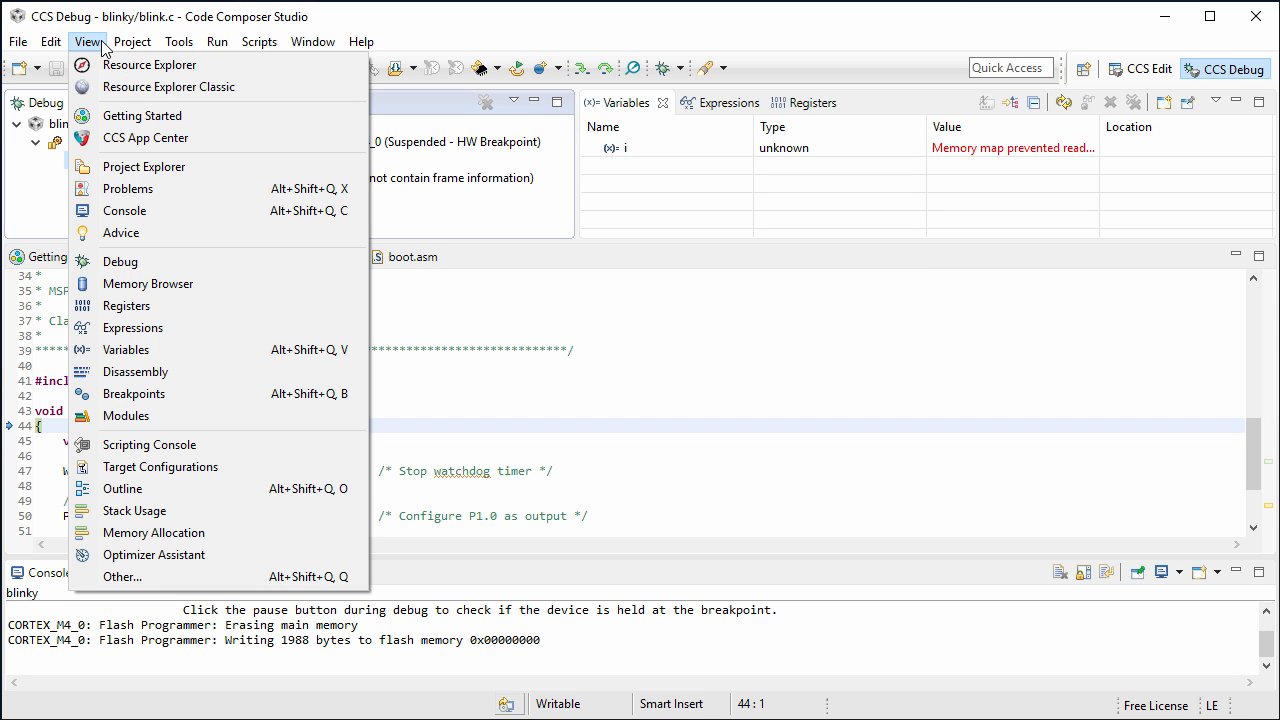
pyautogui.moveTo(150, 64)
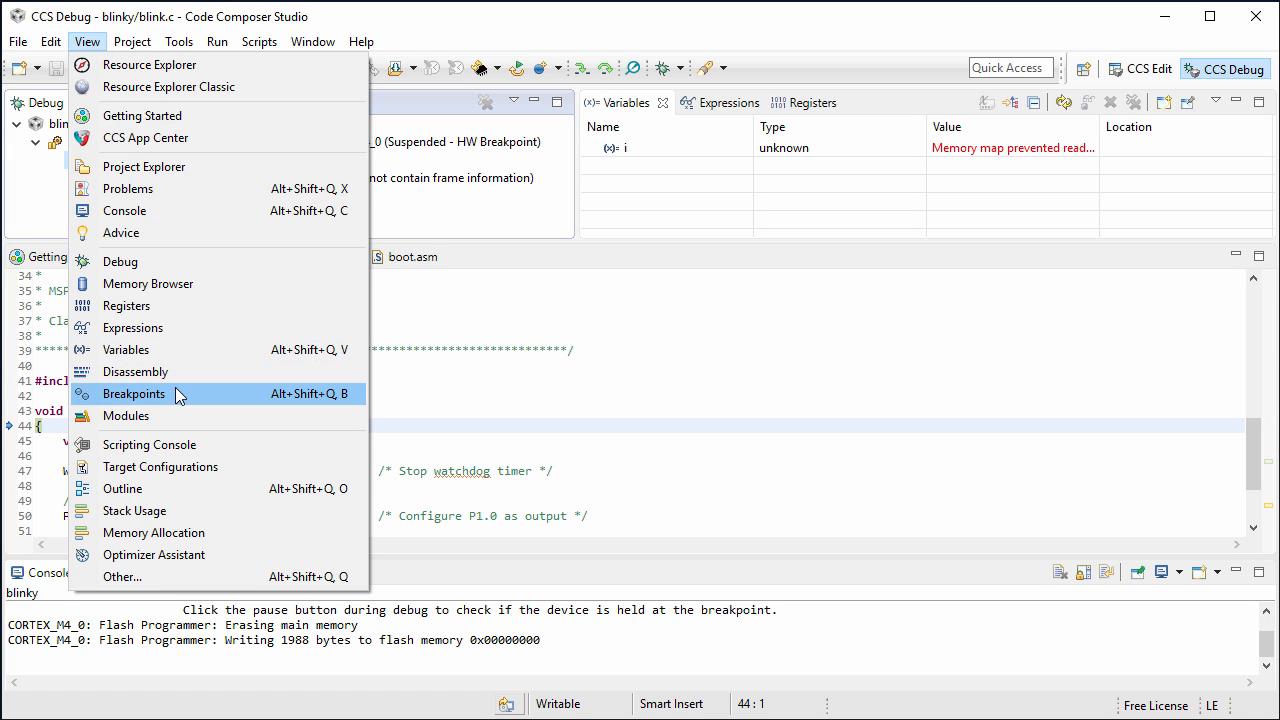
pyautogui.click(132, 394)
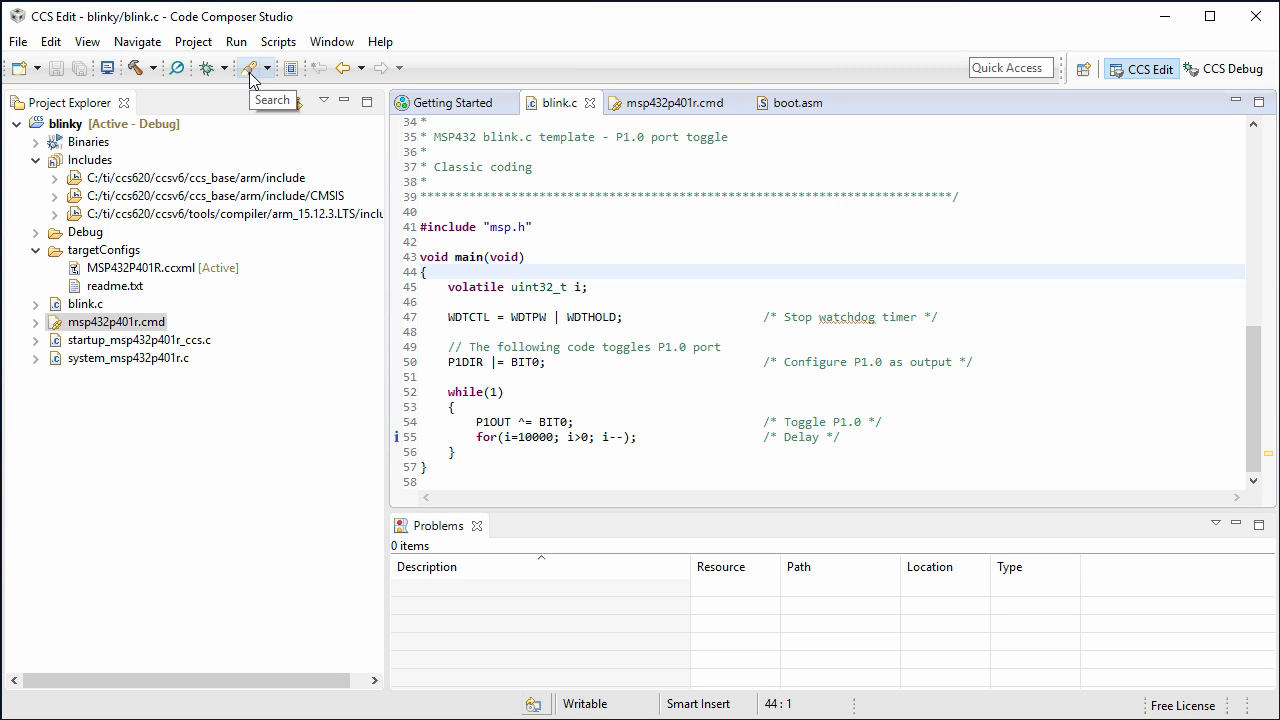
pyautogui.moveTo(252, 78)
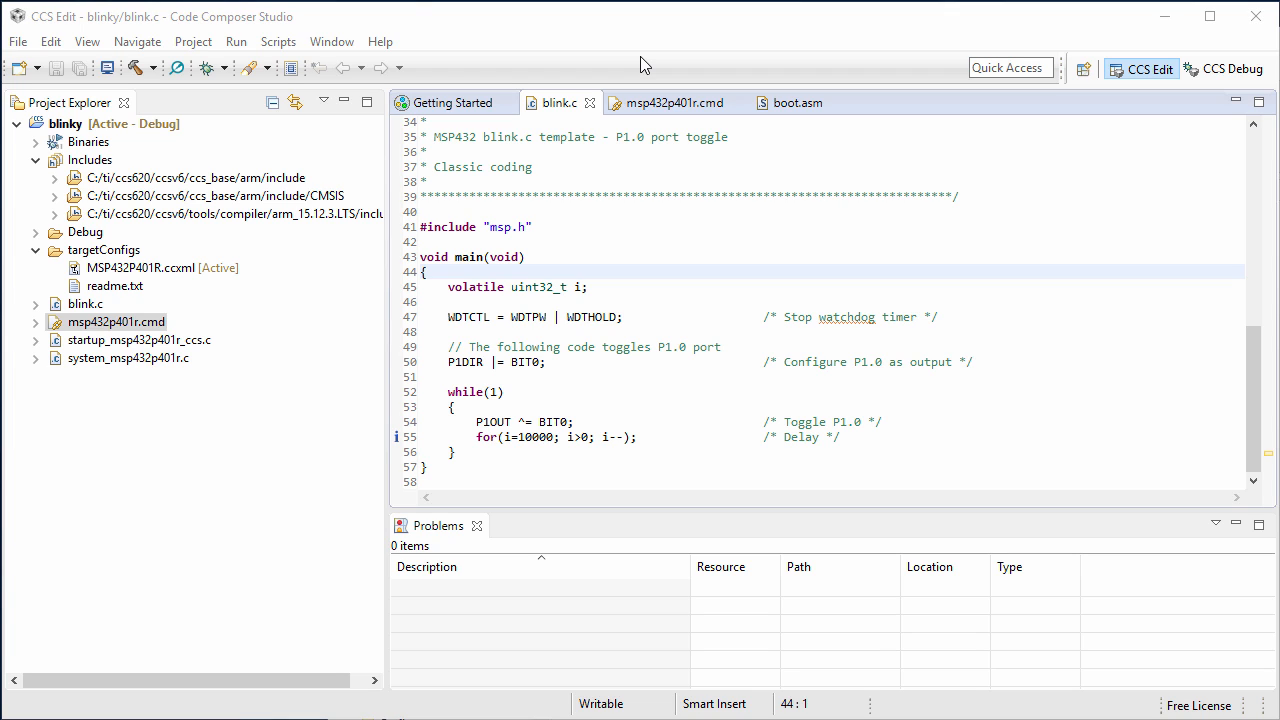
pyautogui.moveTo(488, 104)
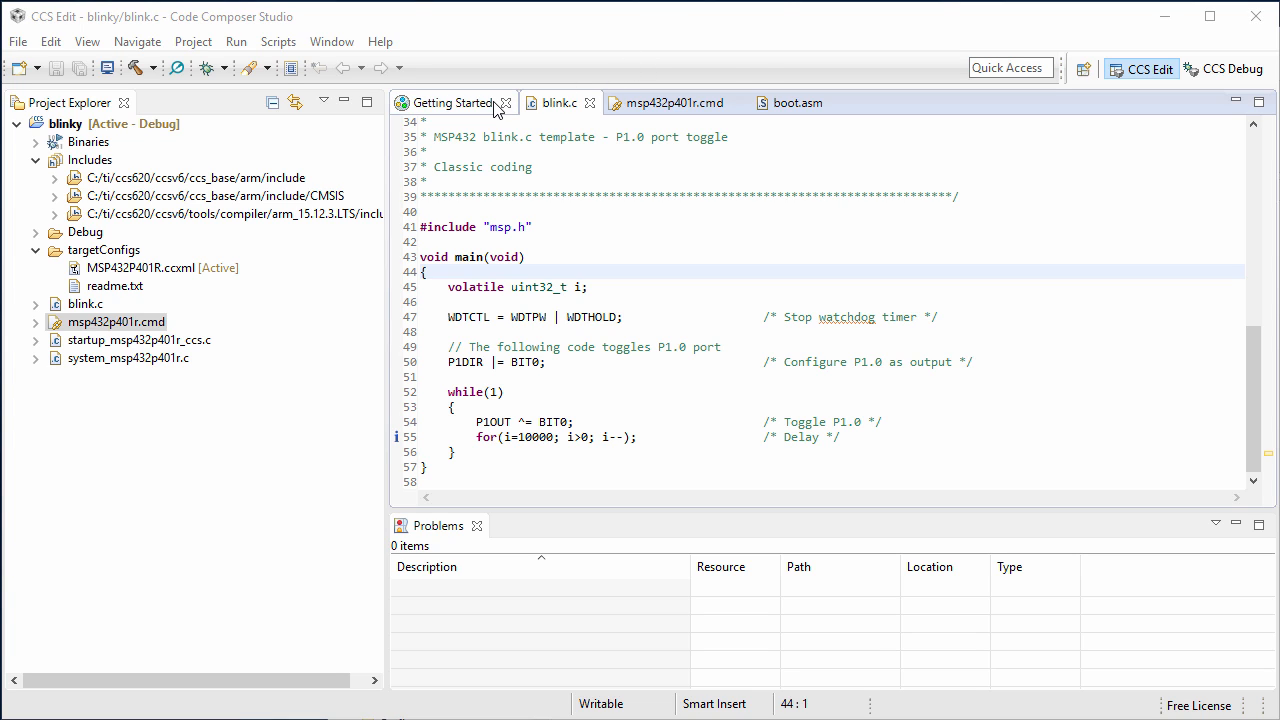
# - Open the App Center from Getting Started and scroll through its add-on list
pyautogui.click(448, 102)
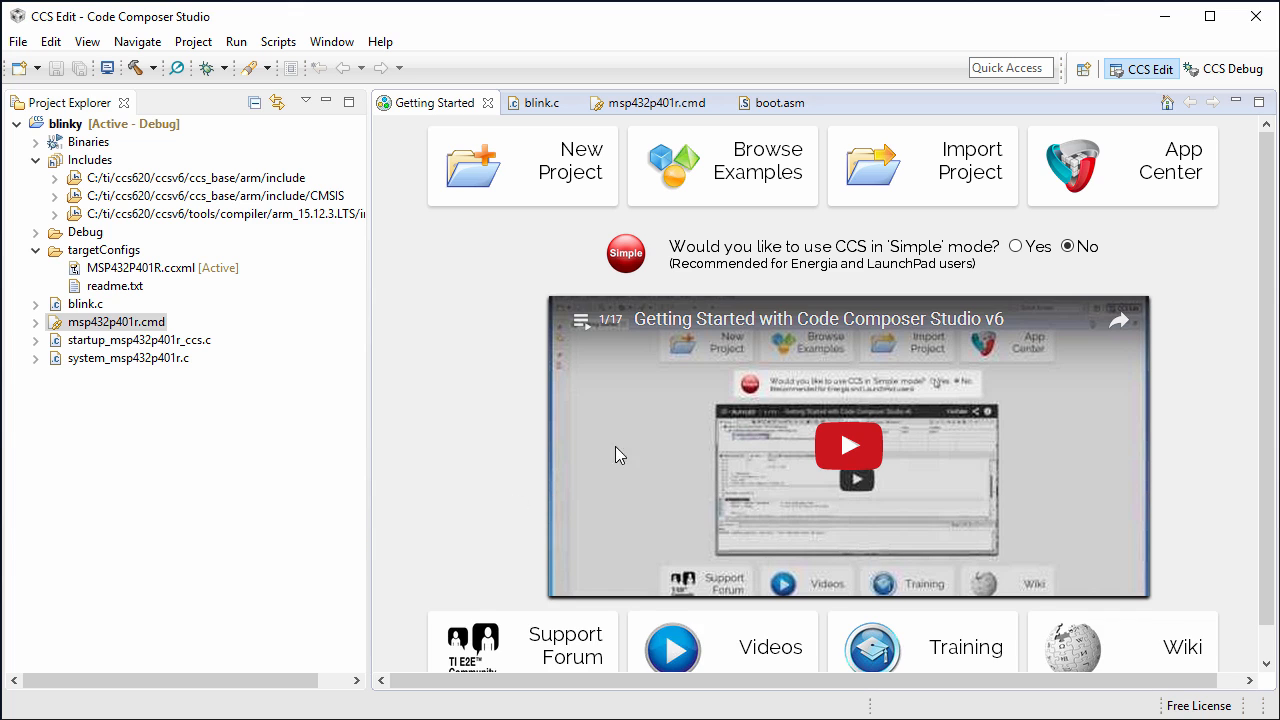
pyautogui.moveTo(1124, 200)
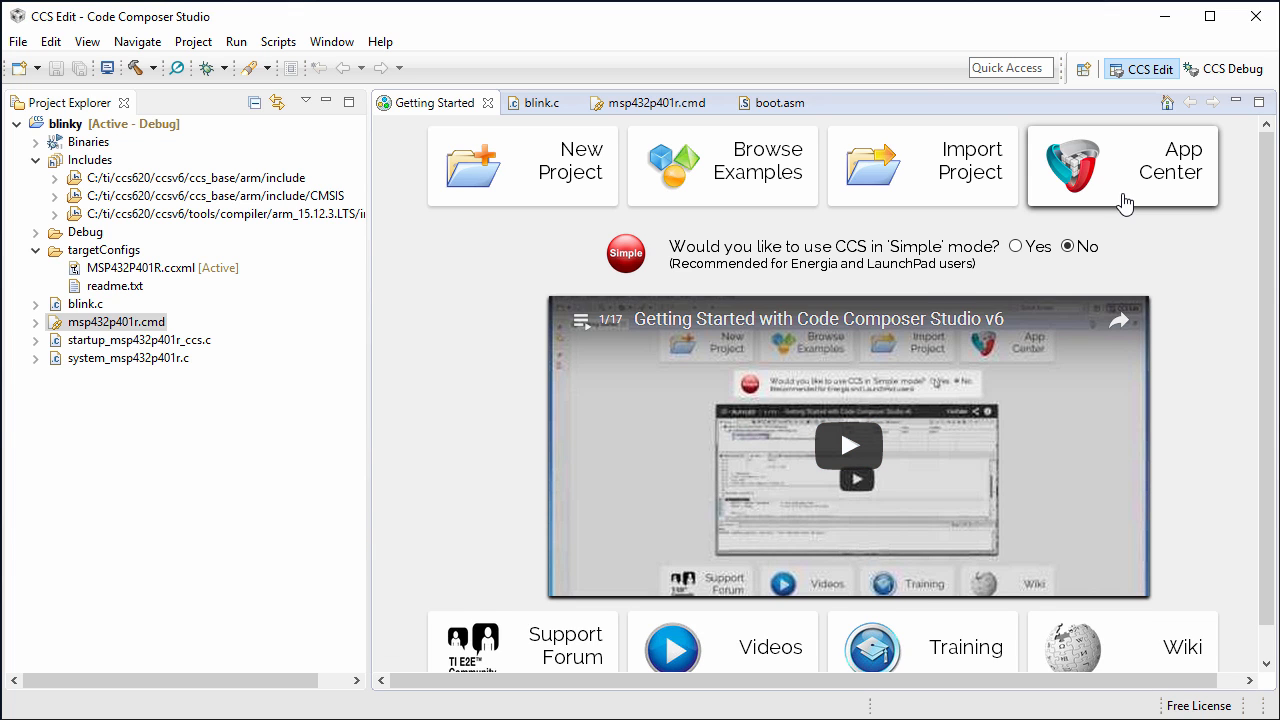
pyautogui.click(1122, 164)
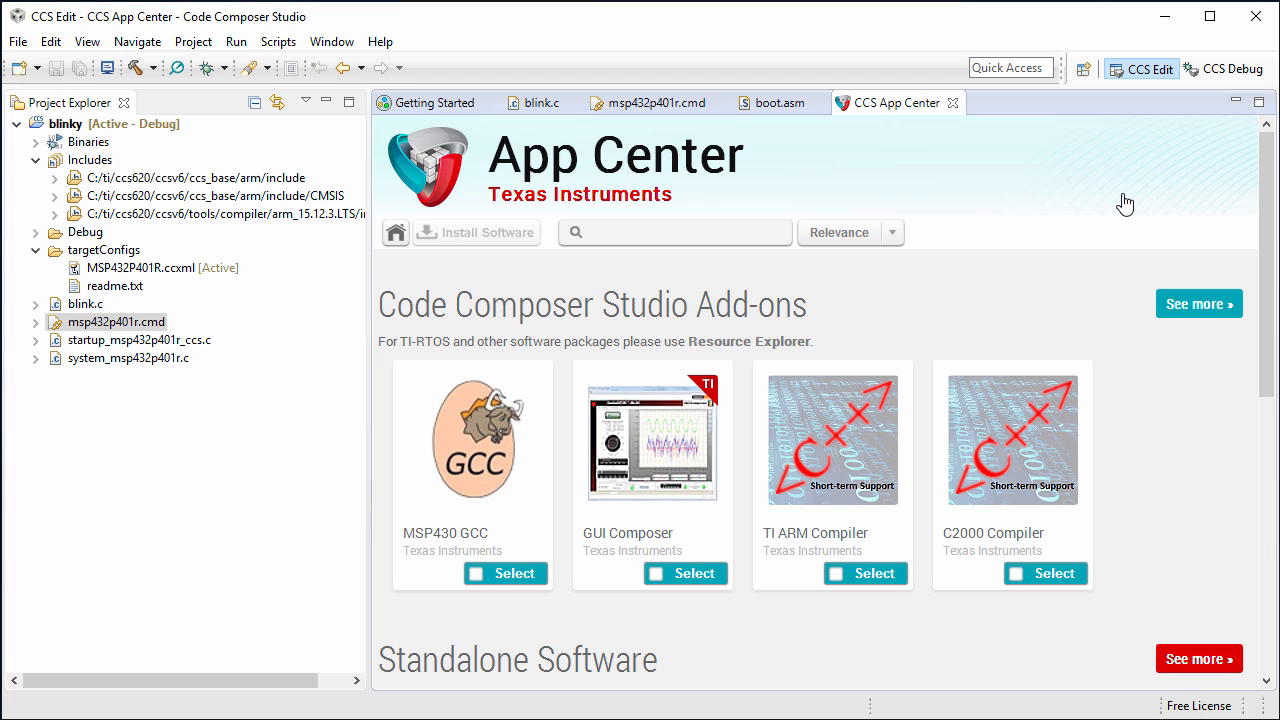
pyautogui.moveTo(1132, 208)
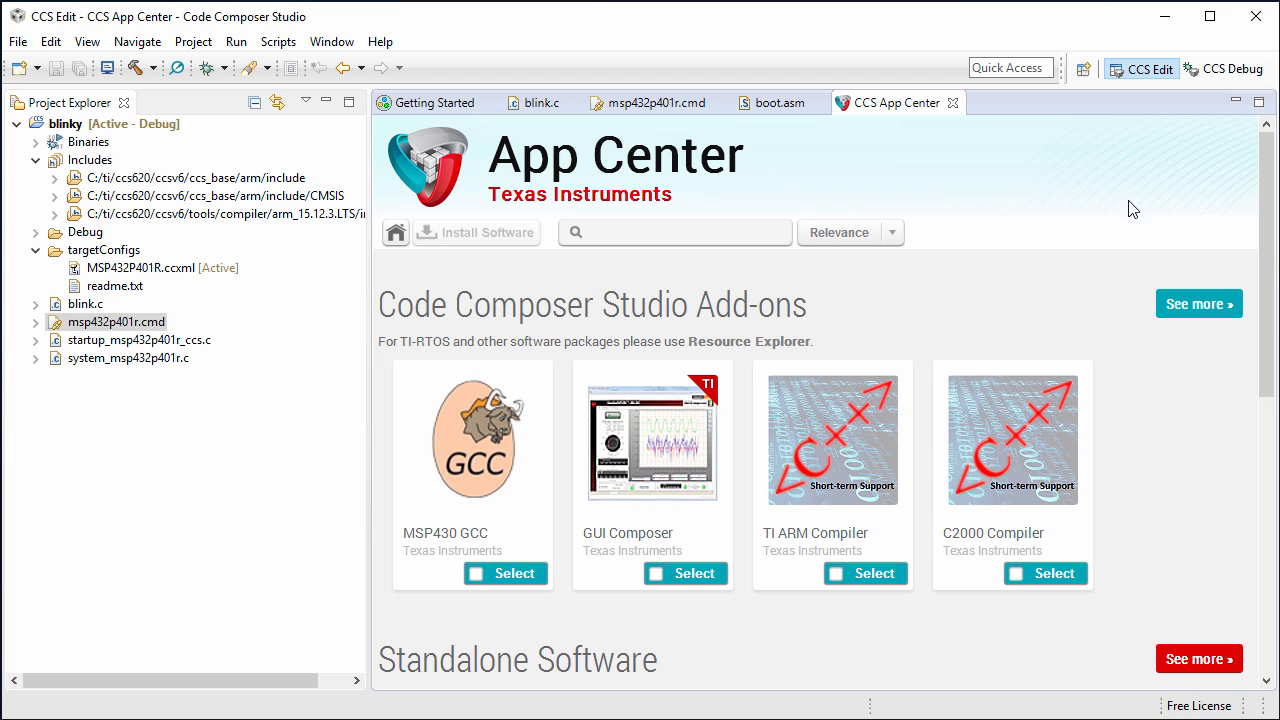
pyautogui.scroll(-3)
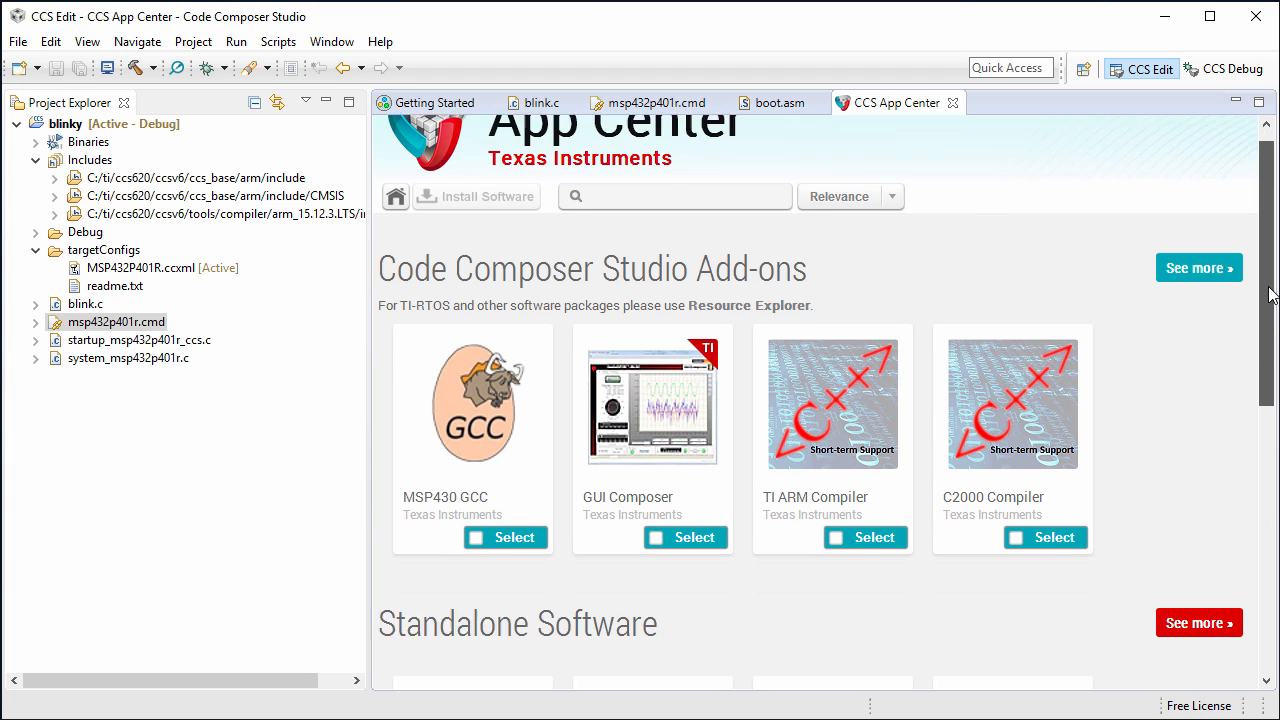
pyautogui.scroll(-3)
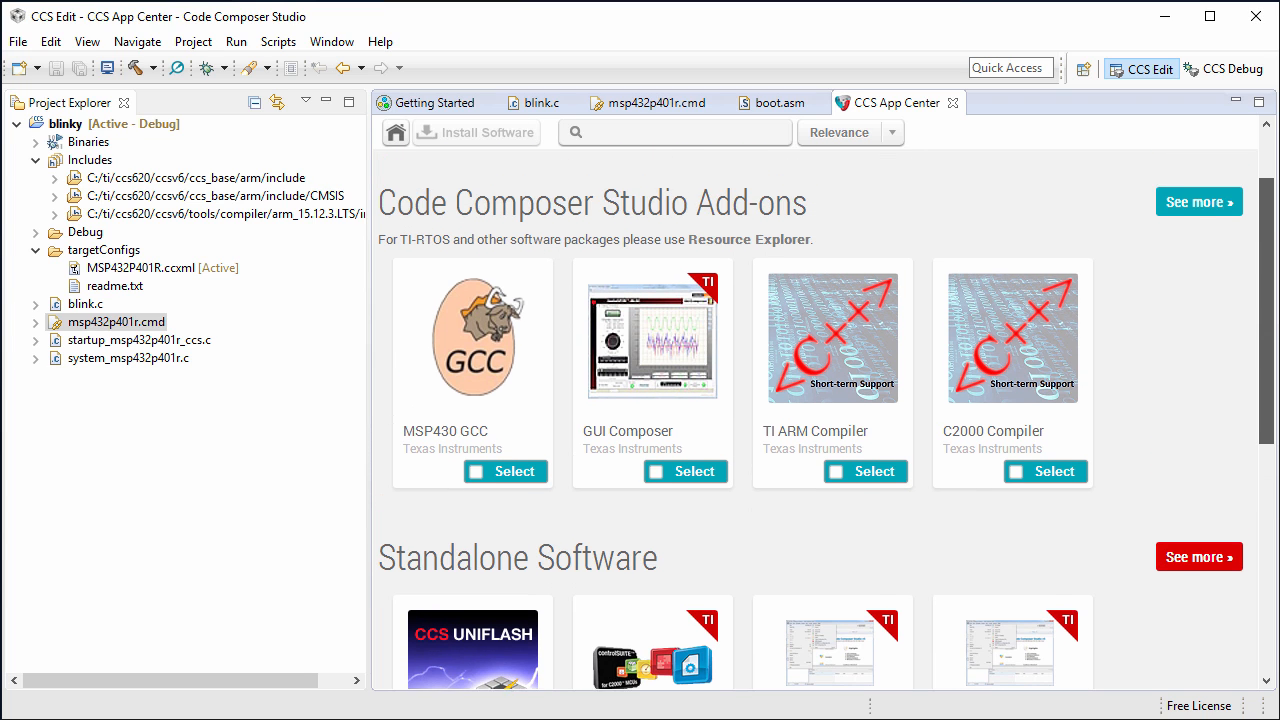
pyautogui.moveTo(1262, 692)
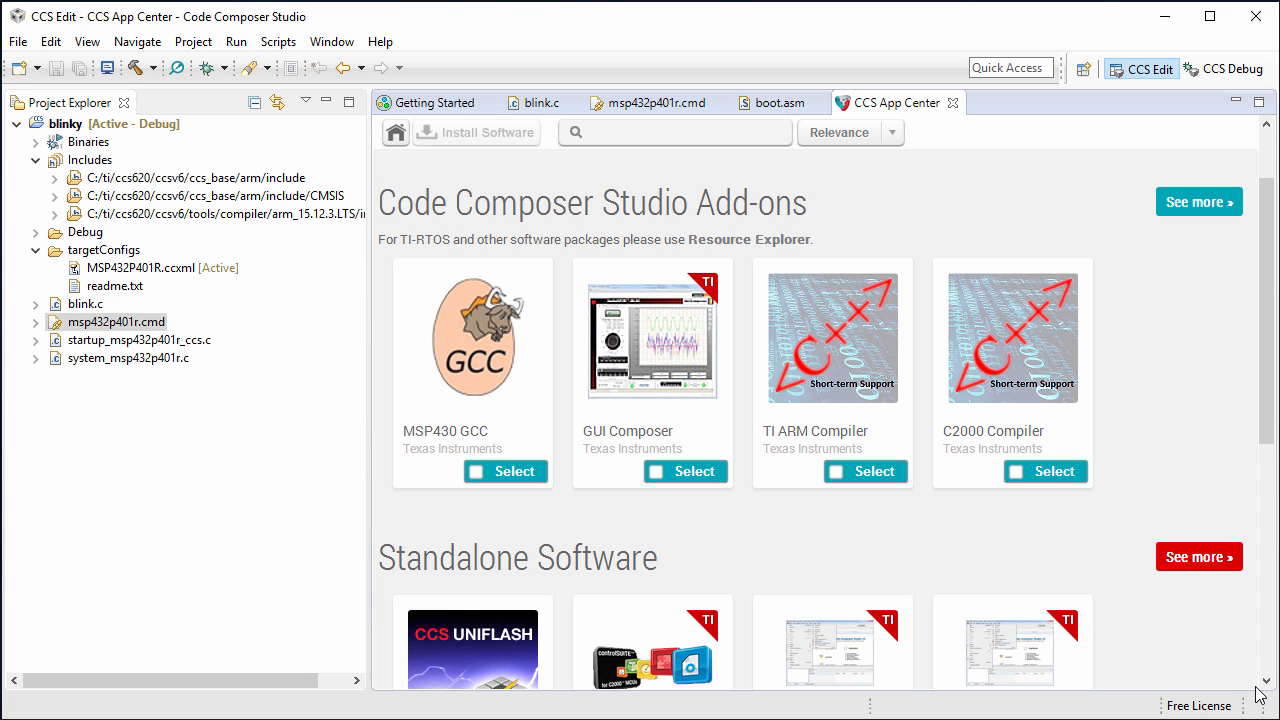
pyautogui.moveTo(610, 312)
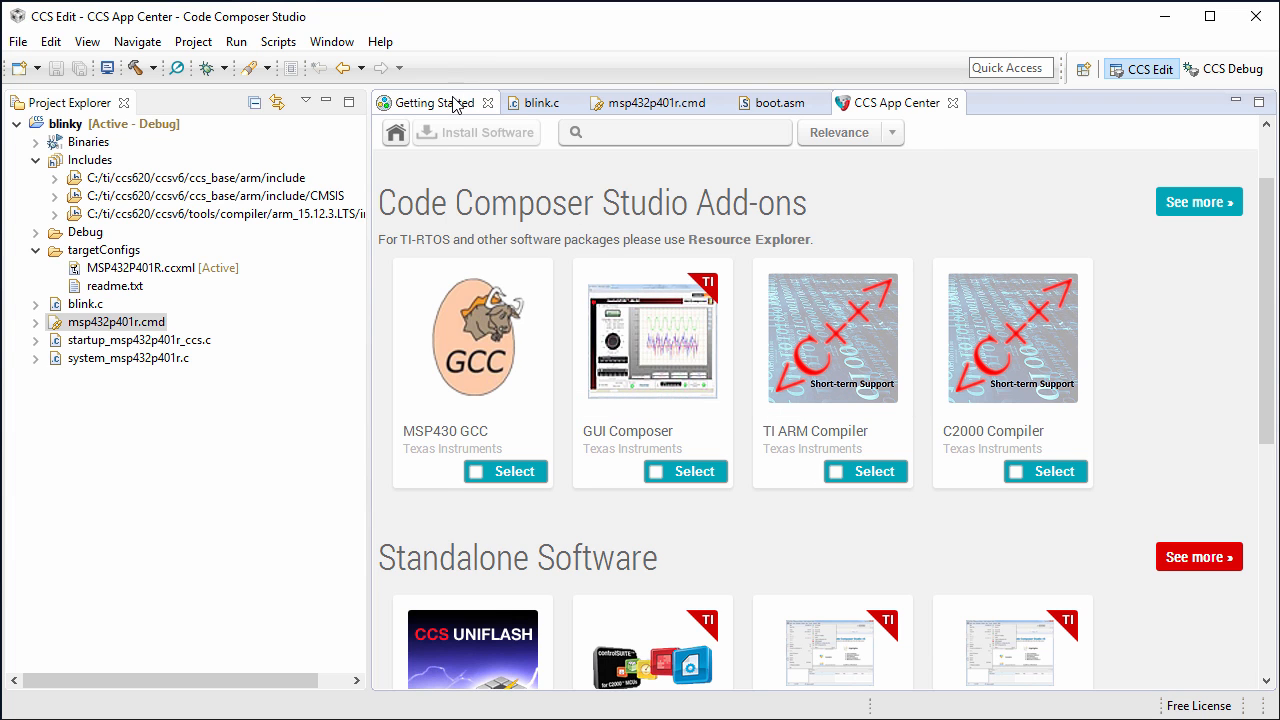
# - Open Resource Explorer via Browse Examples on the Getting Started page
pyautogui.click(432, 104)
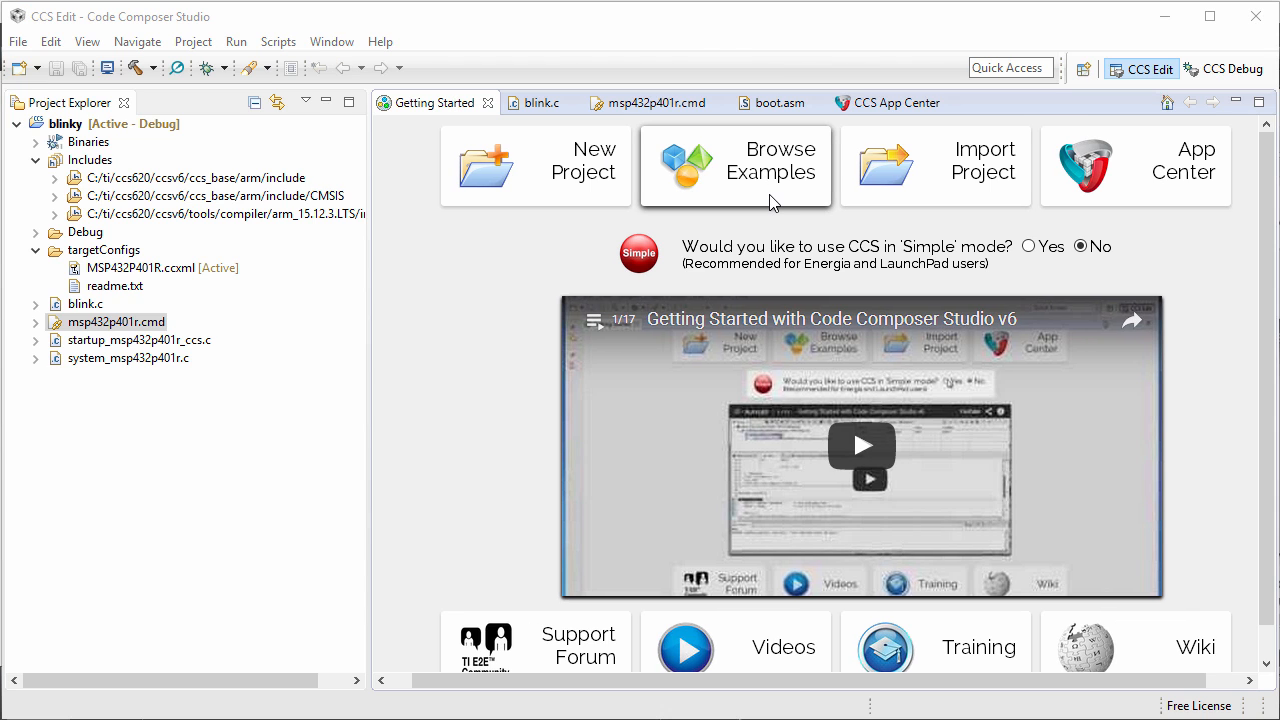
pyautogui.click(750, 164)
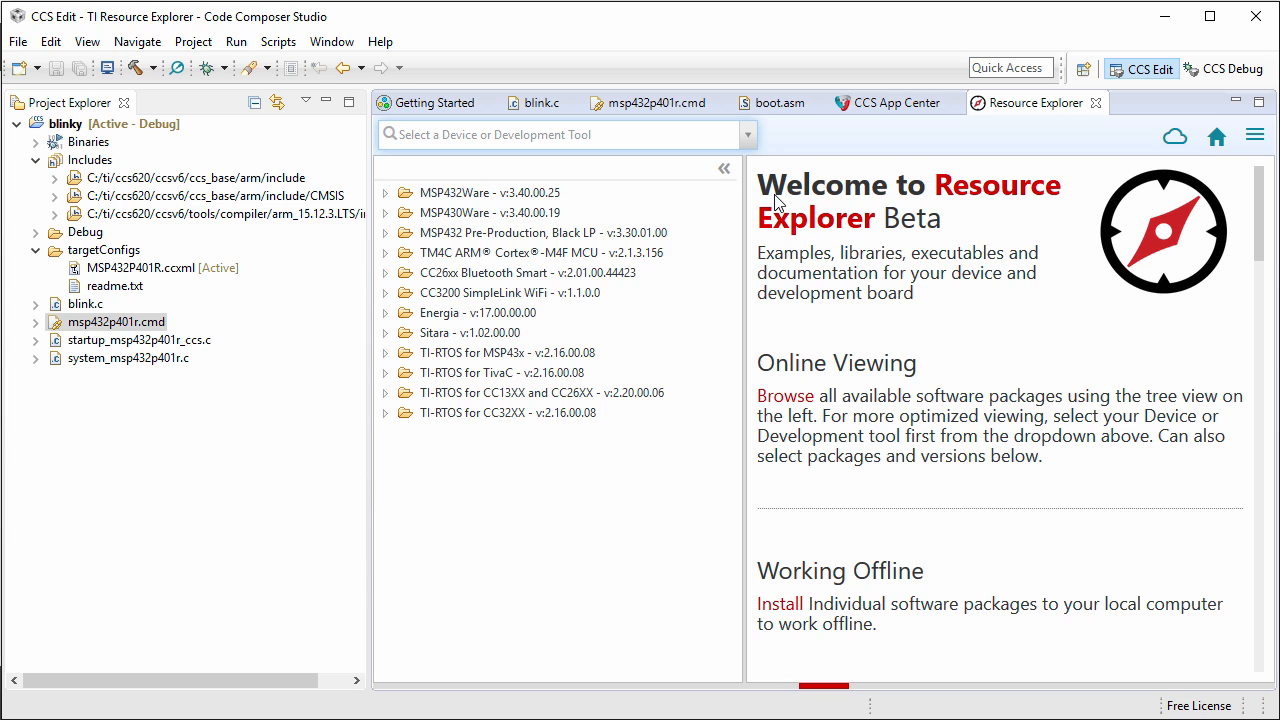
pyautogui.moveTo(706, 168)
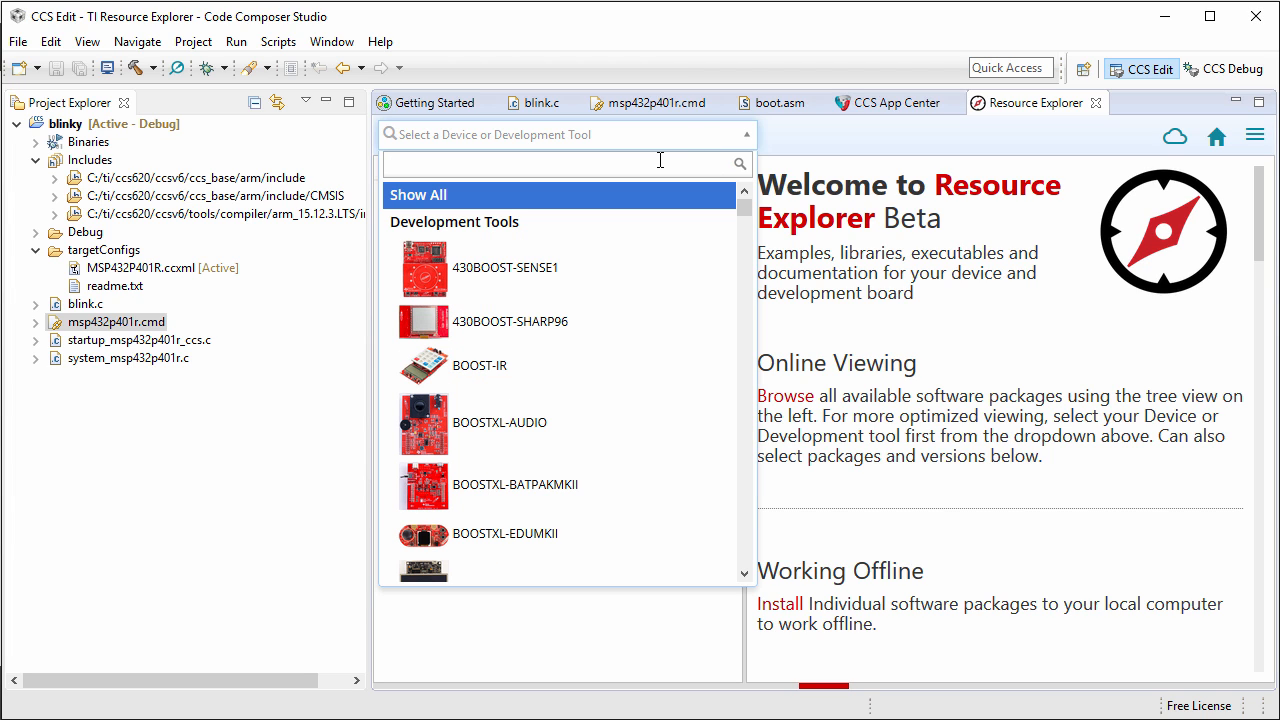
# - Search the device list, expand Peripheral Examples > Driver Library > TIMER32 and select timer32_one_shot_free_run
pyautogui.click(560, 164)
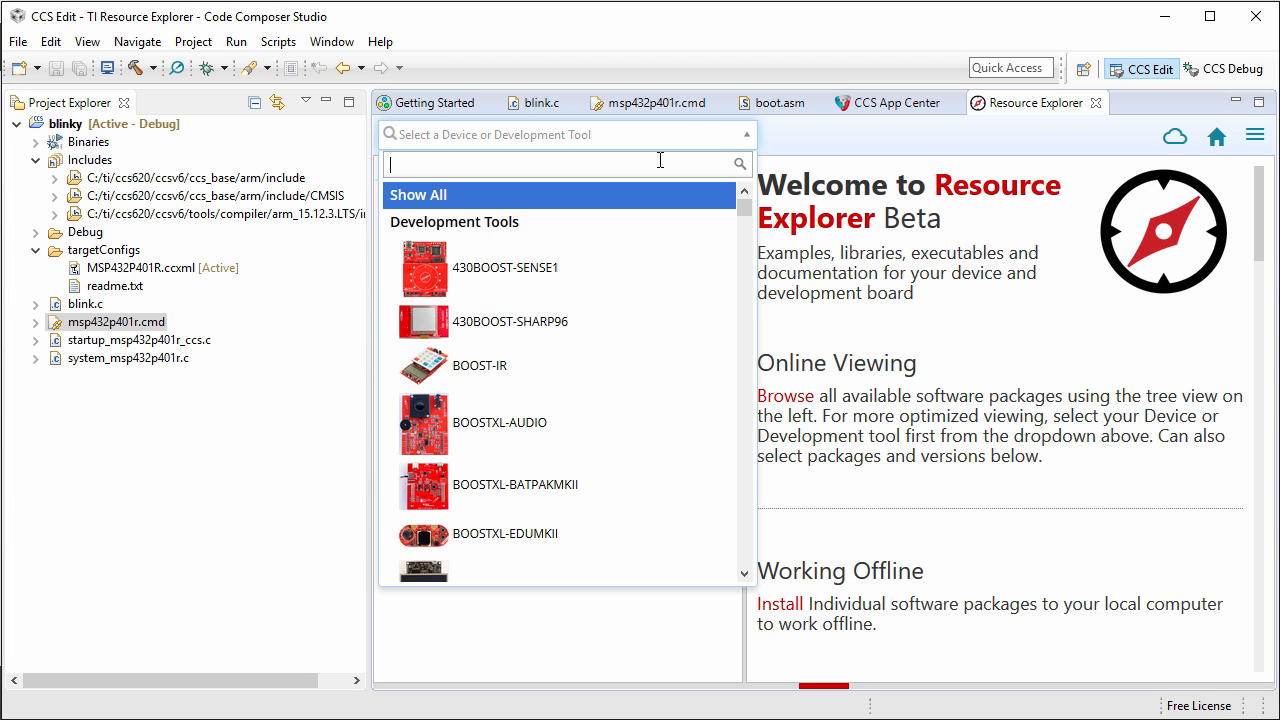
pyautogui.write('432P401R - Rev 2.x (Red')
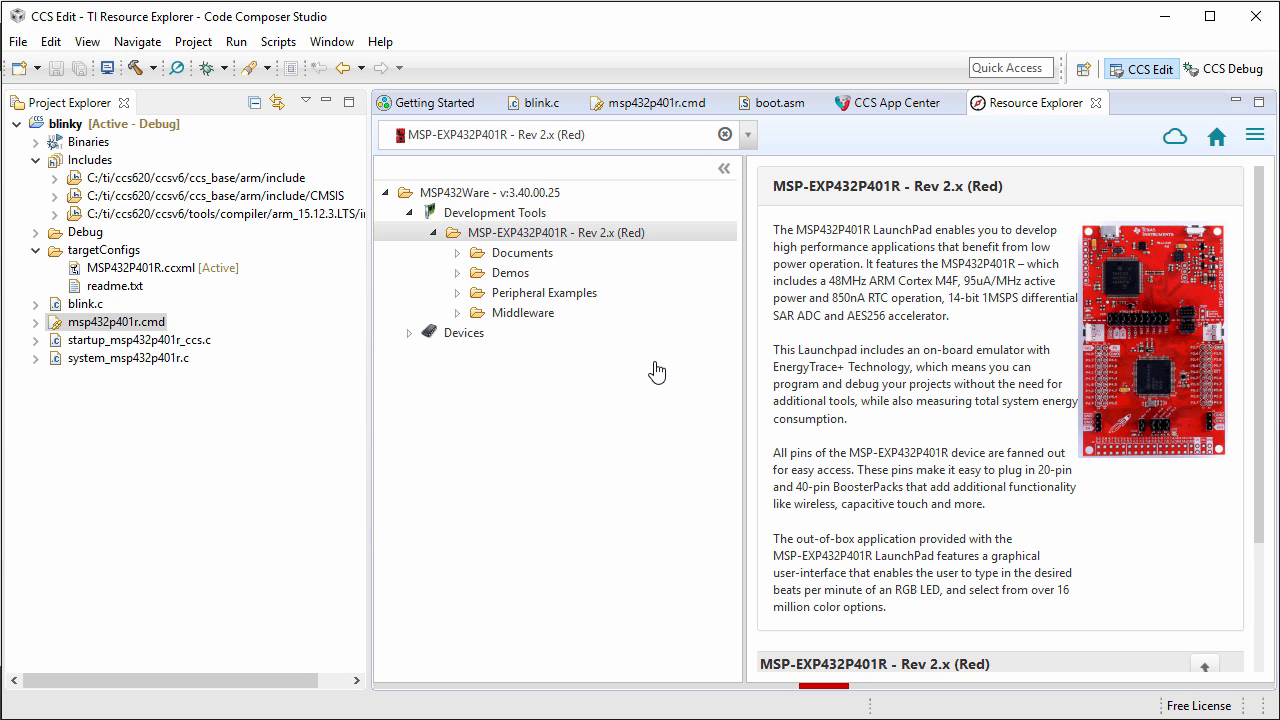
pyautogui.moveTo(468, 298)
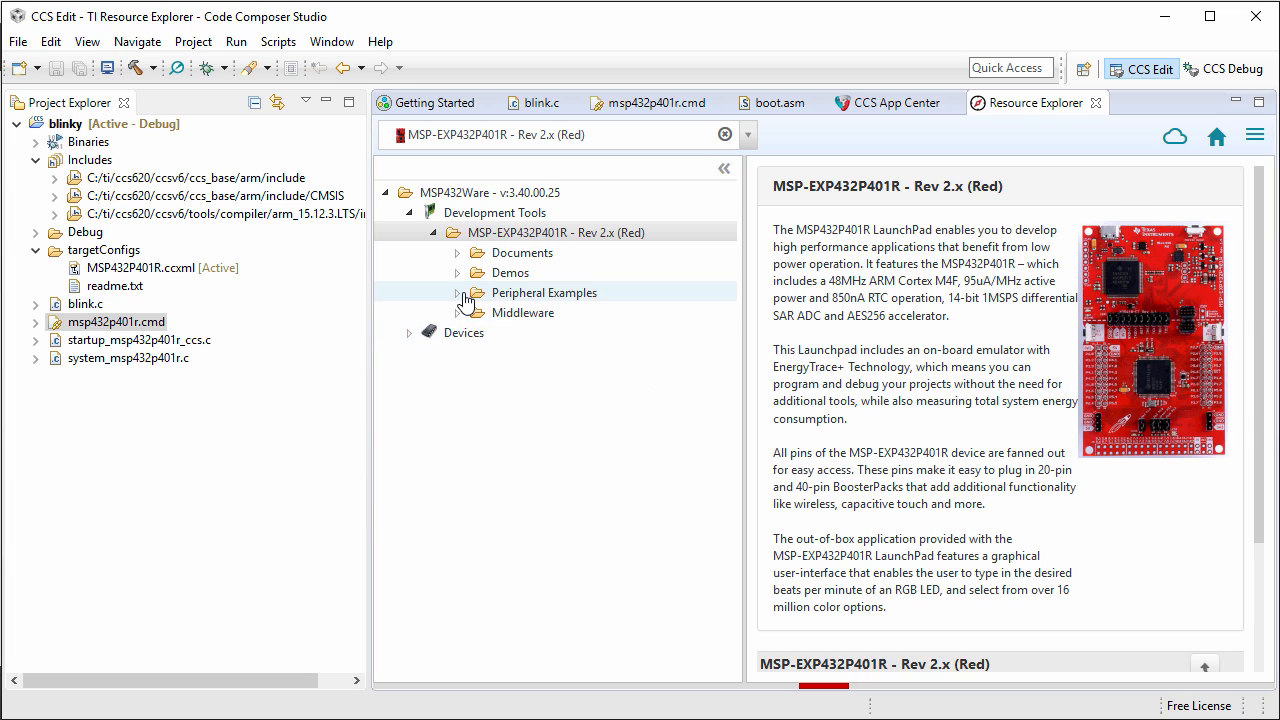
pyautogui.click(456, 292)
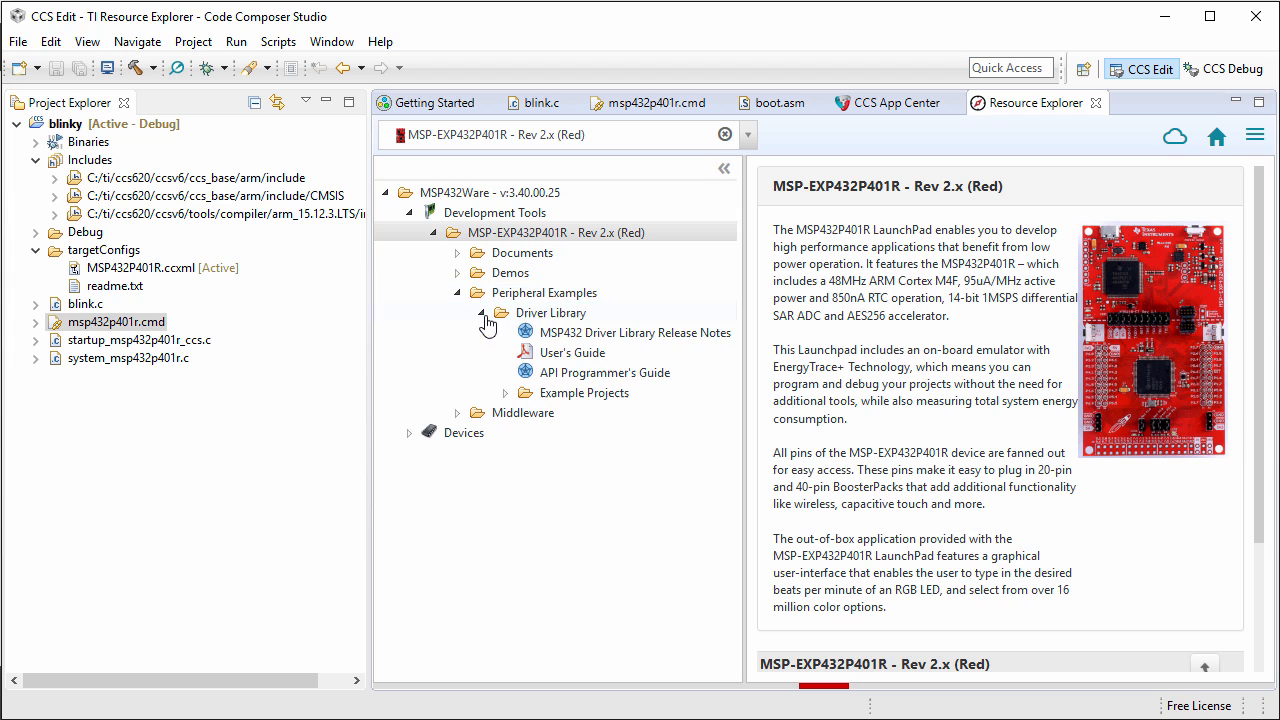
pyautogui.click(504, 392)
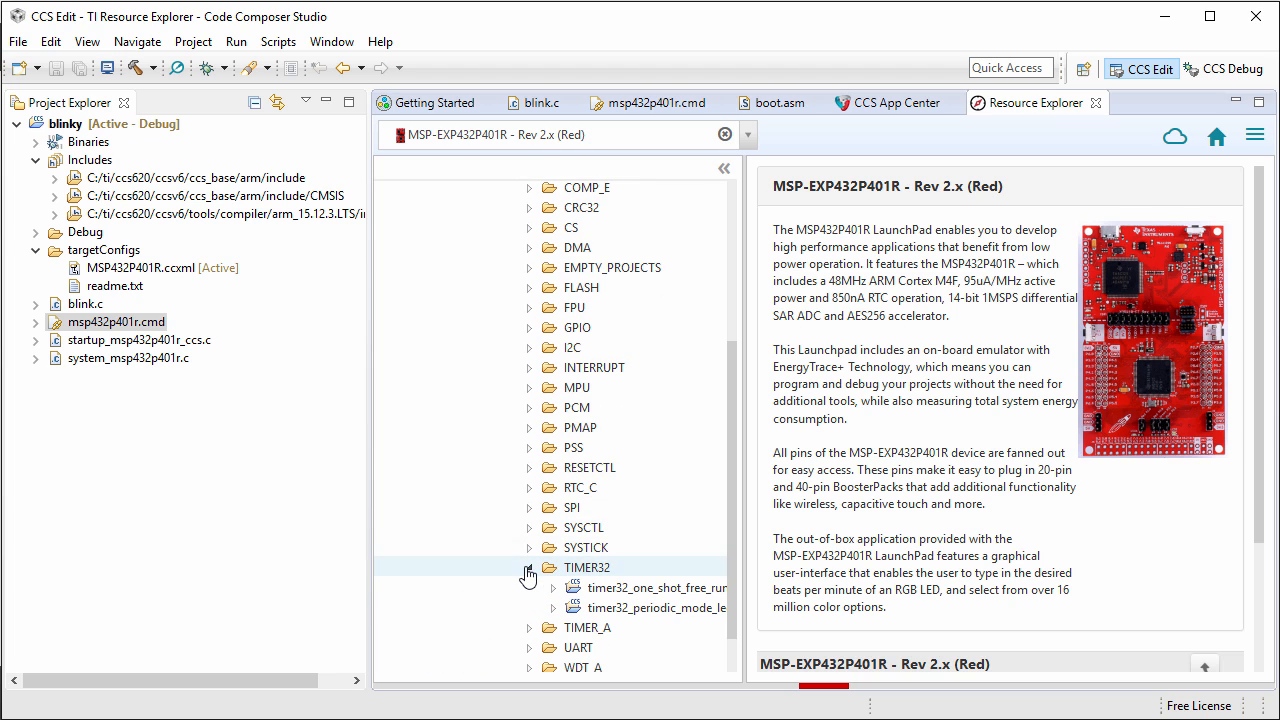
pyautogui.click(656, 588)
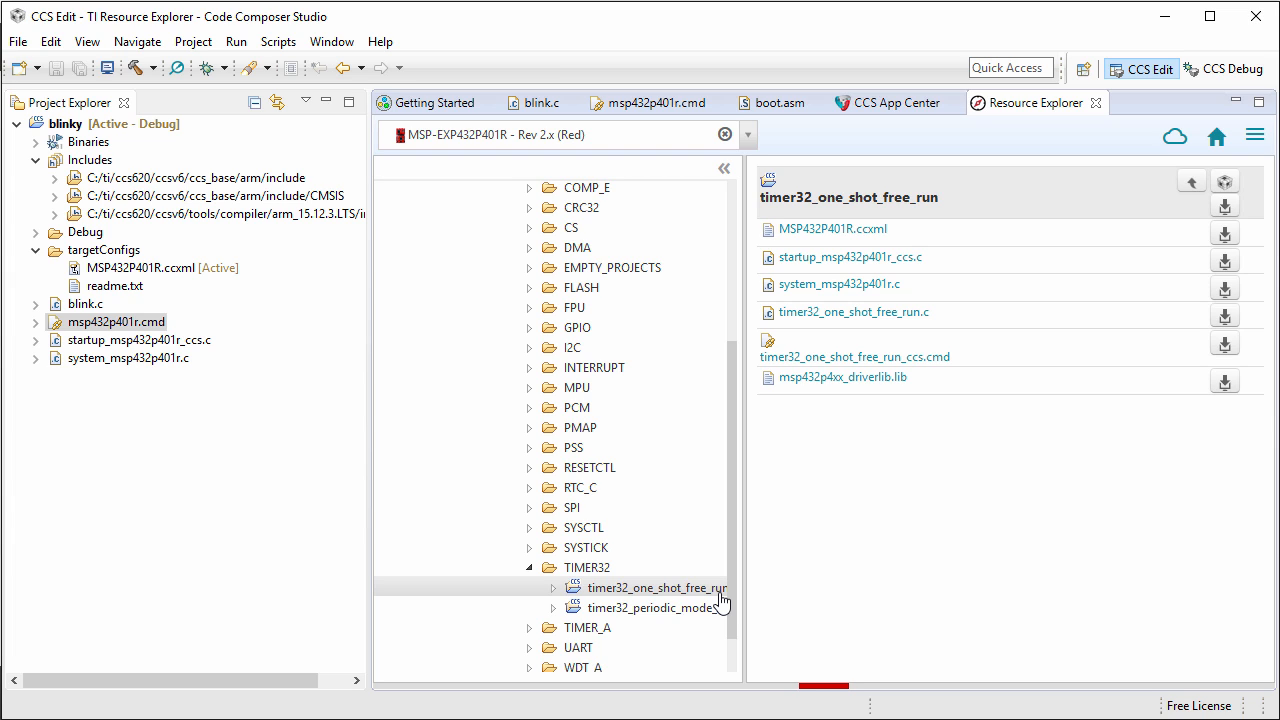
pyautogui.moveTo(912, 258)
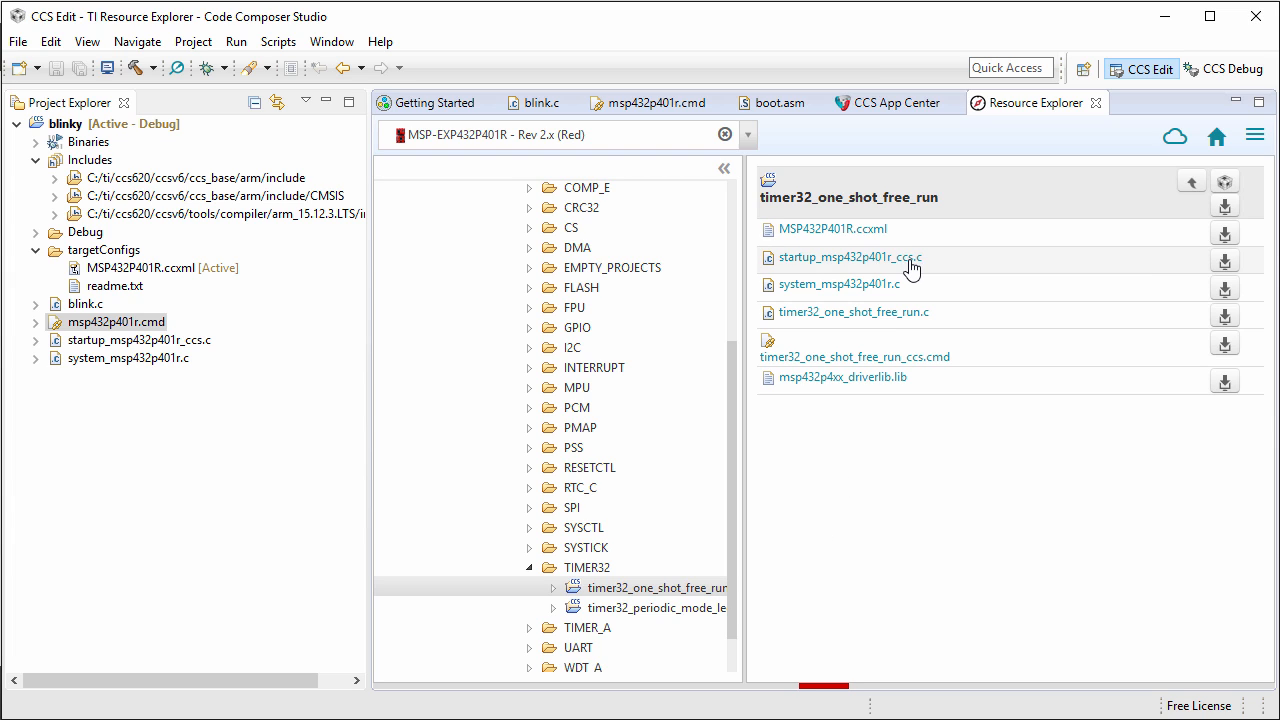
pyautogui.click(840, 256)
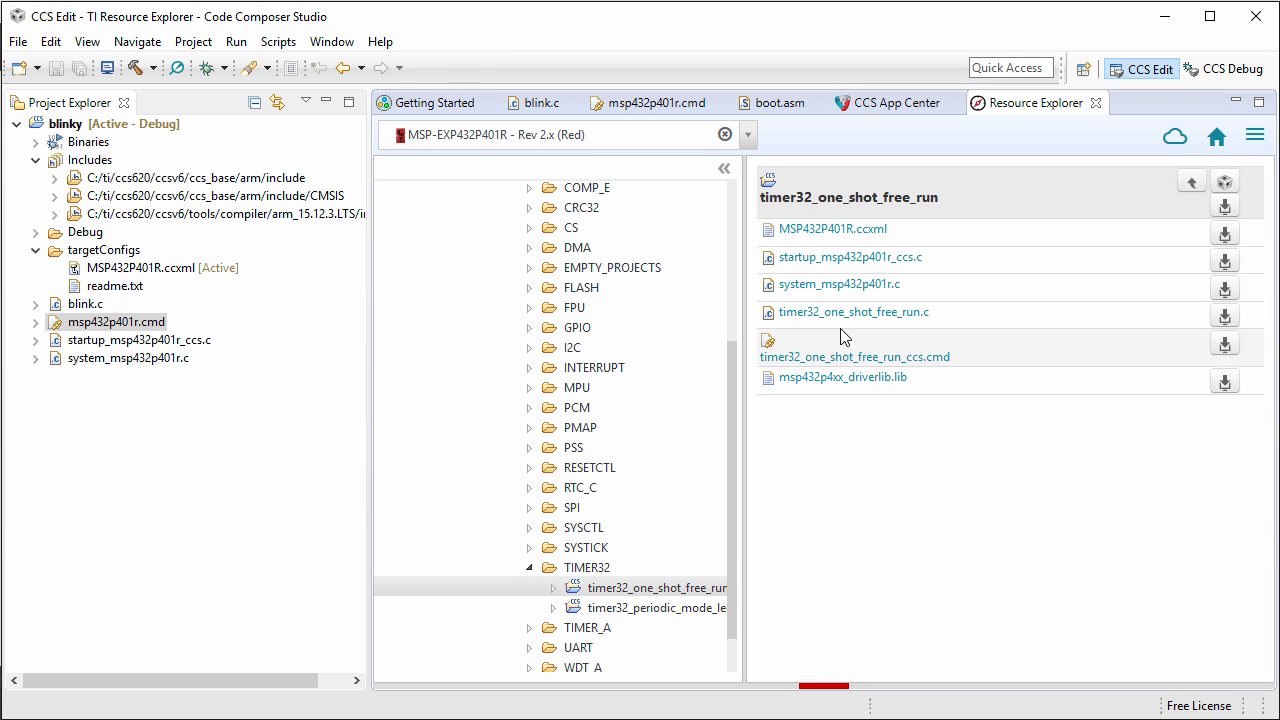
pyautogui.click(854, 312)
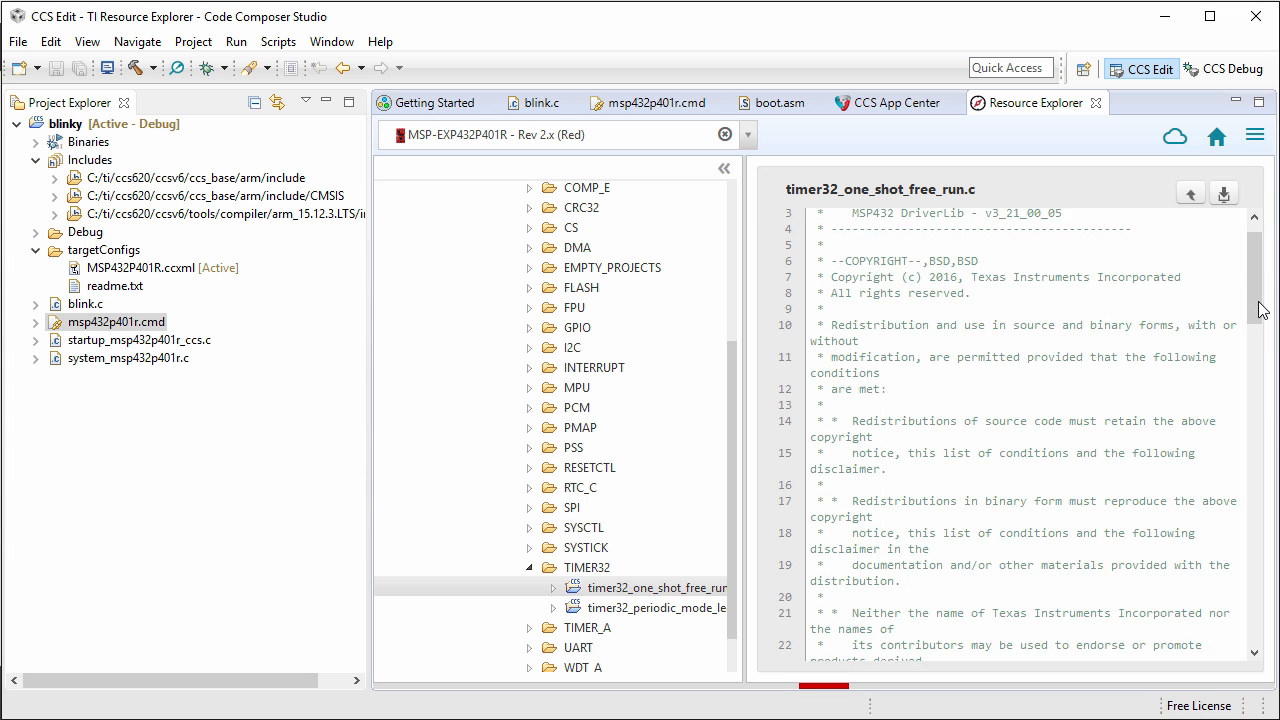
pyautogui.scroll(-3)
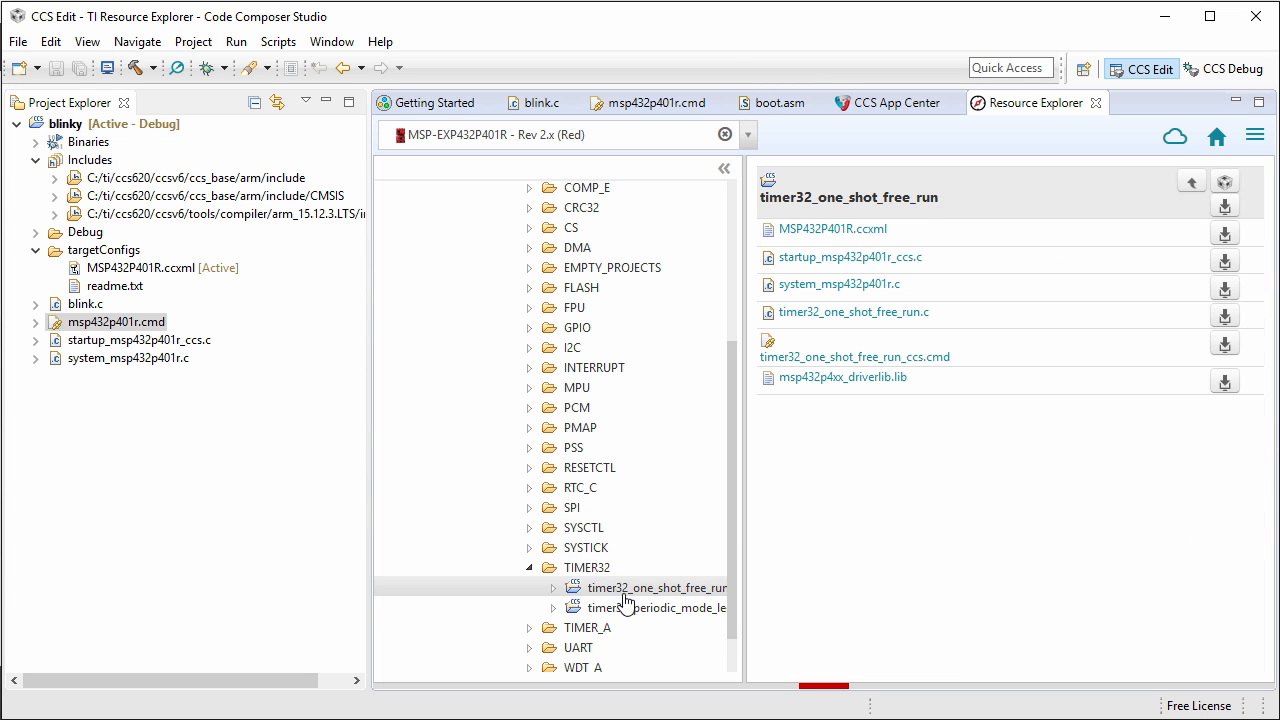
pyautogui.moveTo(1224, 180)
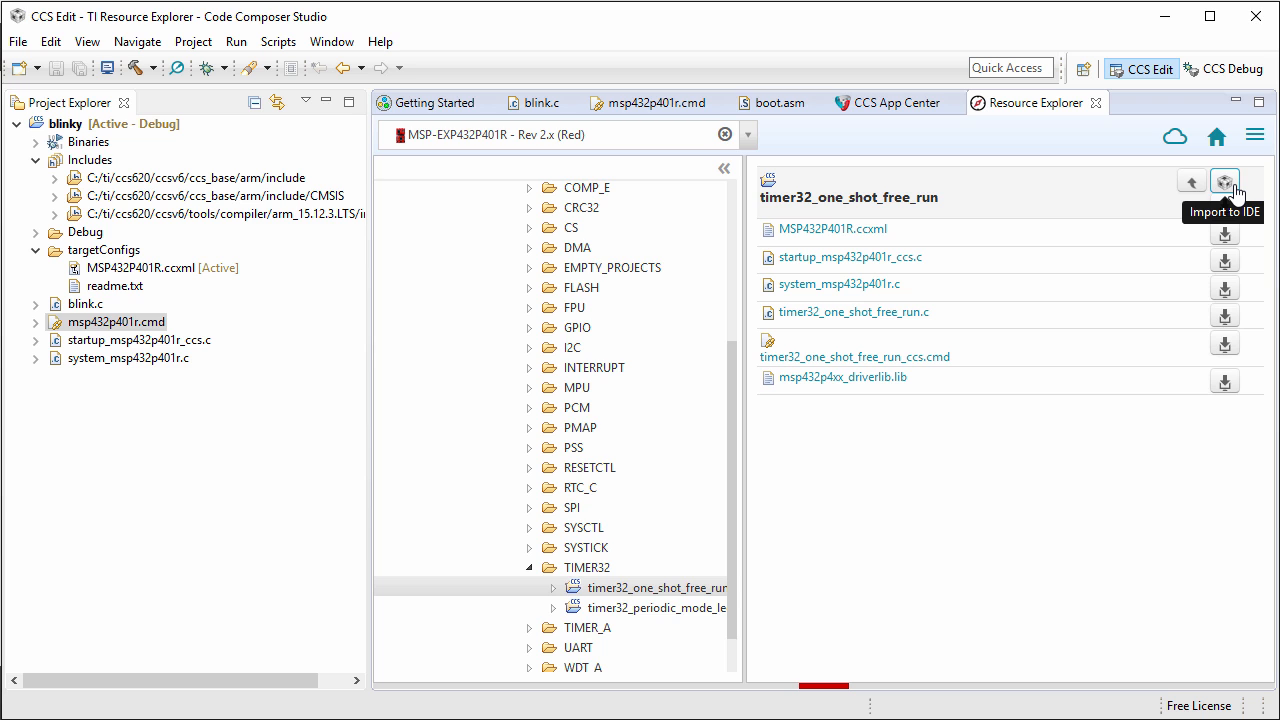
# - Choose Install on desktop > Make Available Offline and confirm downloading MSP432Ware v3.40.00.25
pyautogui.click(1224, 180)
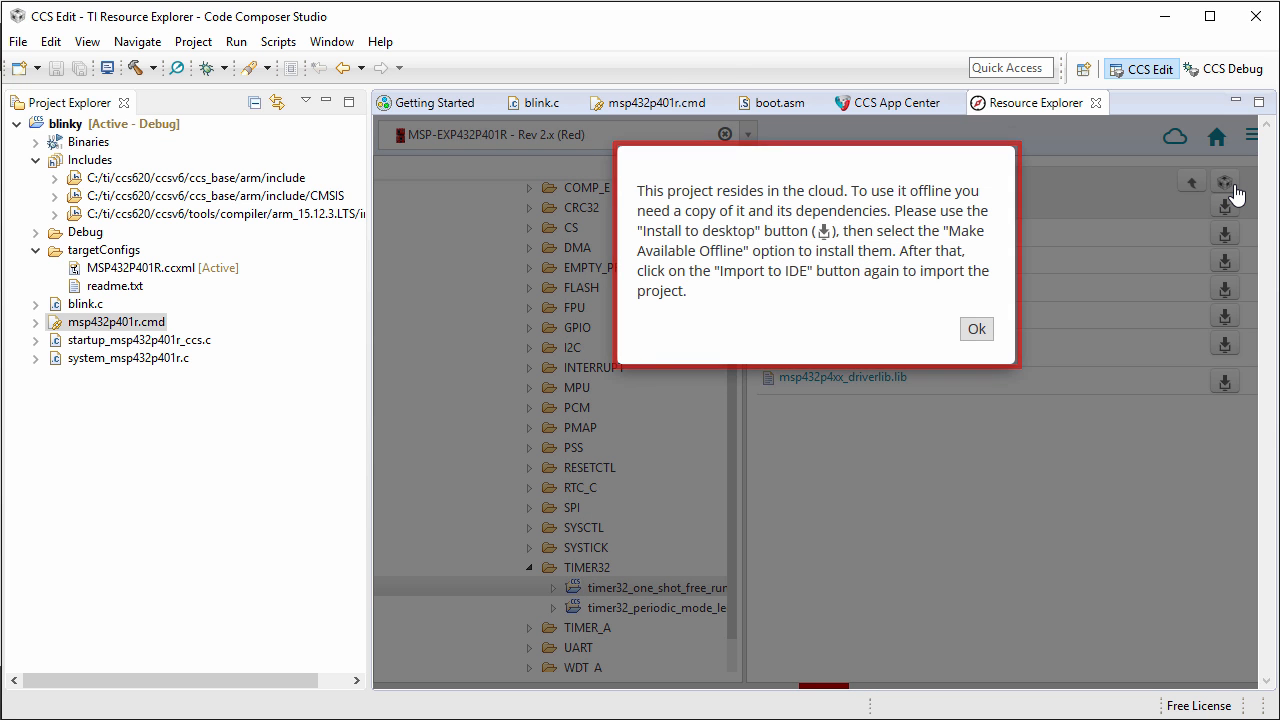
pyautogui.click(976, 328)
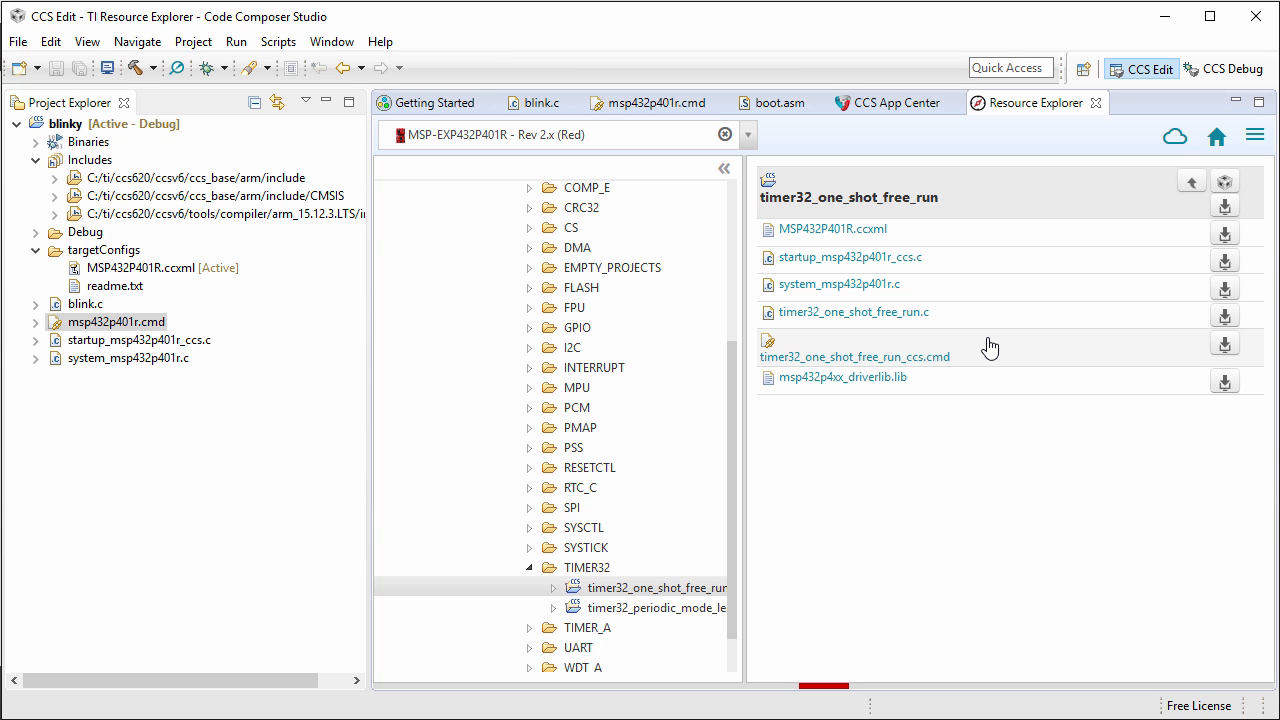
pyautogui.moveTo(1060, 320)
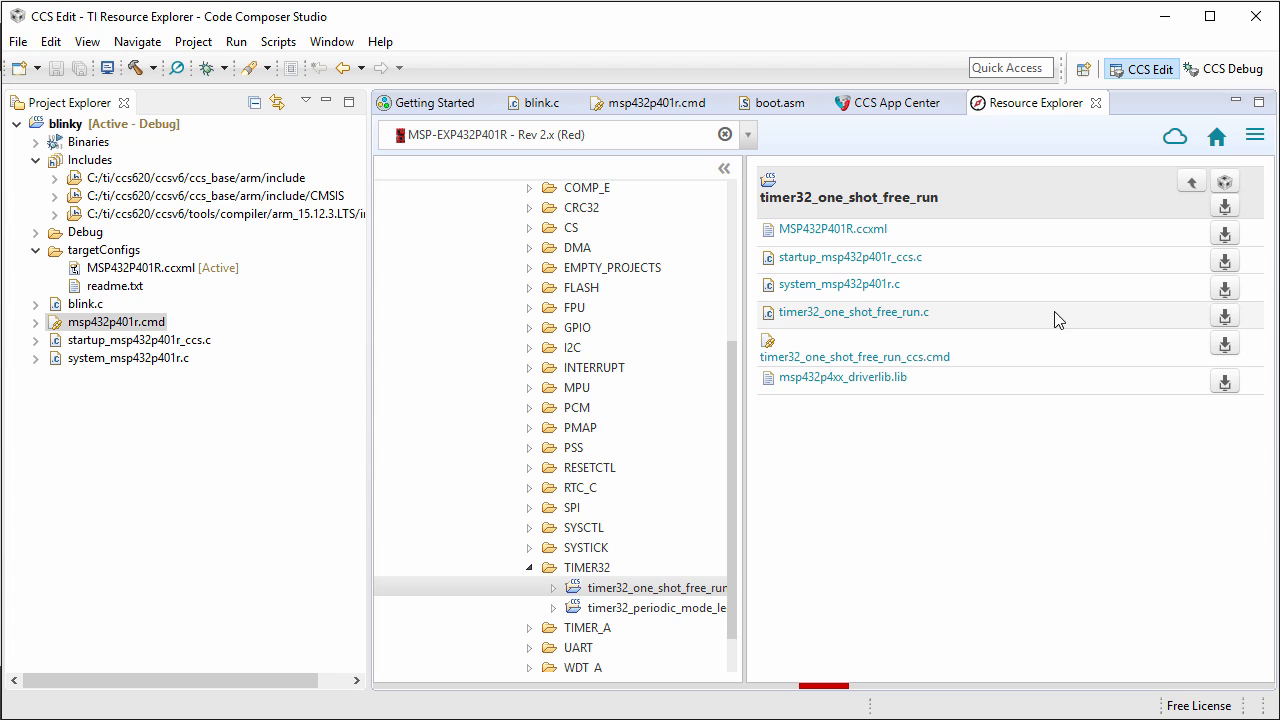
pyautogui.moveTo(1224, 206)
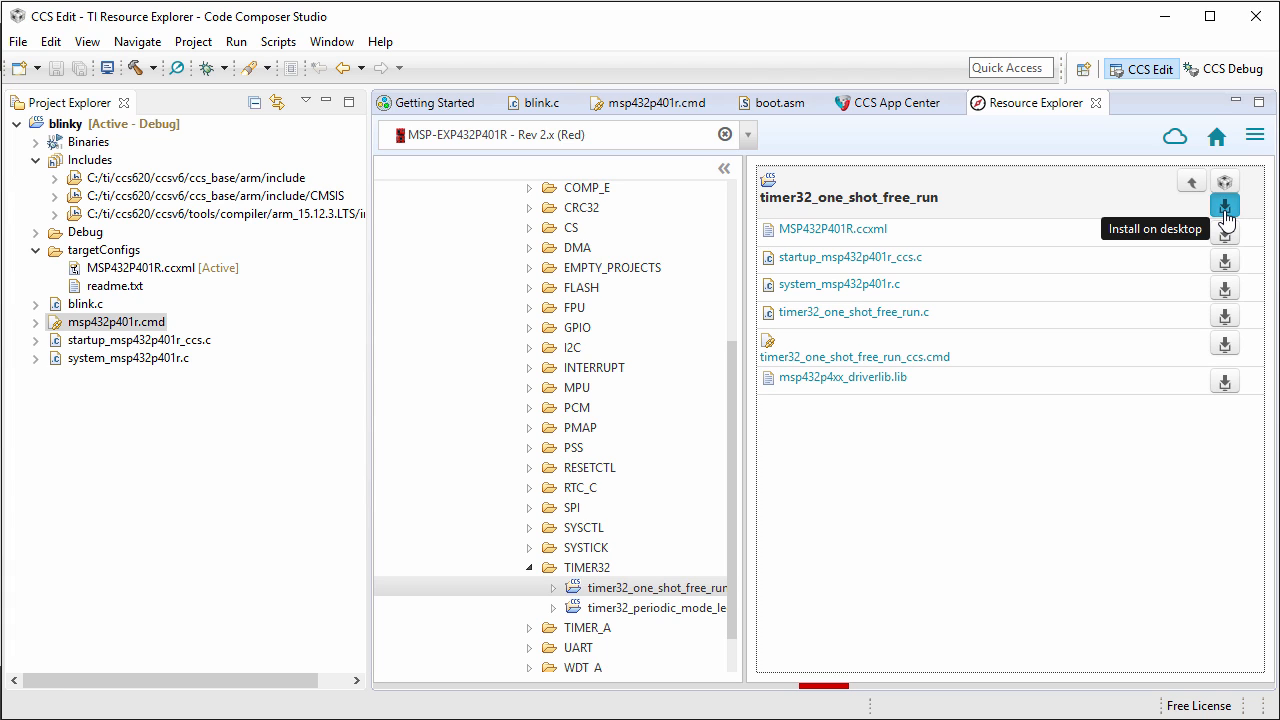
pyautogui.click(1220, 206)
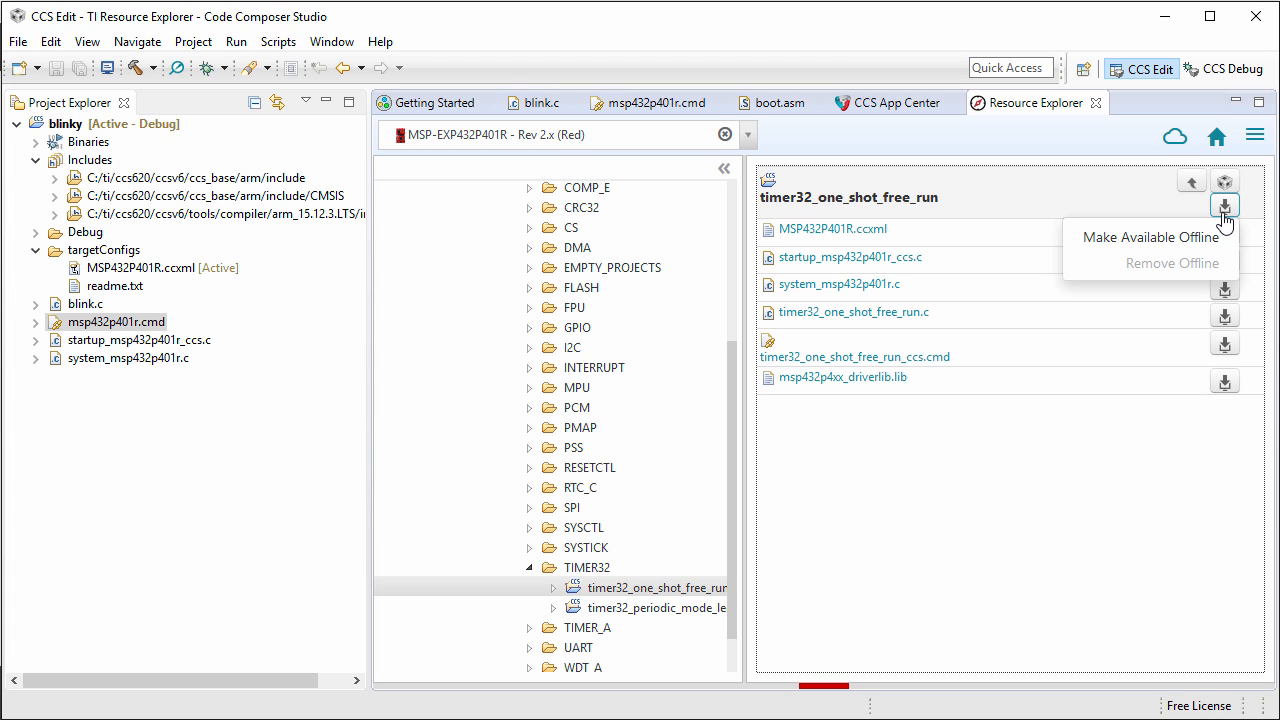
pyautogui.moveTo(1216, 240)
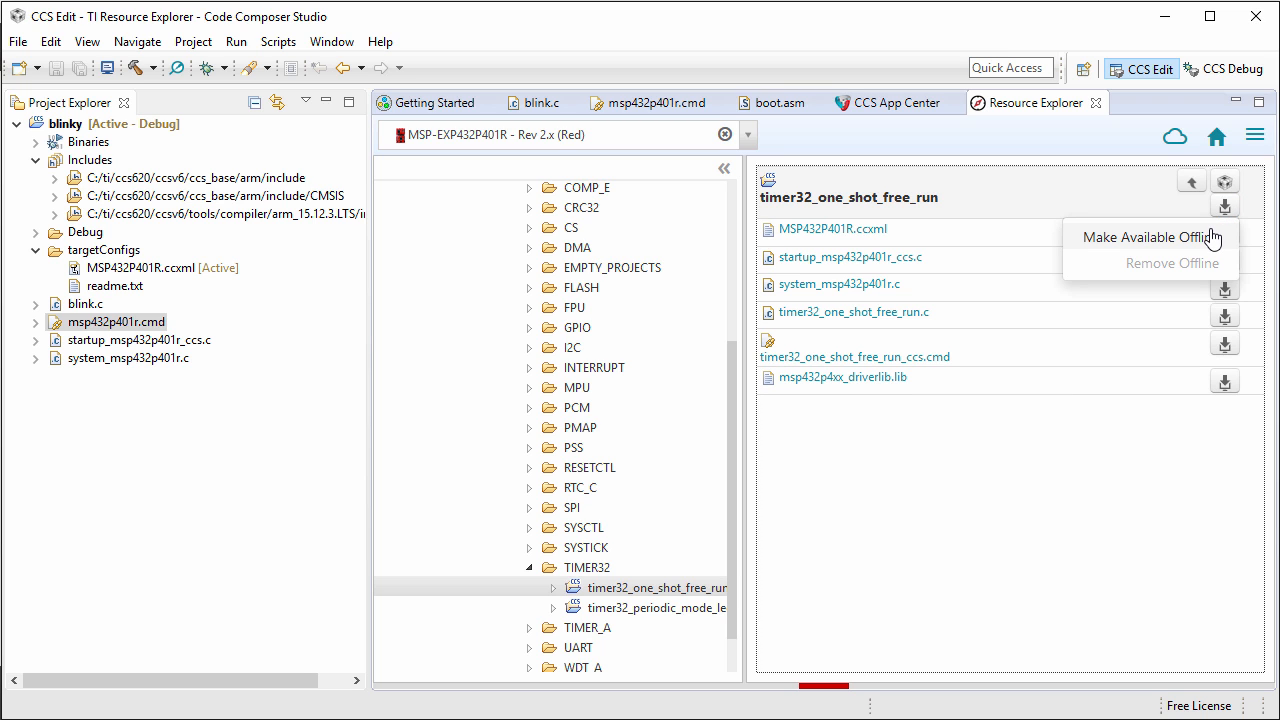
pyautogui.click(1148, 236)
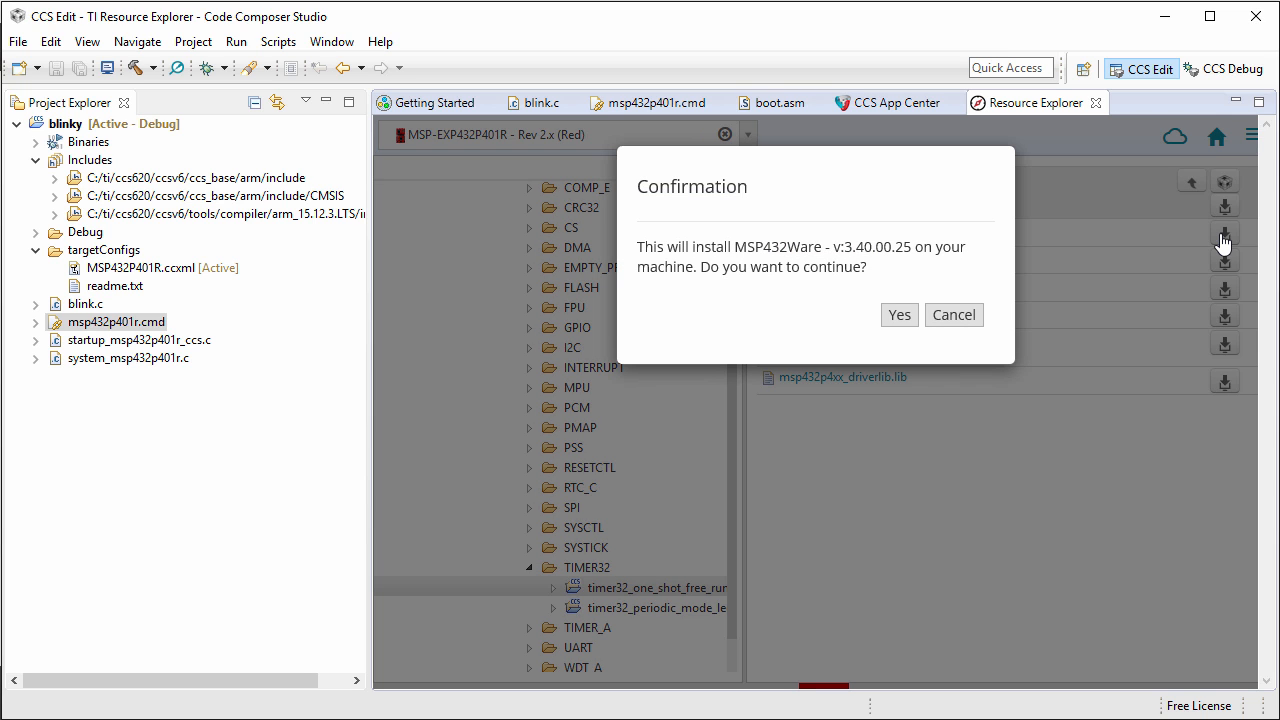
pyautogui.moveTo(998, 336)
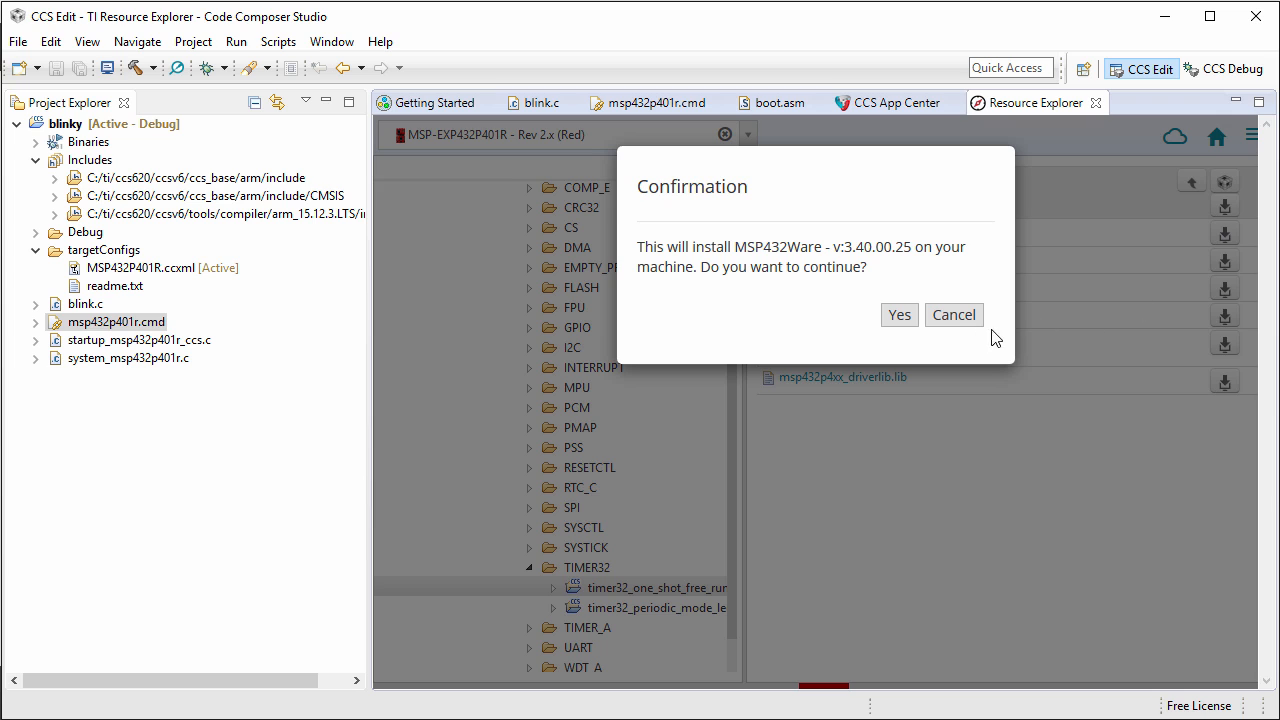
pyautogui.click(898, 314)
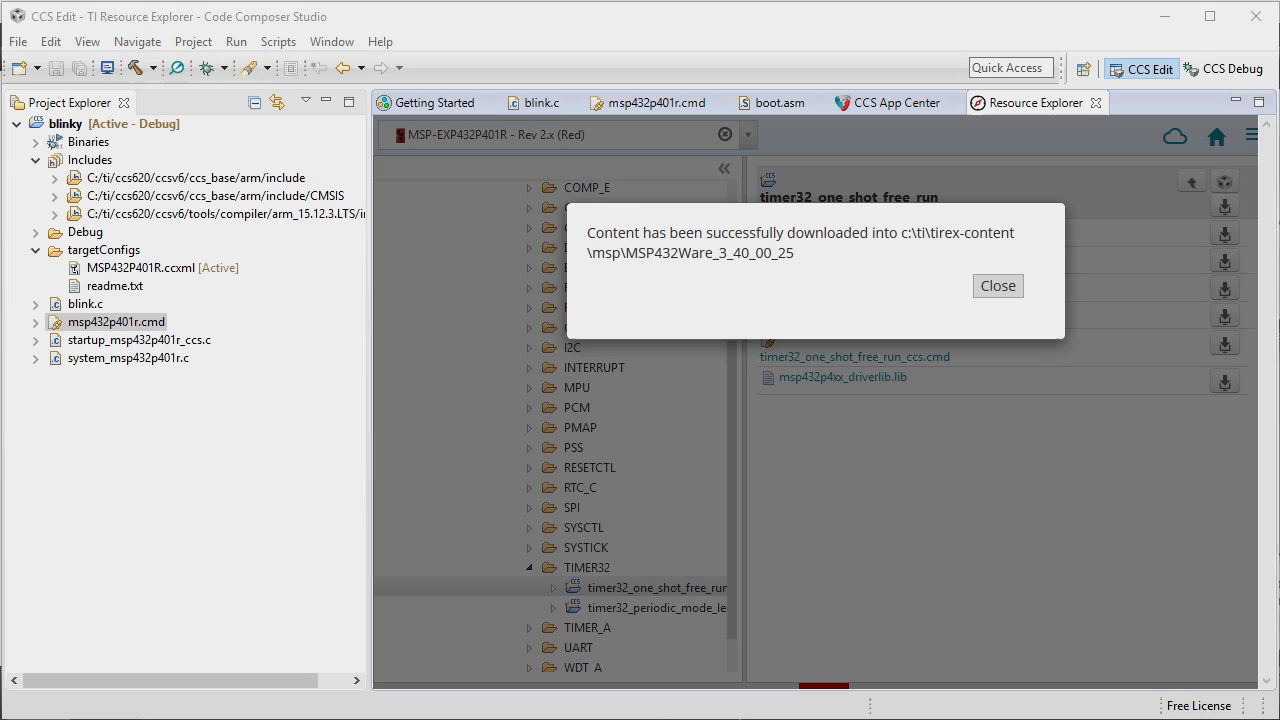
pyautogui.click(996, 284)
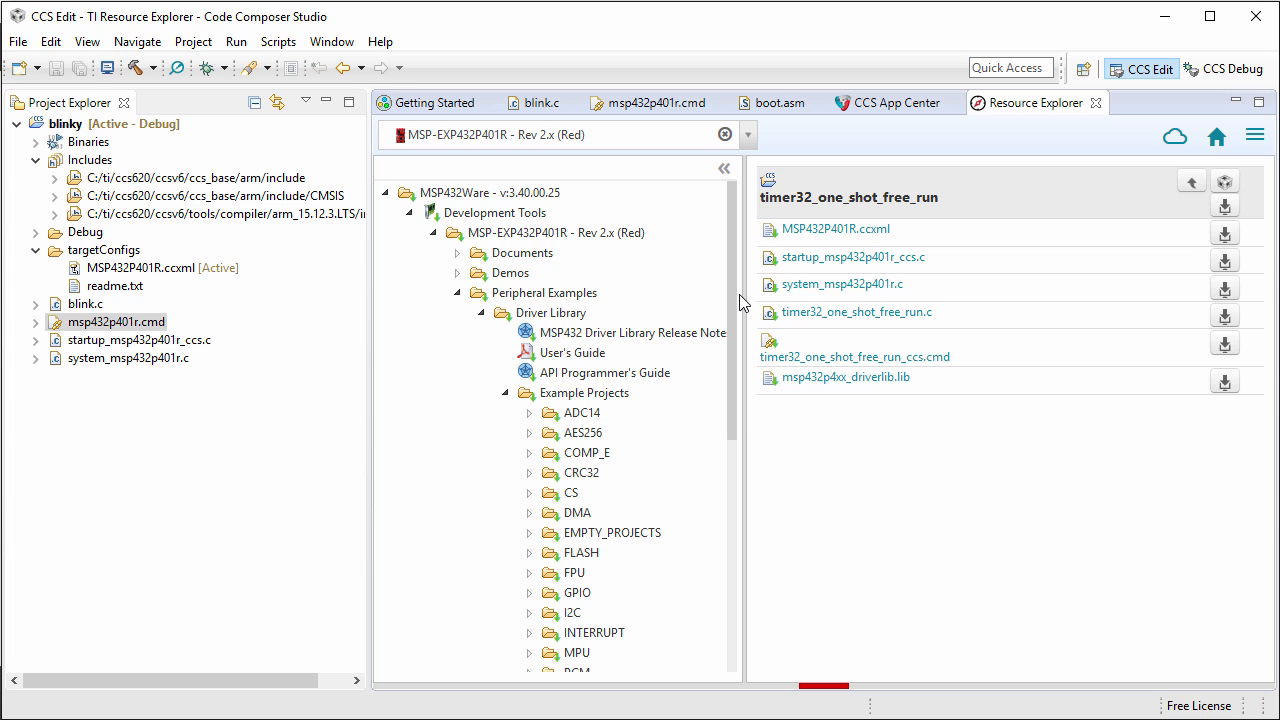
pyautogui.moveTo(1224, 180)
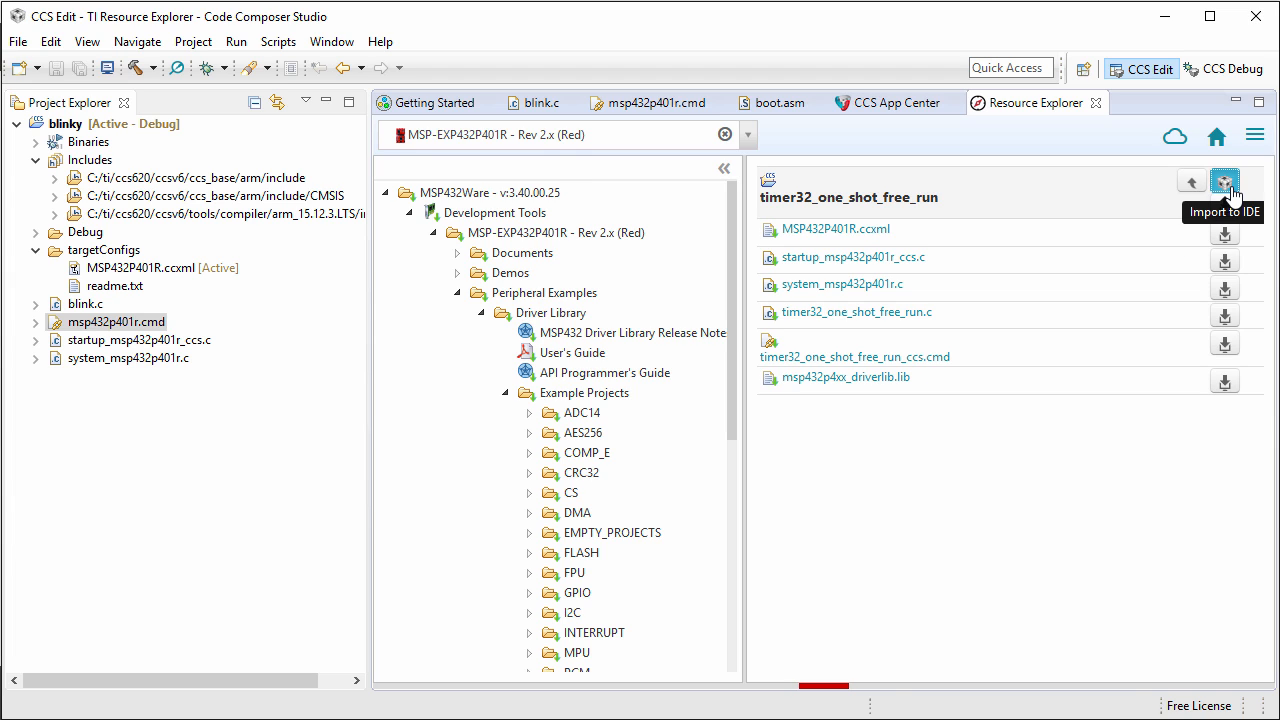
# - Import timer32_one_shot_free_run to the IDE and select it in Project Explorer as the active project
pyautogui.click(1224, 180)
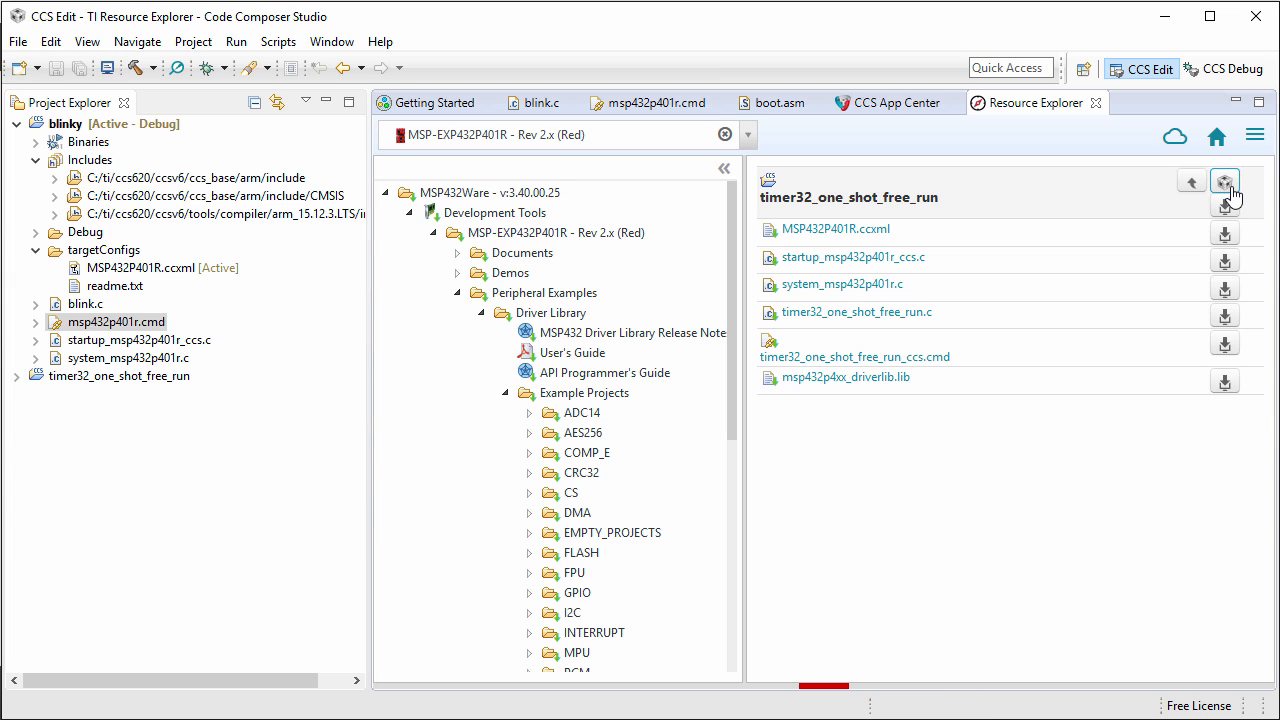
pyautogui.moveTo(798, 324)
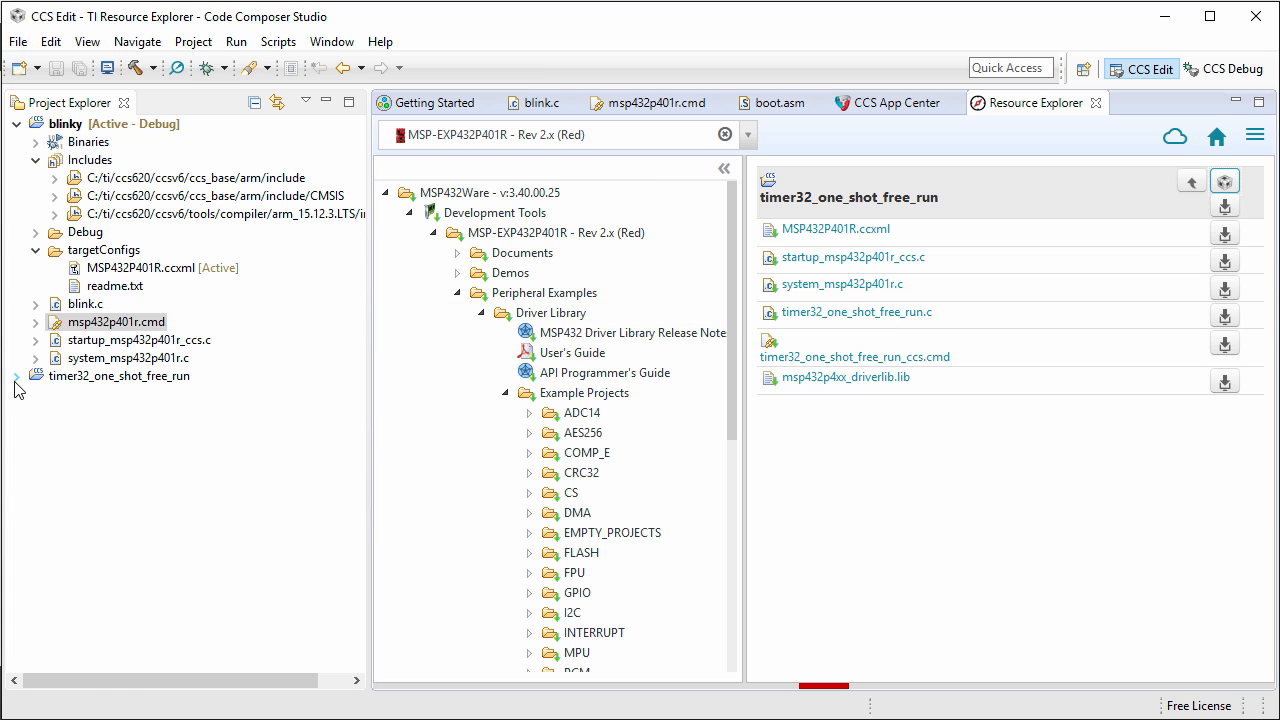
pyautogui.click(16, 376)
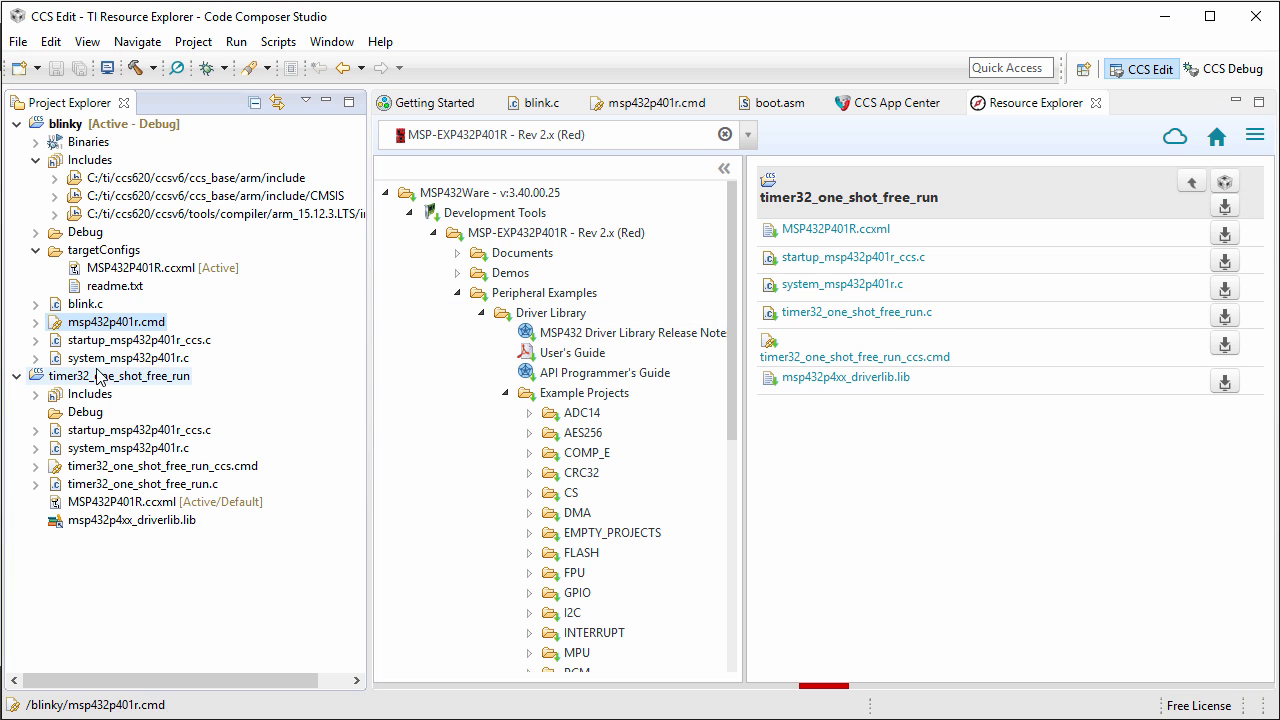
pyautogui.click(120, 376)
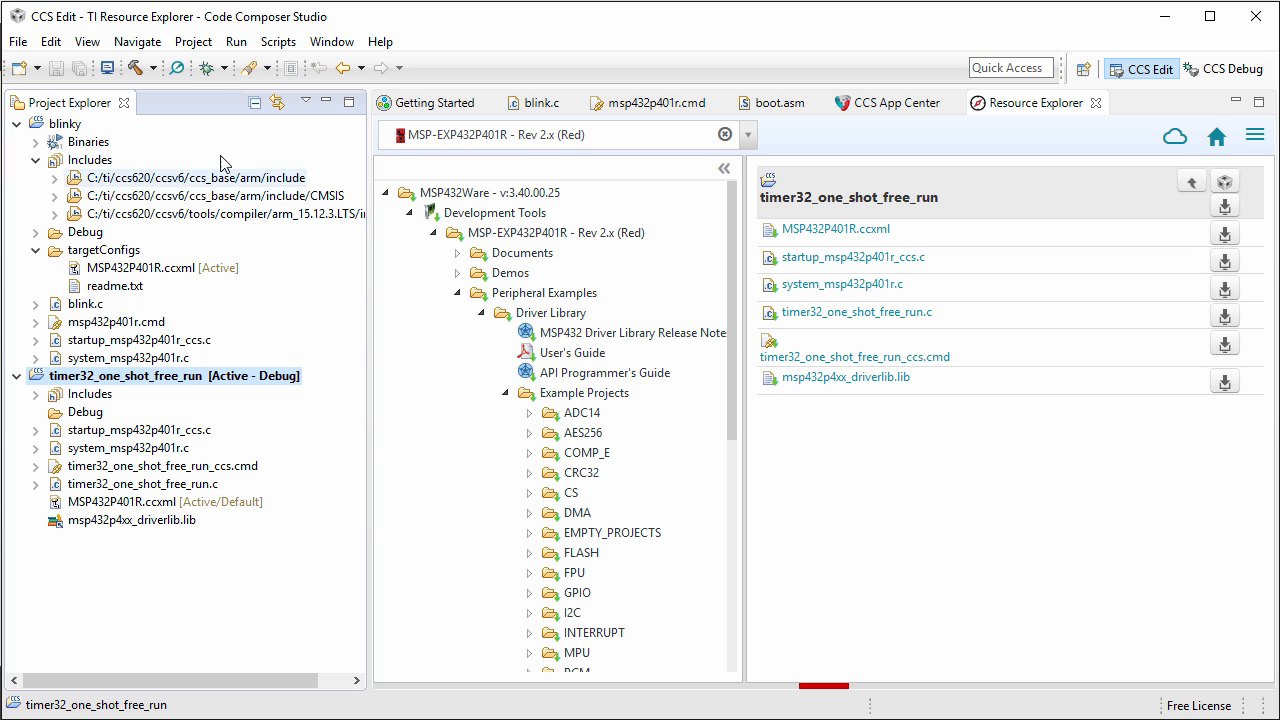
pyautogui.moveTo(204, 68)
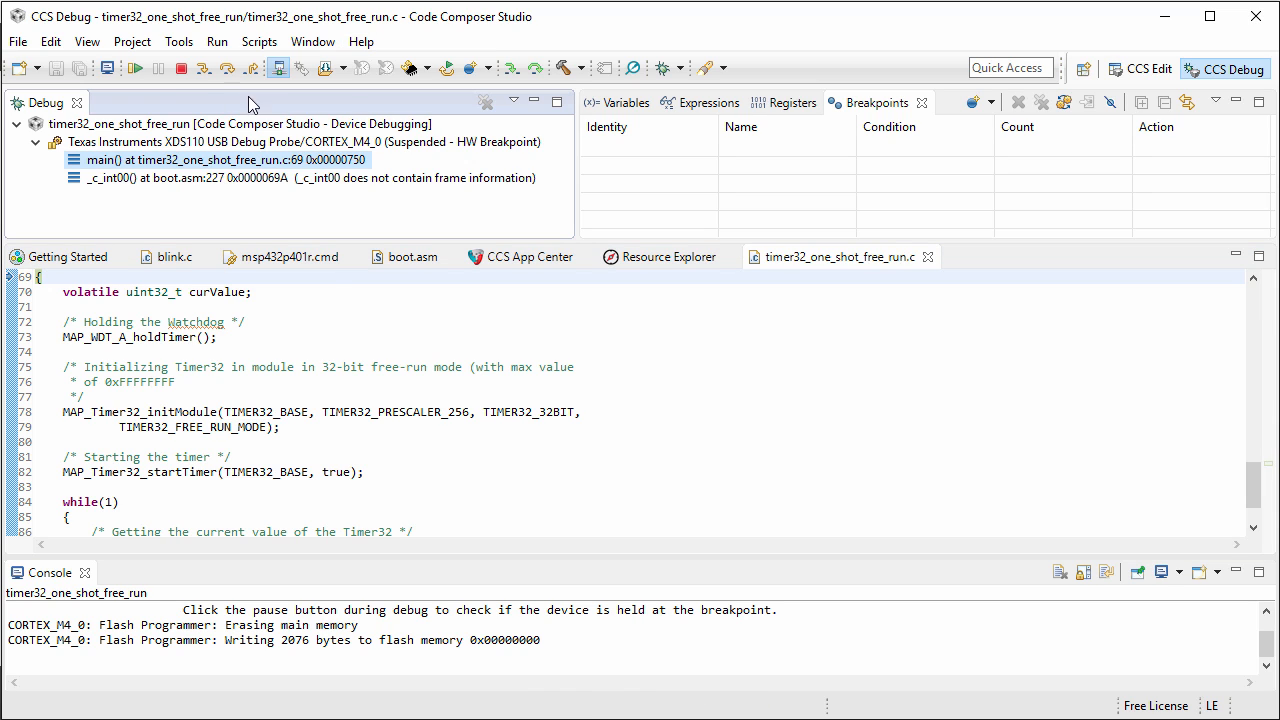
pyautogui.moveTo(208, 72)
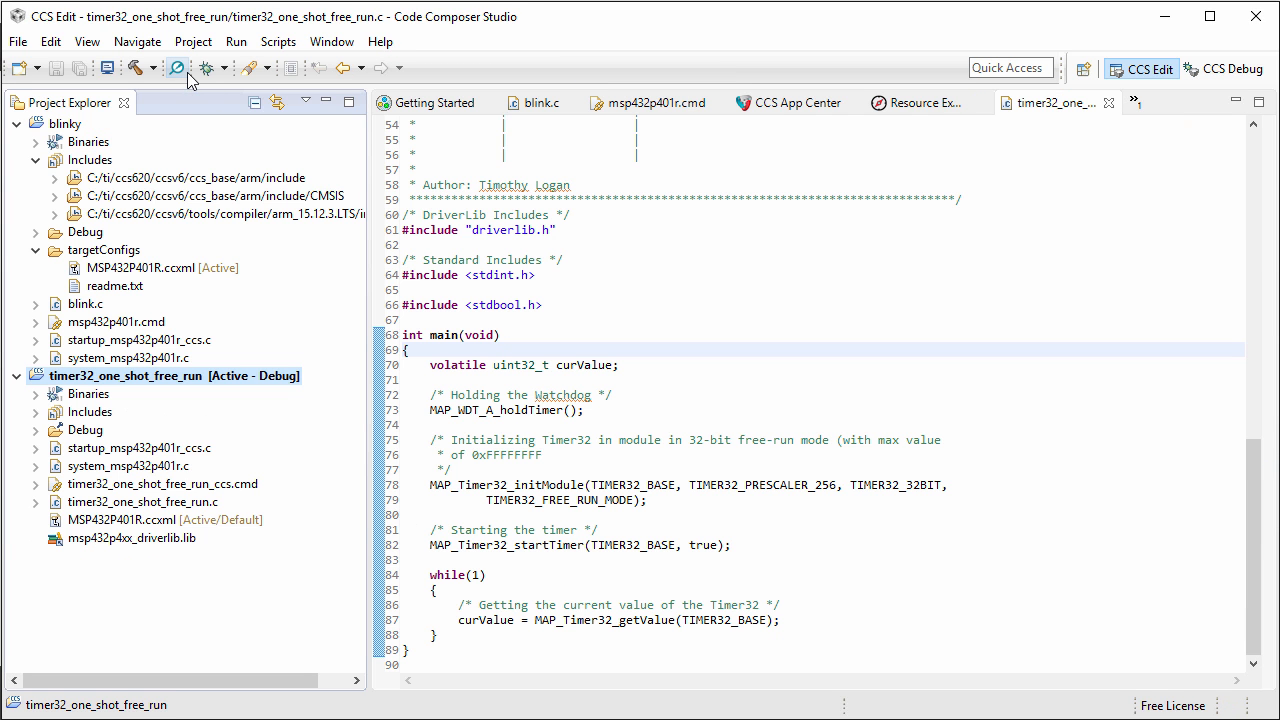
pyautogui.moveTo(190, 78)
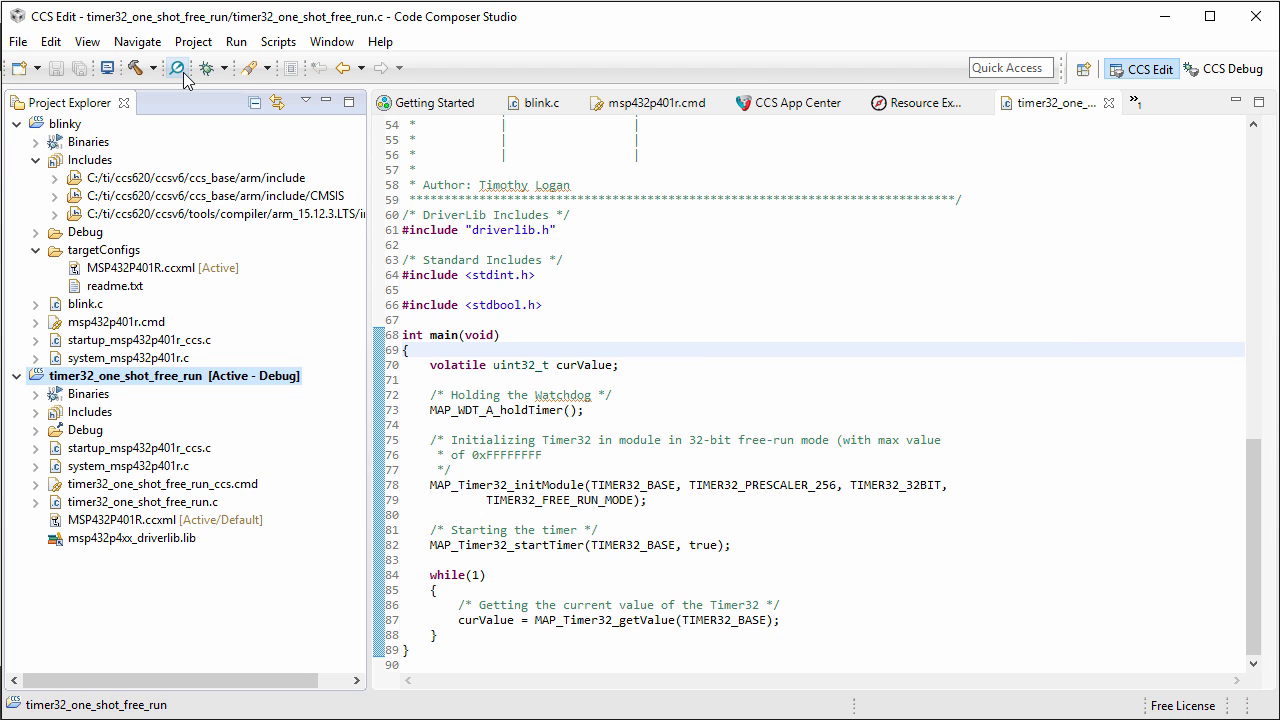
# - Show Resource Explorer Classic, then the Getting Started page
pyautogui.click(86, 40)
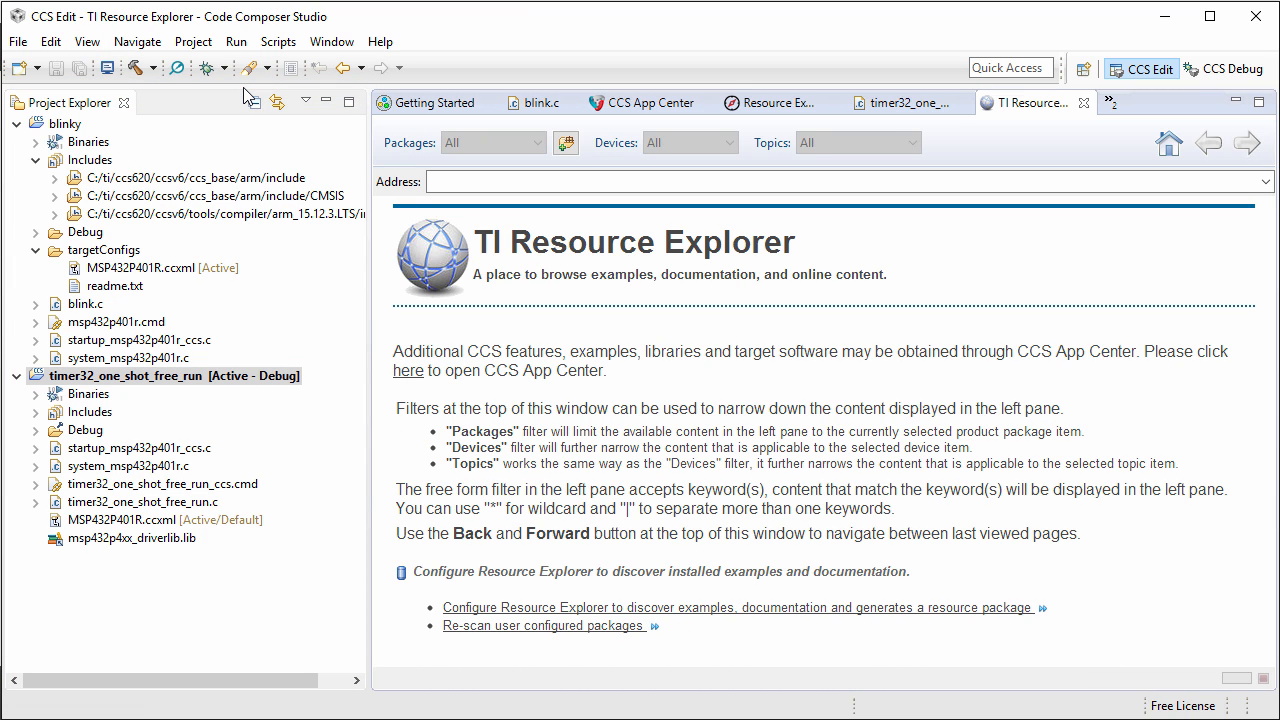
pyautogui.click(436, 102)
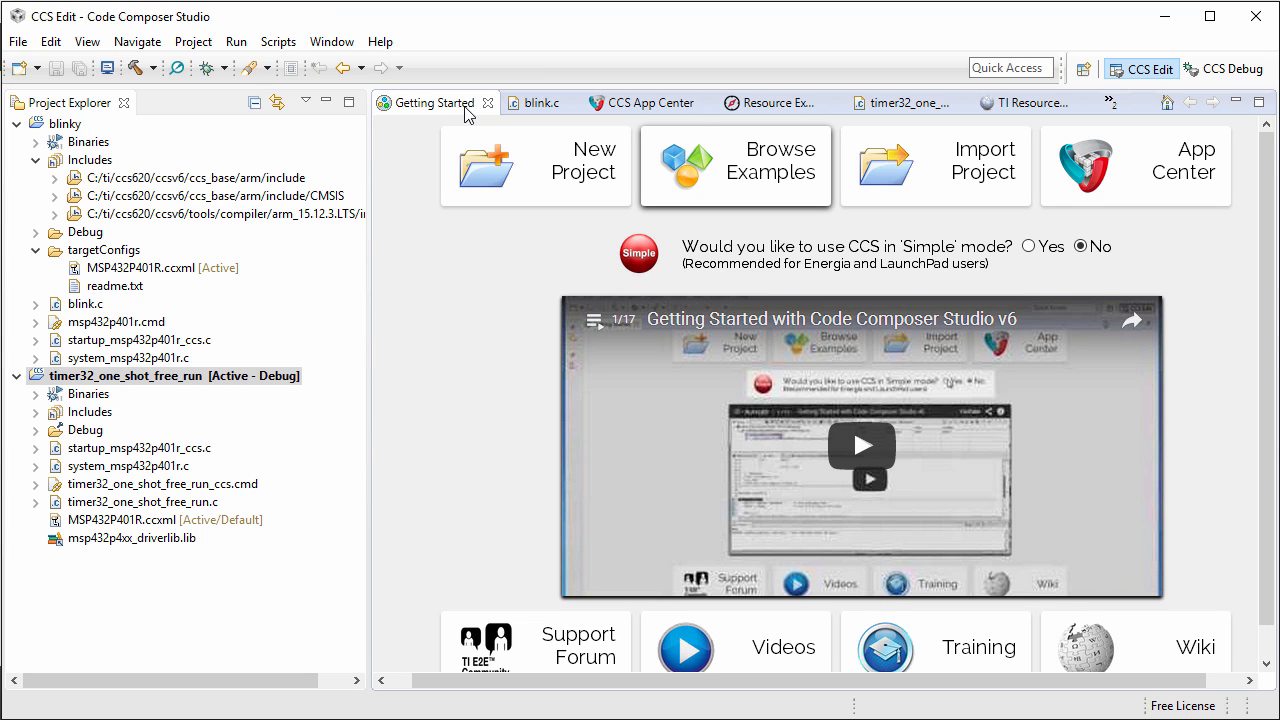